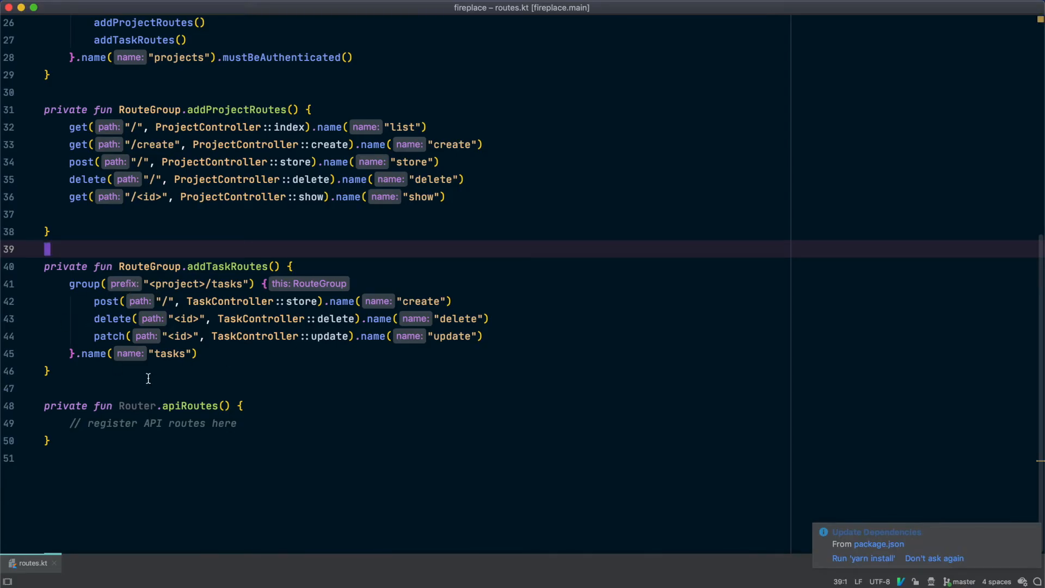
Write addProjectMembershipRoutes() with a '<project>/membership' group named 'membership', and call it under /projects
{"action": "left_click", "coordinate": [151, 389]}
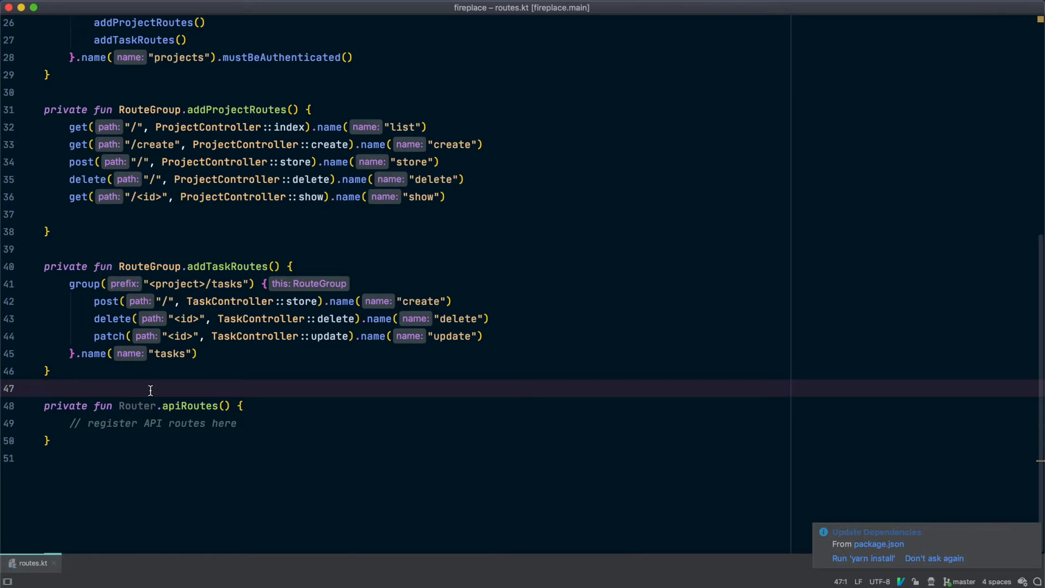
{"action": "type", "text": "private fun RouteGroup"}
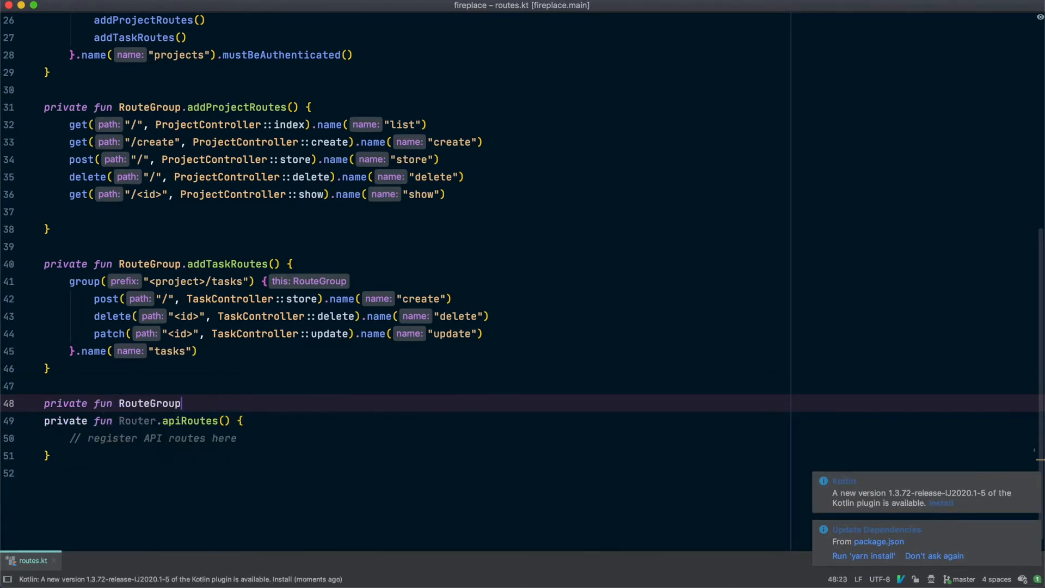
{"action": "type", "text": ".addP"}
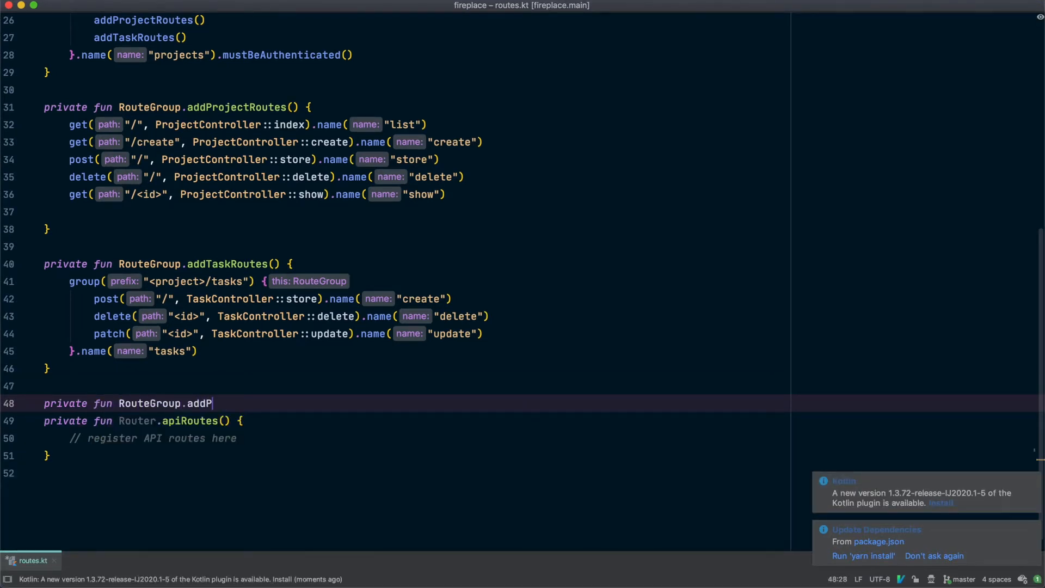
{"action": "type", "text": "roje"}
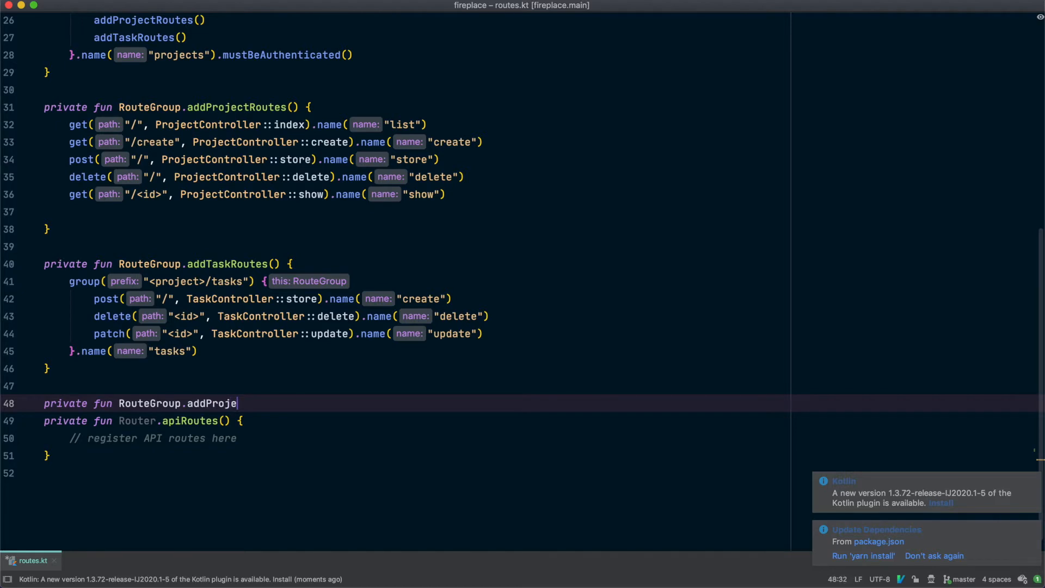
{"action": "type", "text": "ct"}
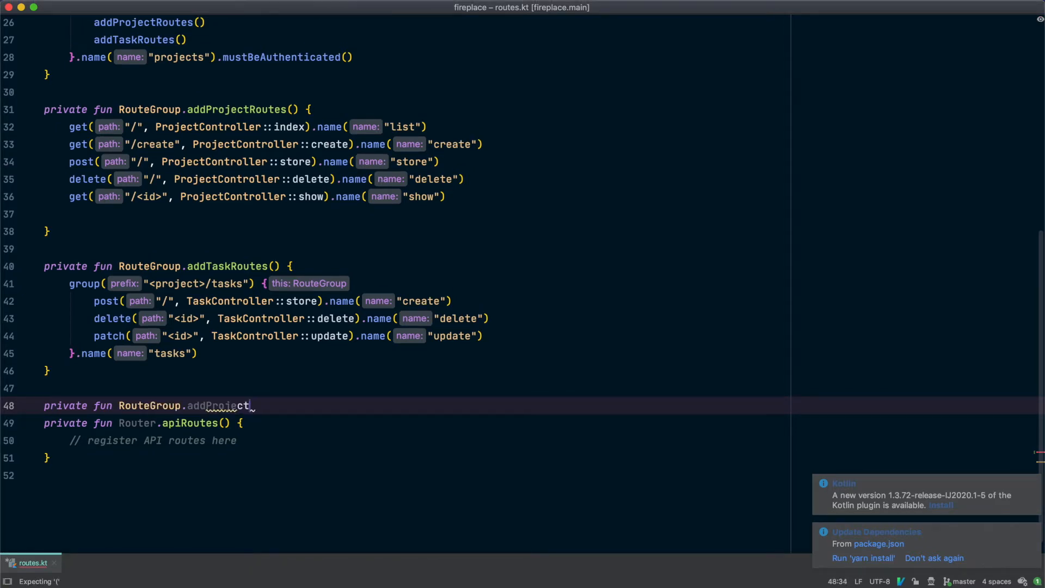
{"action": "type", "text": "MembershipRoutes() {"}
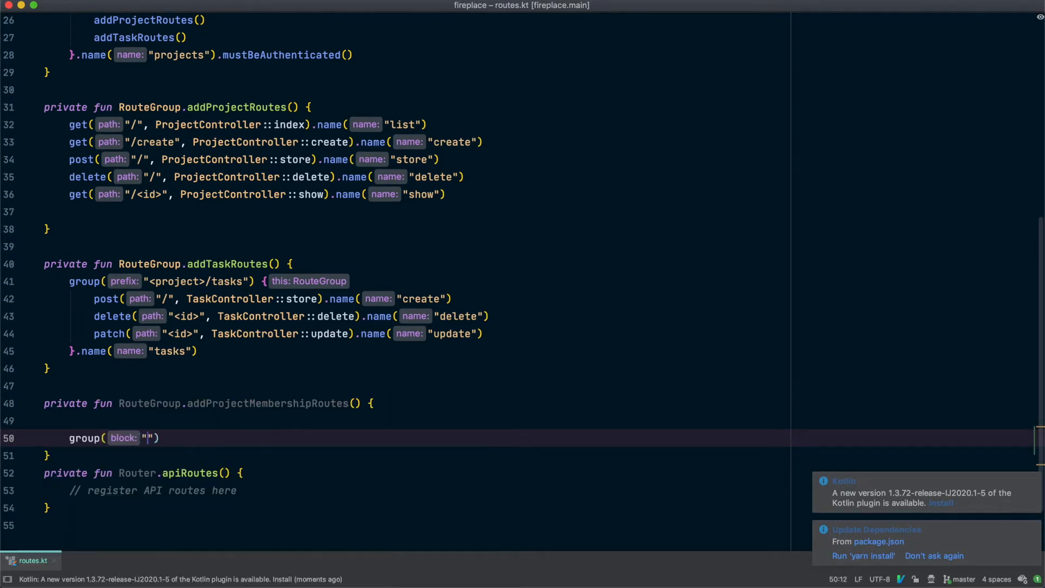
{"action": "type", "text": "<project>"}
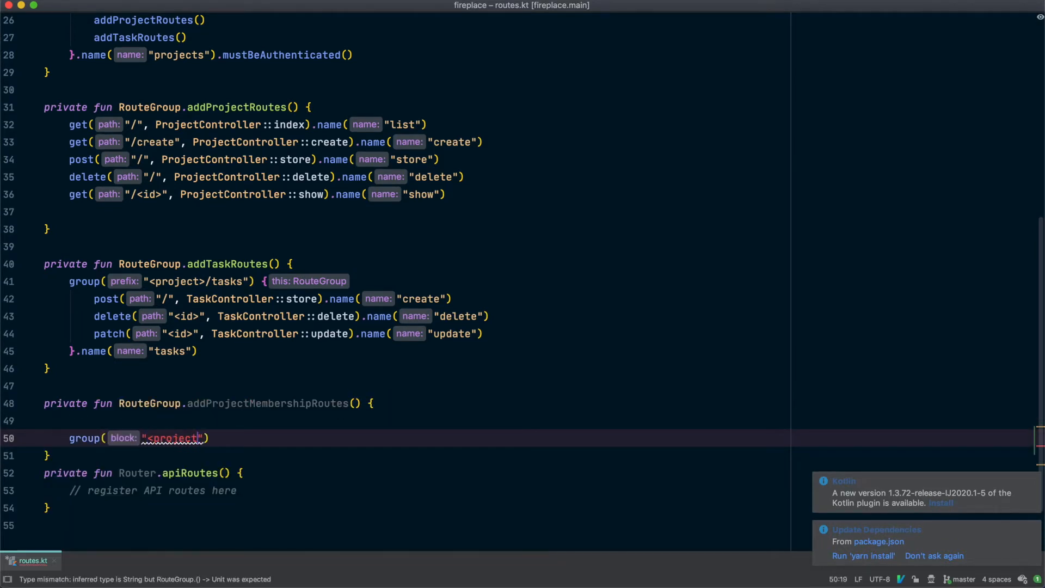
{"action": "type", "text": "/membership"}
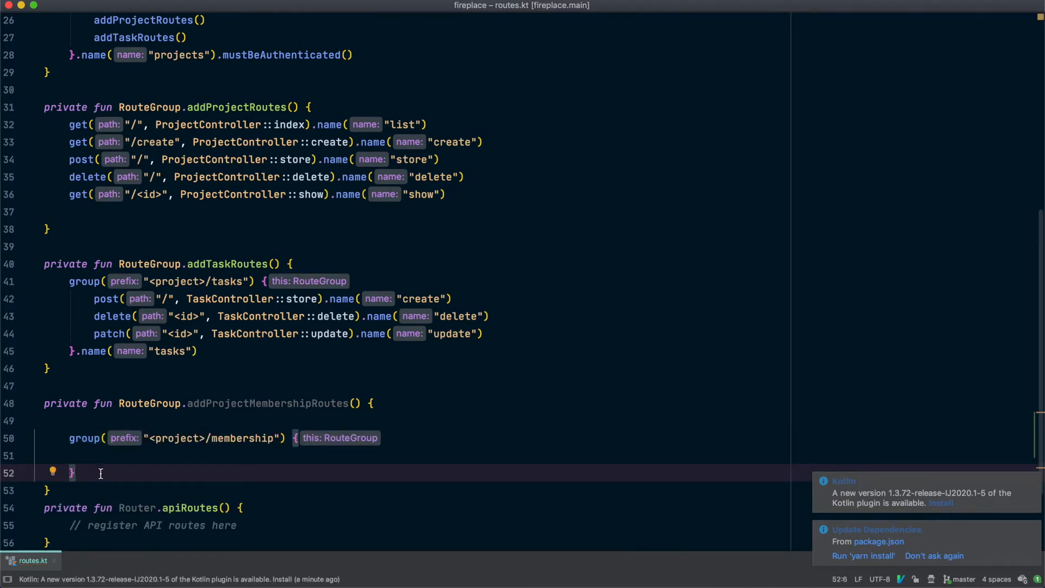
{"action": "type", "text": ".name()"}
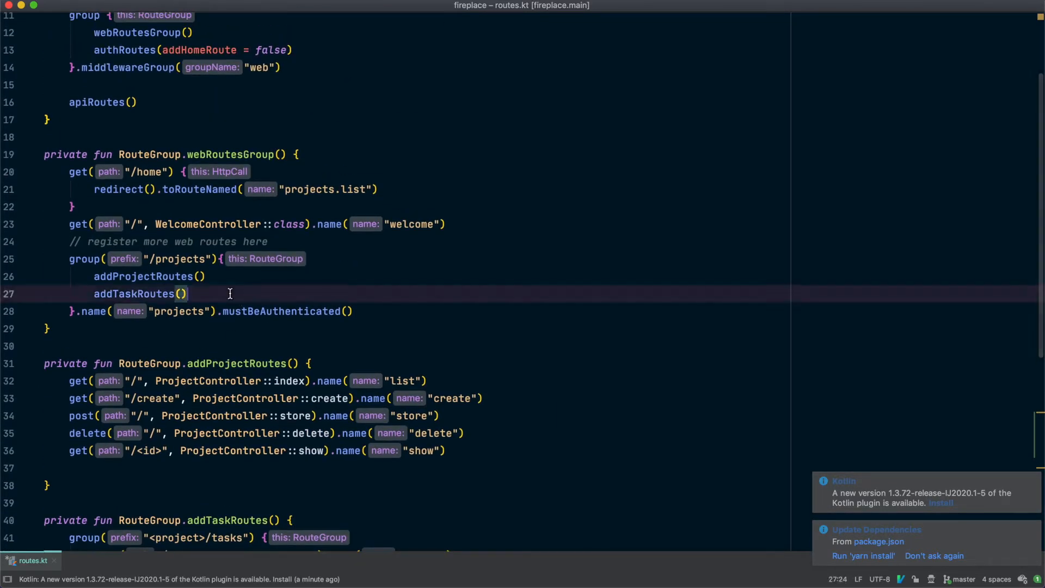
{"action": "type", "text": "addProjectMembershipRoutes()"}
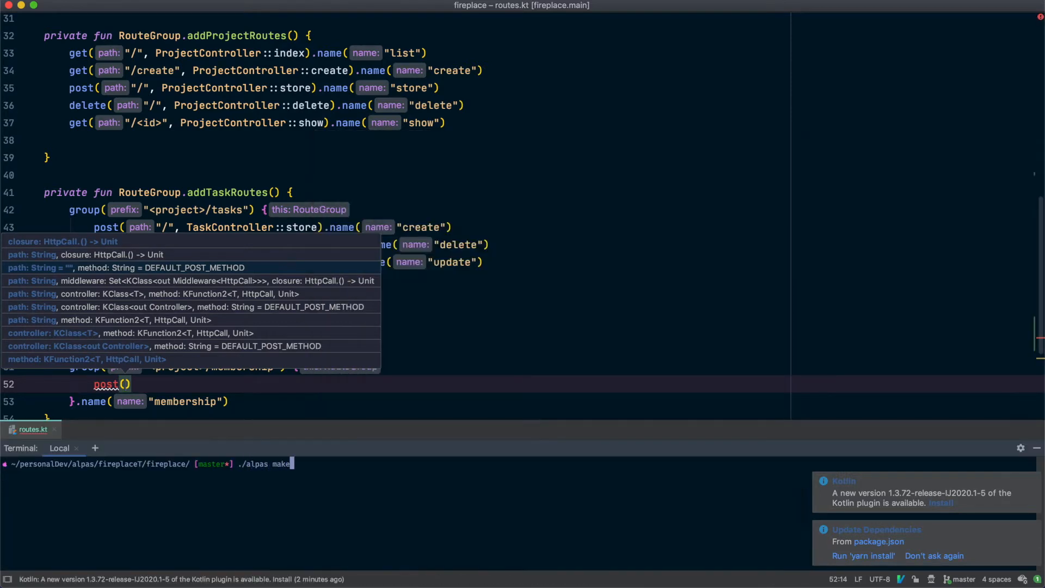
Generate ProjectMembershipController via make:controller and point the membership post route to its 'add' method
{"action": "type", "text": ":controller Project"}
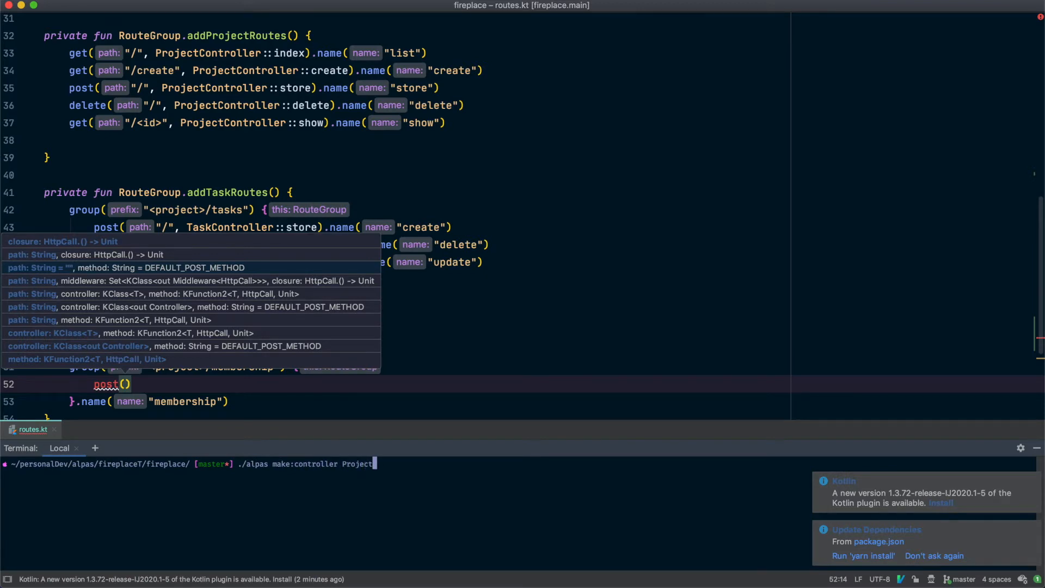
{"action": "type", "text": "MembershipController"}
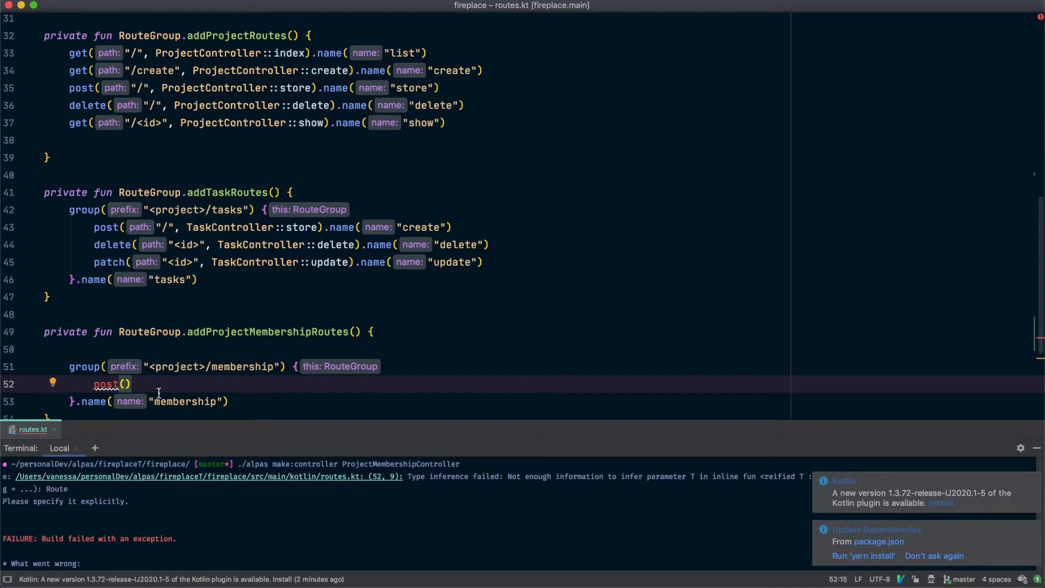
{"action": "mouse_move", "coordinate": [162, 400]}
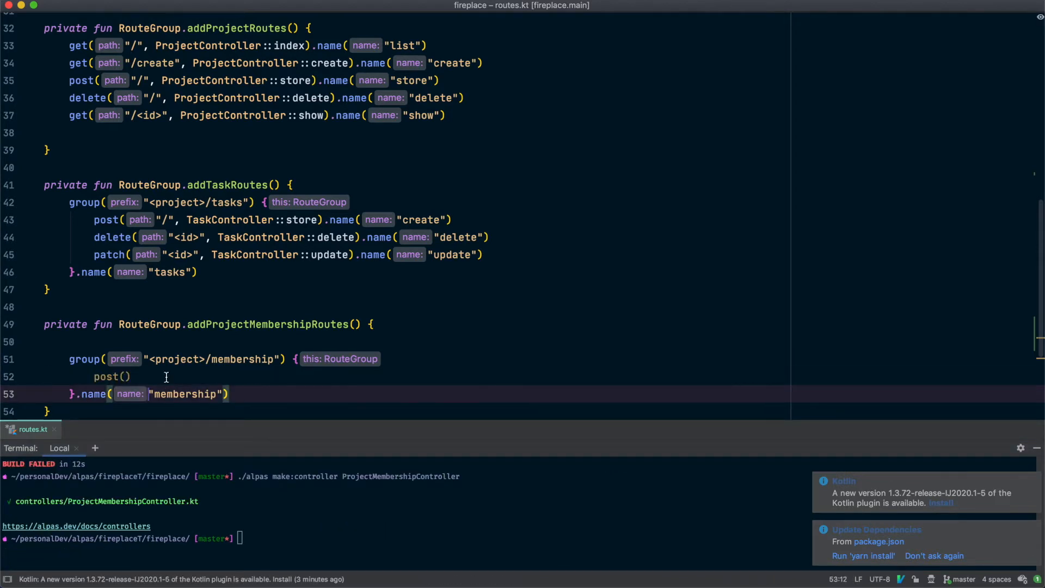
{"action": "type", "text": "ProjectMembershipController:class,"}
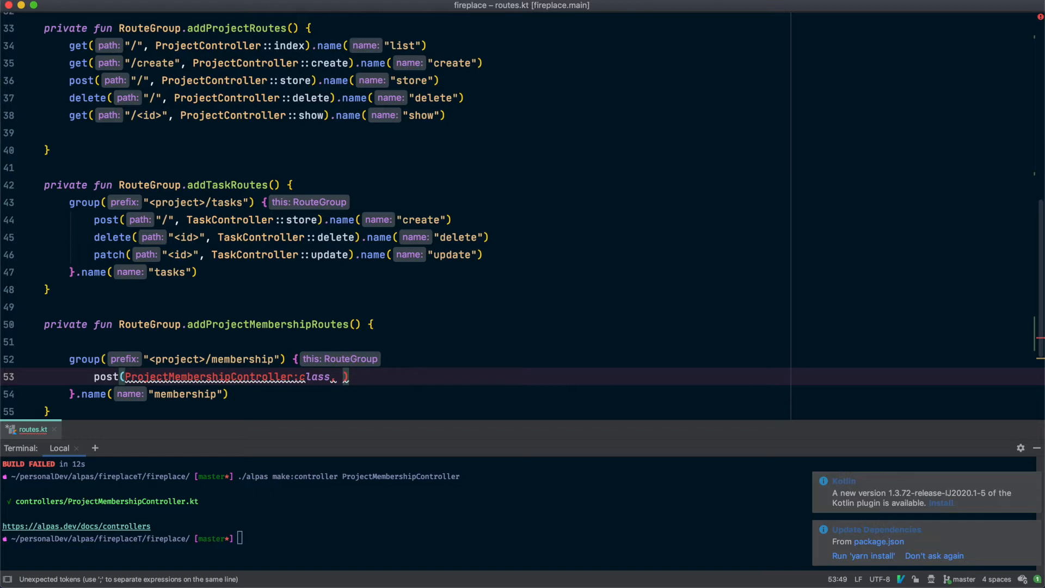
{"action": "type", "text": "\"a\""}
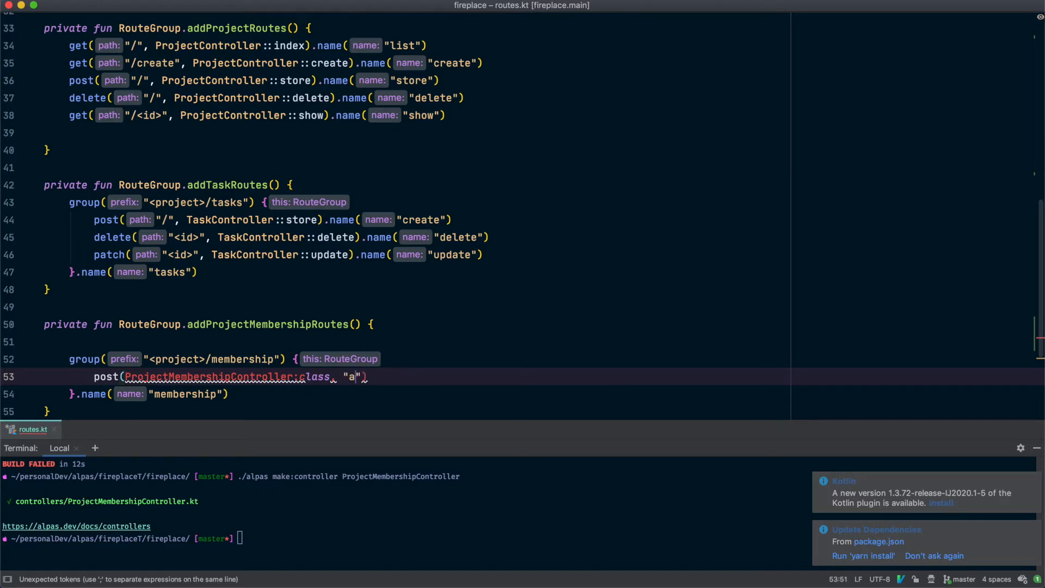
{"action": "type", "text": "dd"}
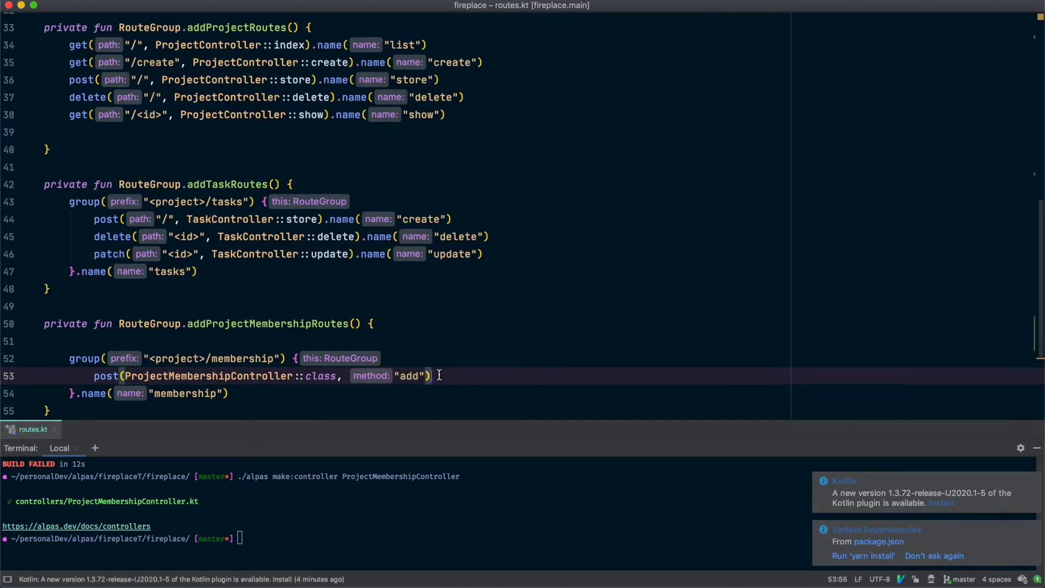
{"action": "type", "text": ".n"}
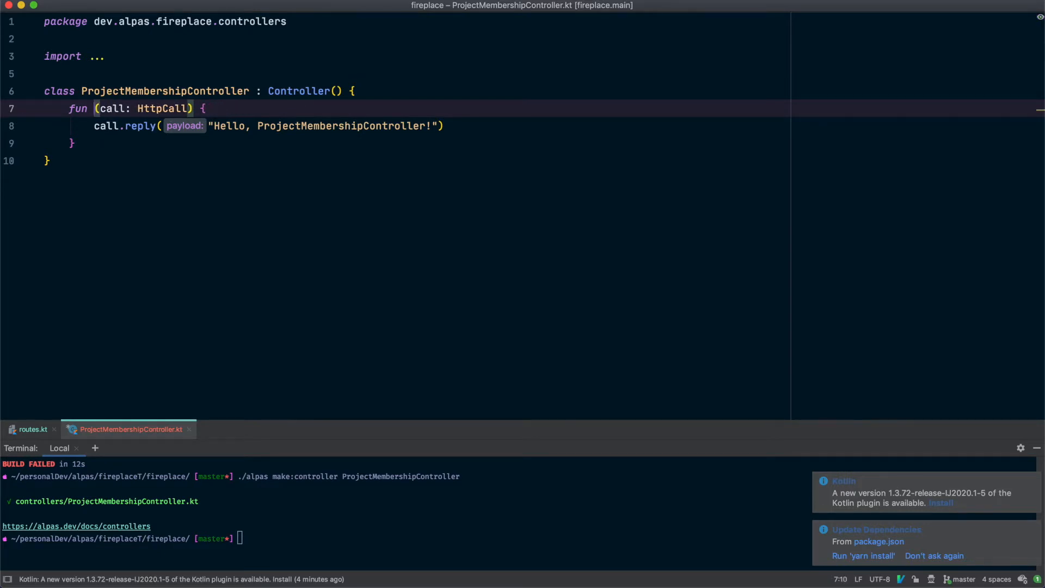
Rename the controller function to add, then run './alpas make:guard ProjectMemberInvitation' in the terminal
{"action": "type", "text": "add"}
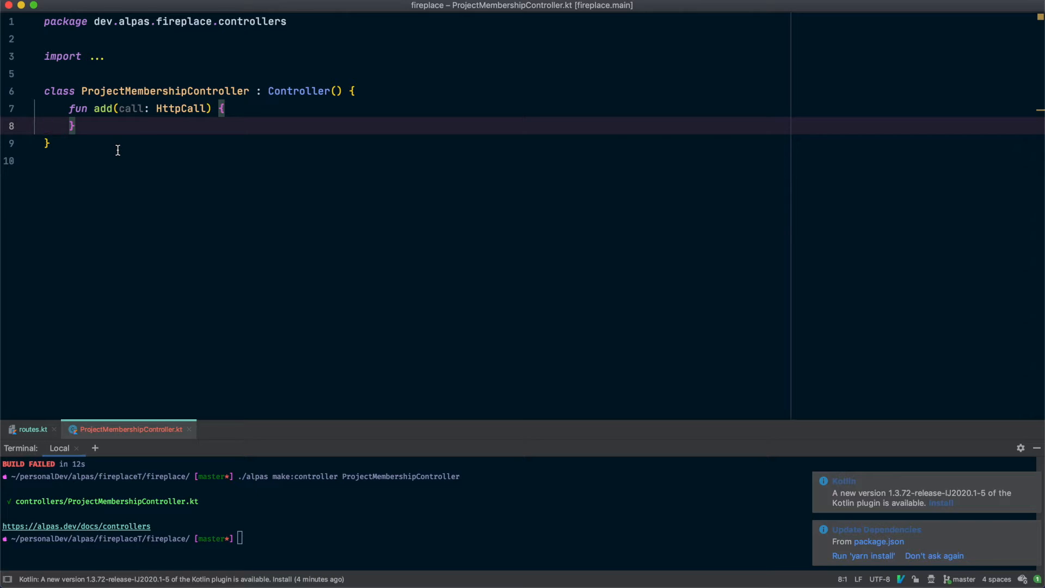
{"action": "key", "text": "cmd+tab"}
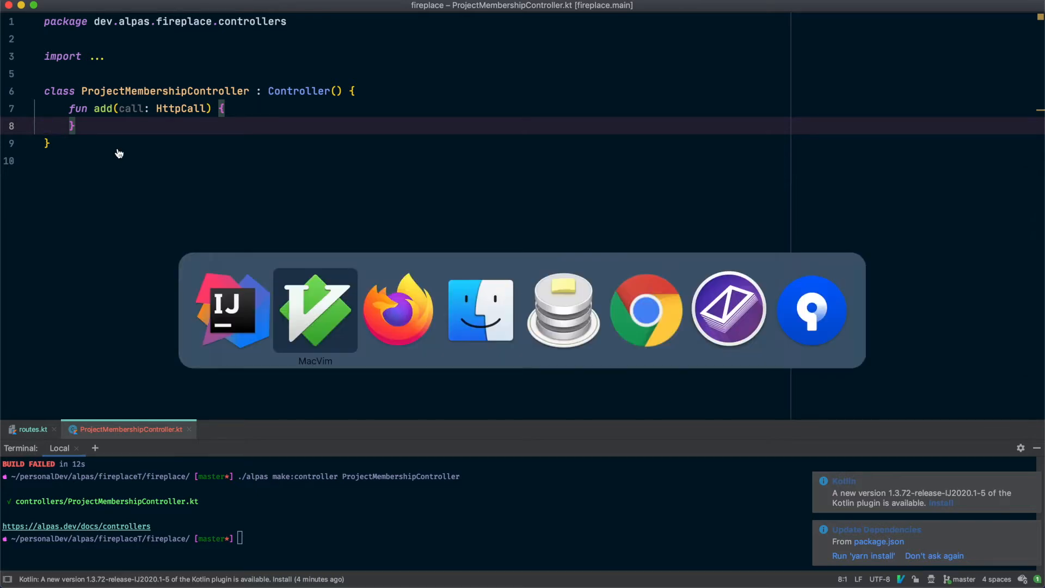
{"action": "type", "text": "./alpas make:guard Proje"}
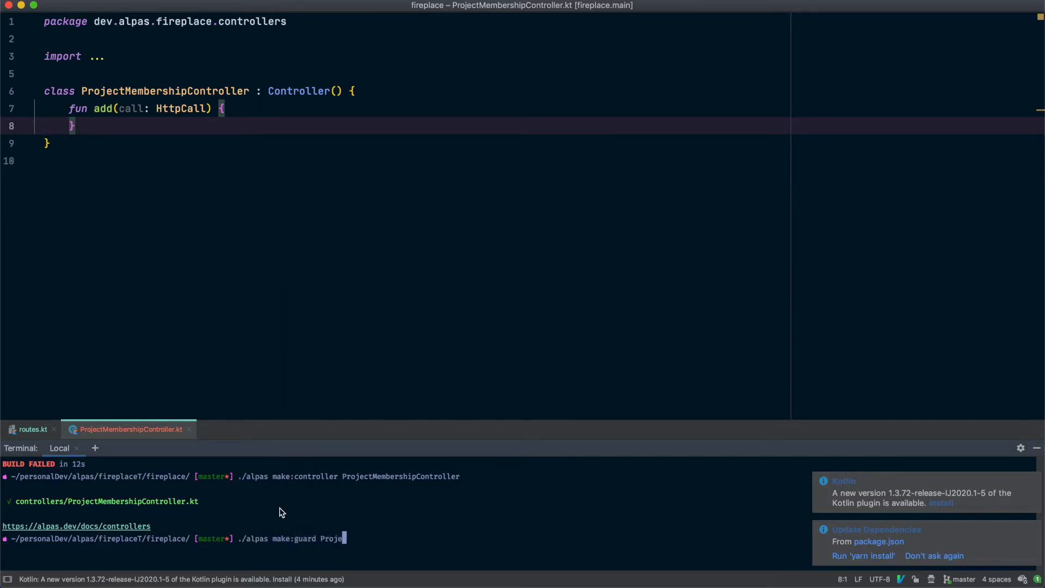
{"action": "type", "text": "ctMemberInvitation"}
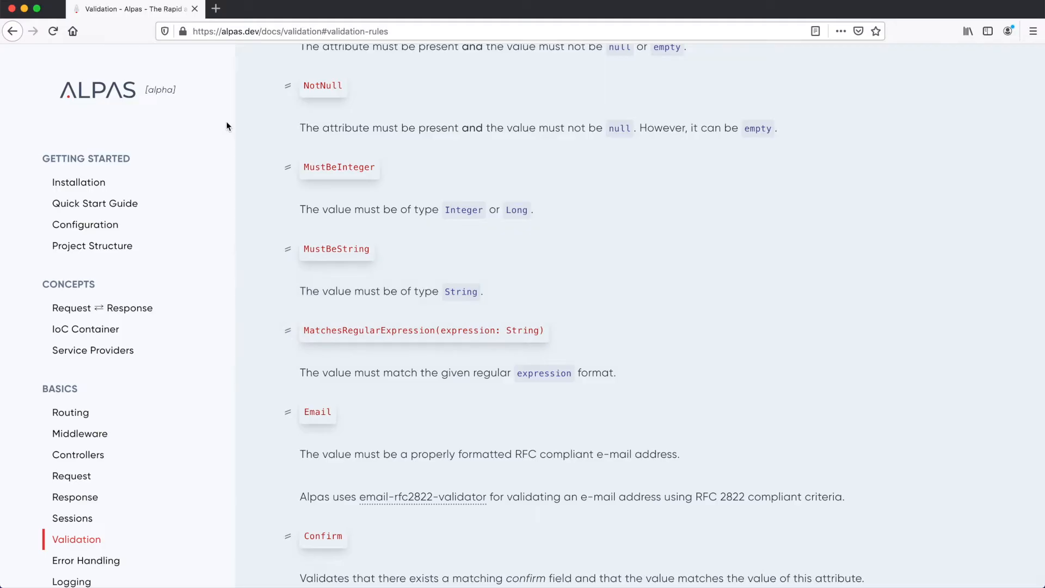
{"action": "mouse_move", "coordinate": [347, 191]}
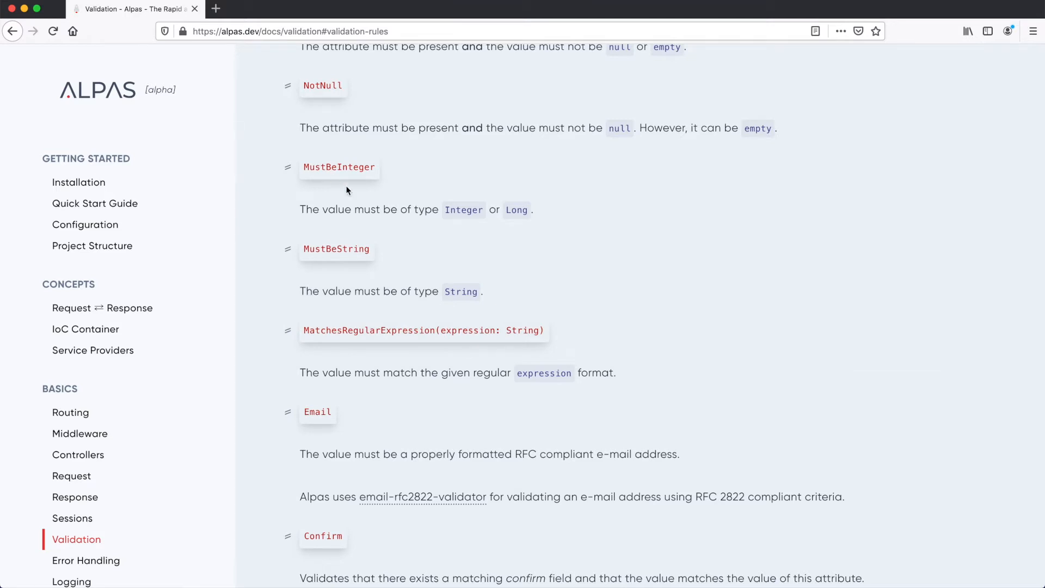
{"action": "scroll", "scroll_direction": "up", "scroll_amount": 3}
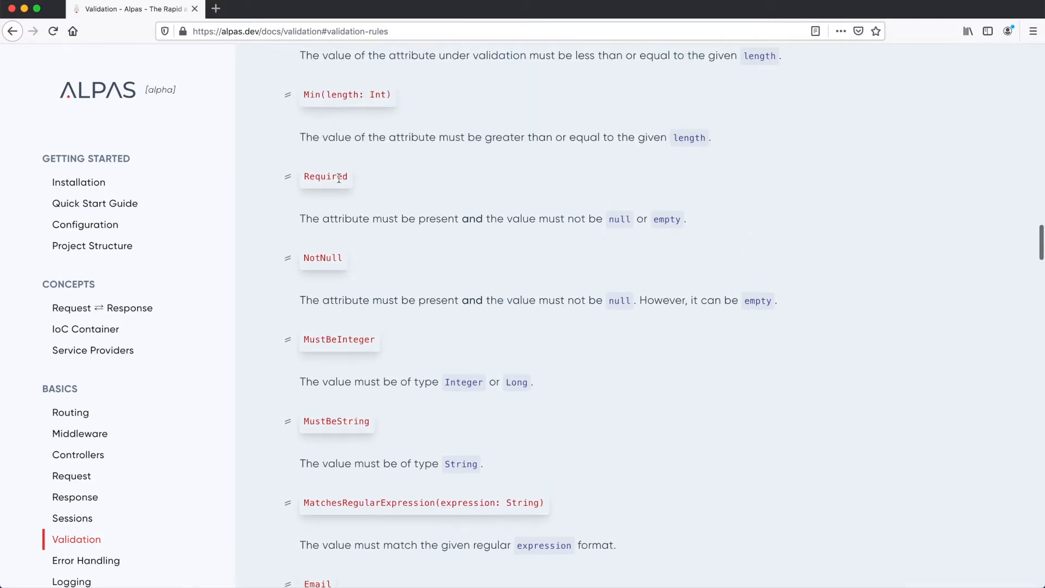
{"action": "scroll", "scroll_direction": "down", "scroll_amount": 3}
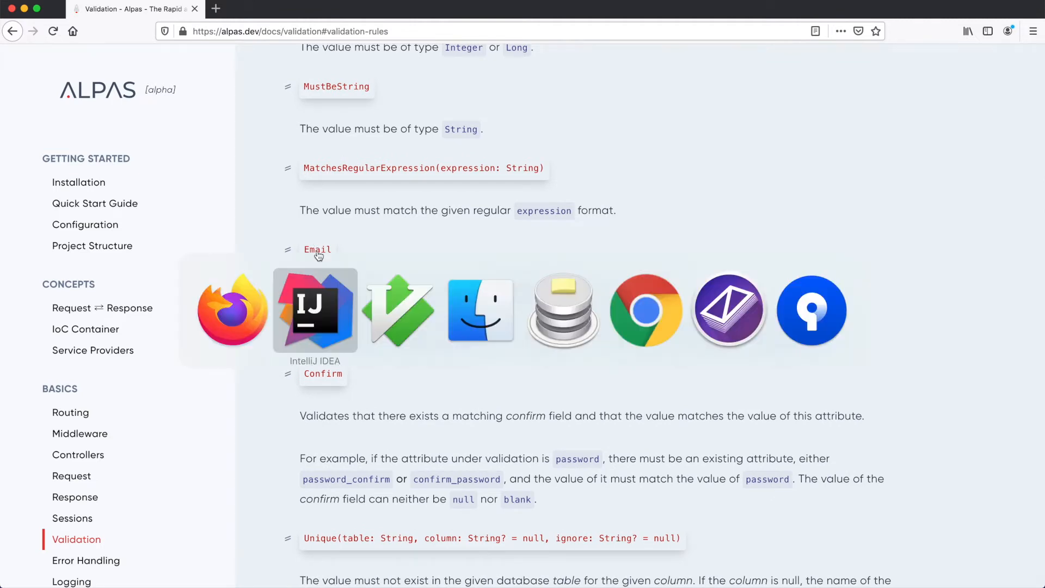
{"action": "left_click", "coordinate": [315, 309]}
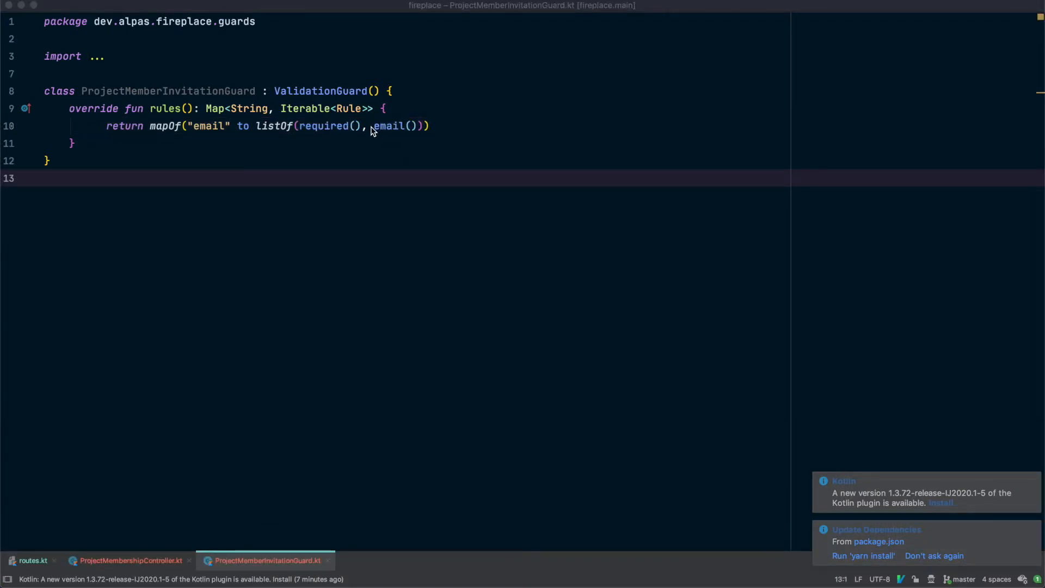
Add // comments in rules(): owner can't invite themselves, user must exist, and must not already belong
{"action": "left_click", "coordinate": [383, 108]}
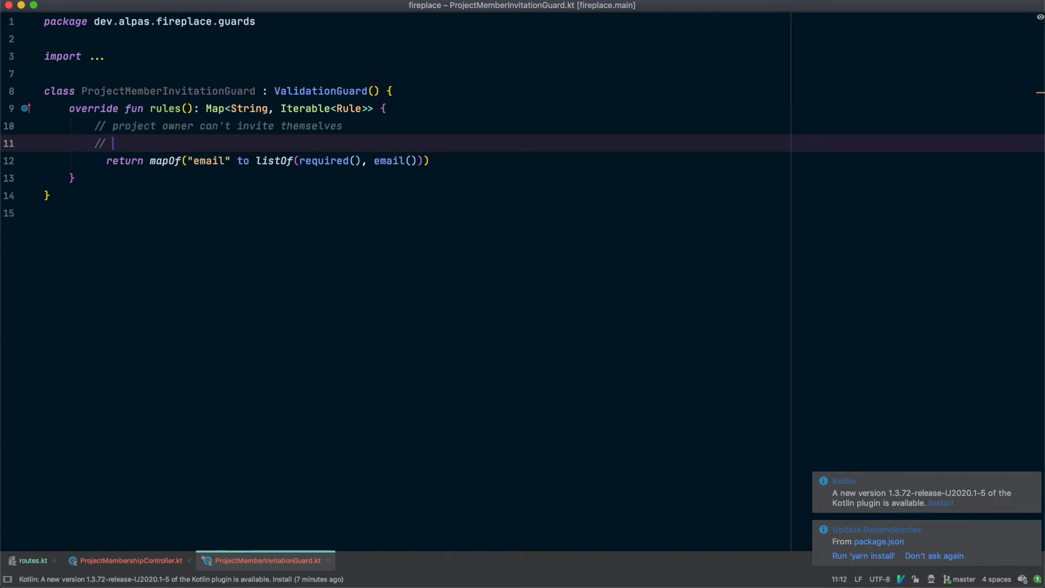
{"action": "type", "text": "user needs to already exist"}
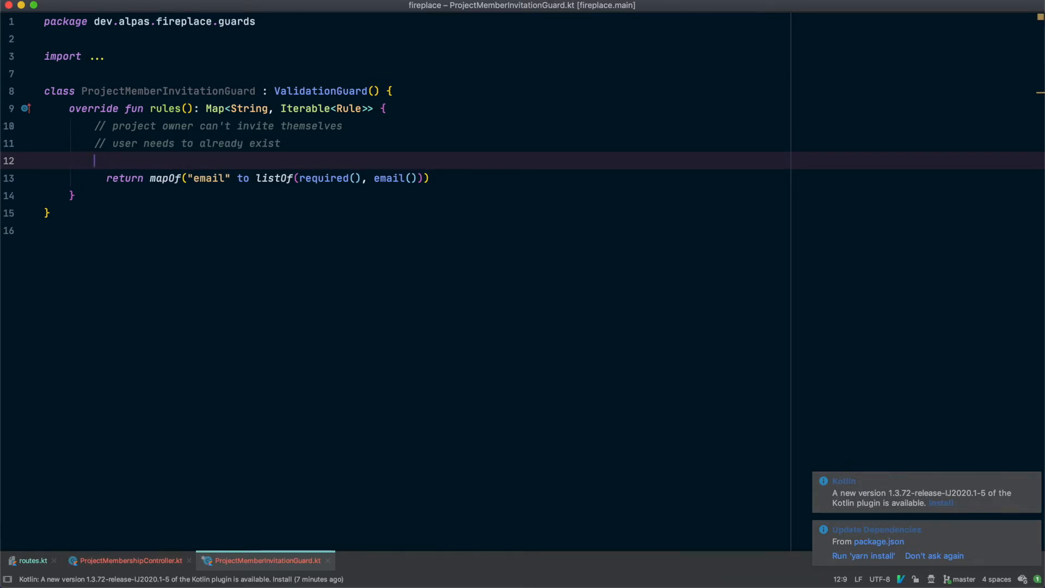
{"action": "type", "text": "//"}
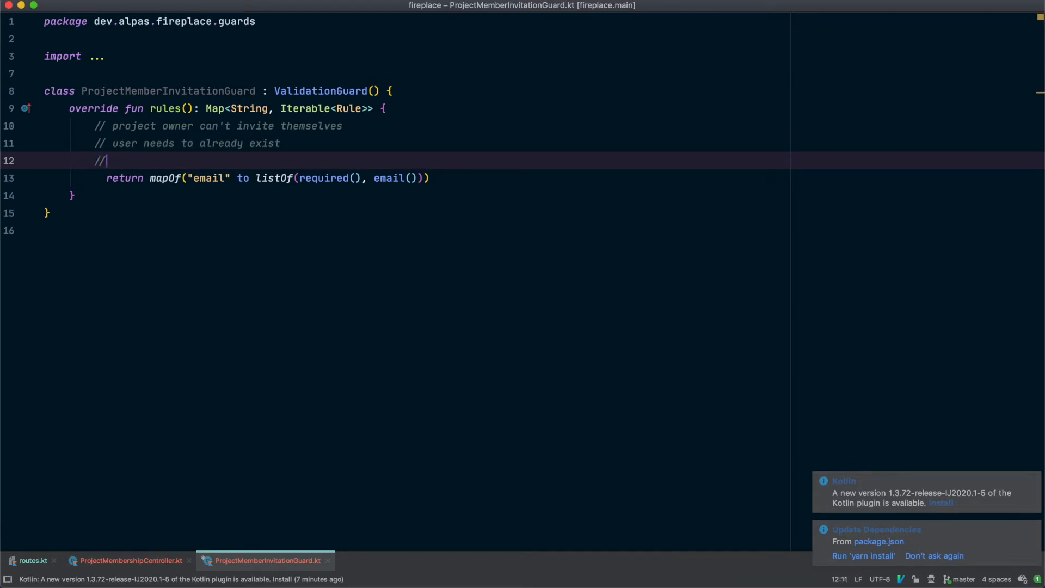
{"action": "type", "text": "\" \""}
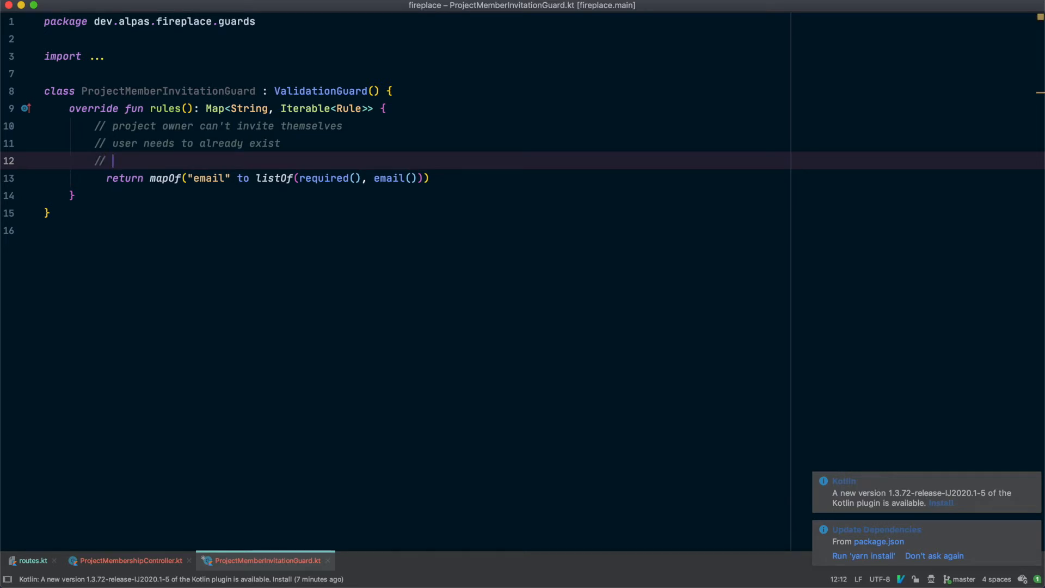
{"action": "type", "text": "use"}
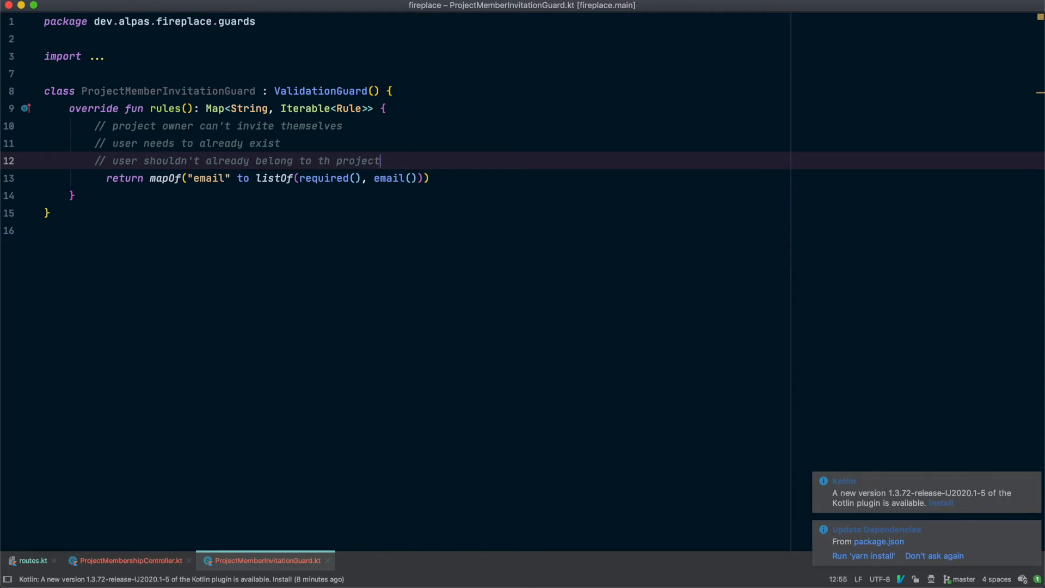
{"action": "mouse_move", "coordinate": [219, 418]}
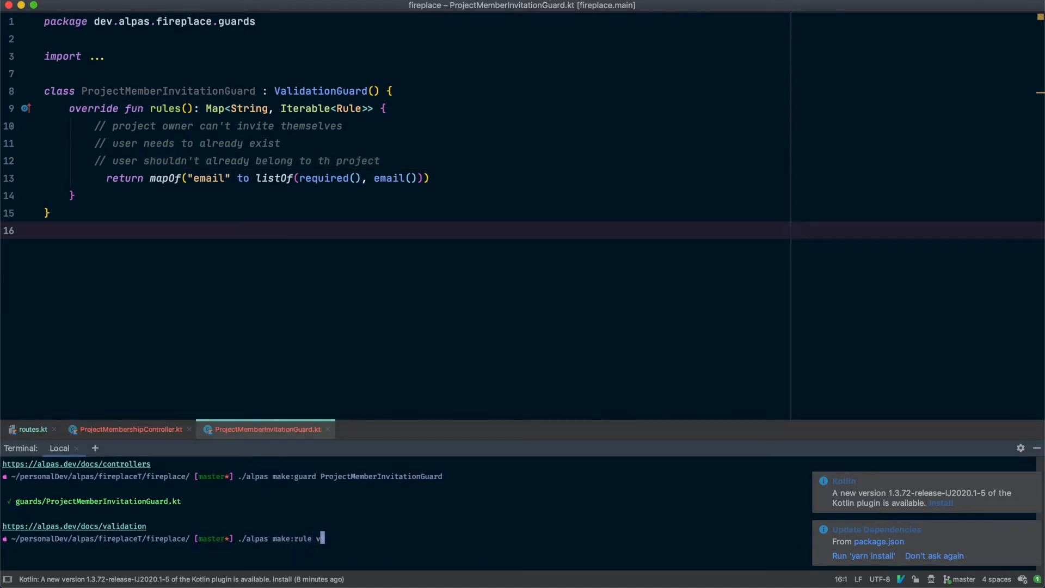
Run './alpas make:rule ValidUserRule' in the terminal
{"action": "type", "text": "alidUserRuler"}
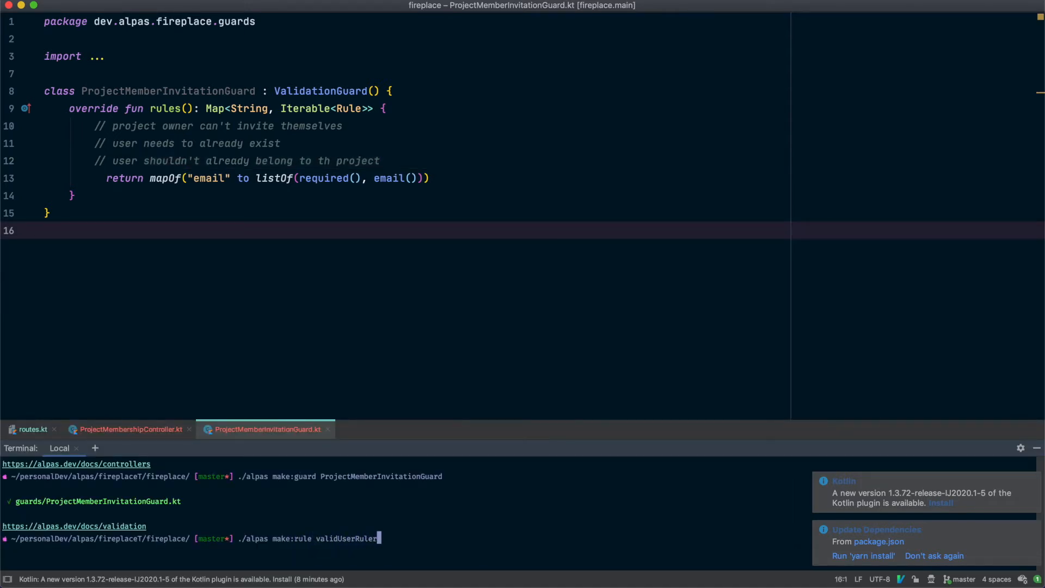
{"action": "key", "text": "enter"}
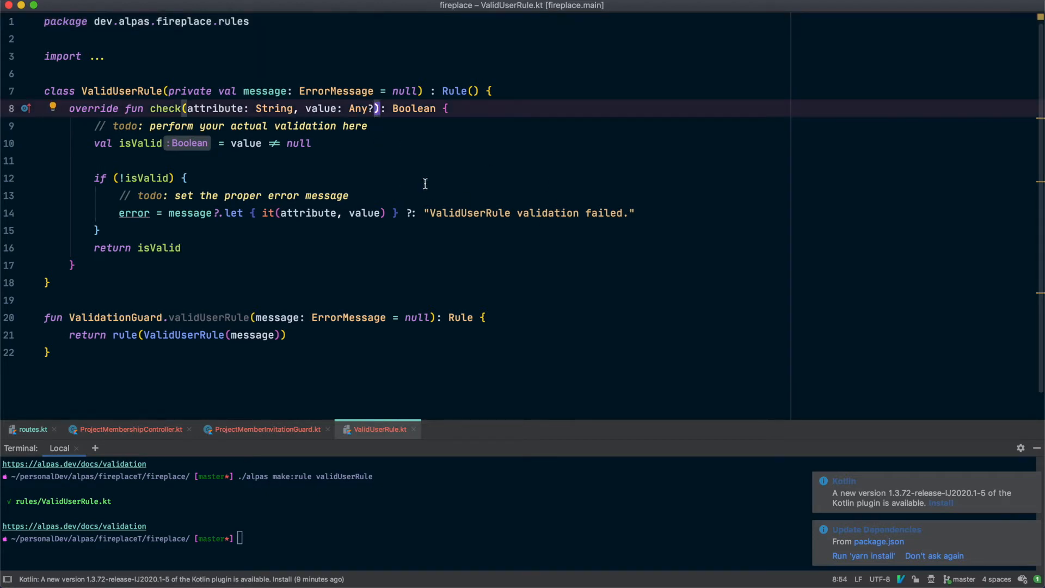
Override check with HttpCall, read the email with orAbort, and reject the owner's own email
{"action": "type", "text": "over"}
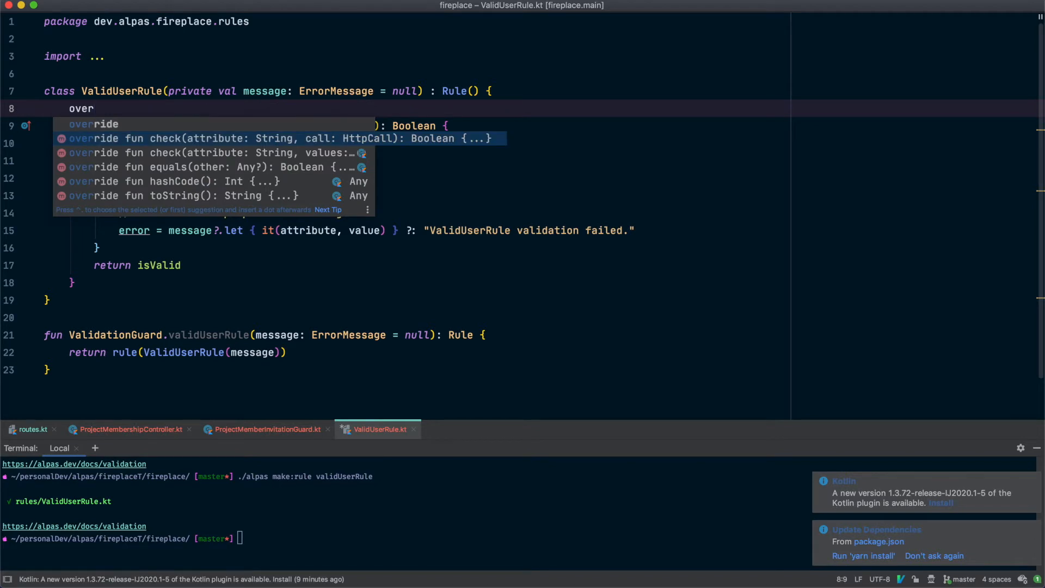
{"action": "left_click", "coordinate": [277, 137]}
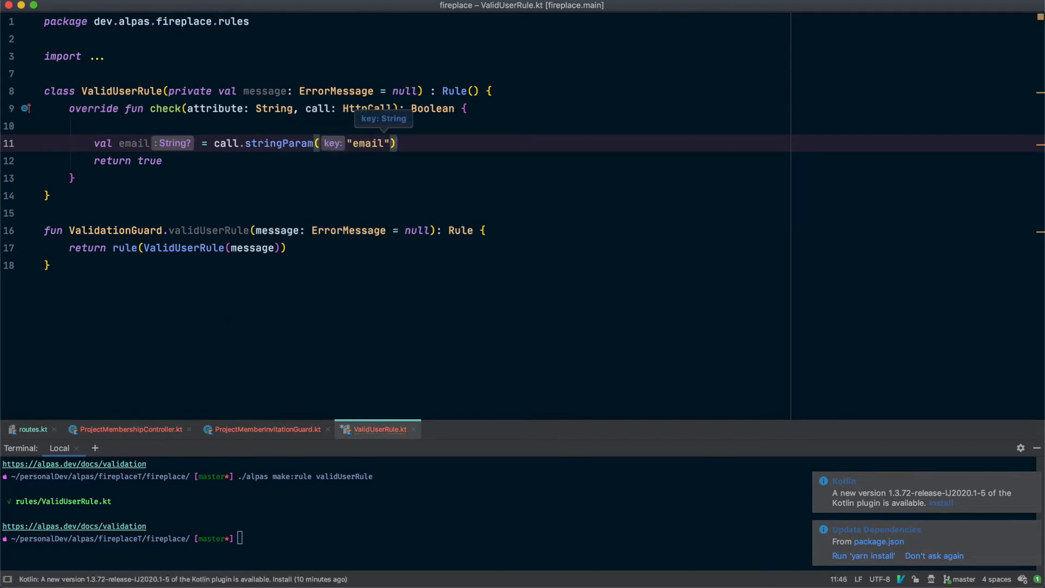
{"action": "type", "text": ".orAbort("}
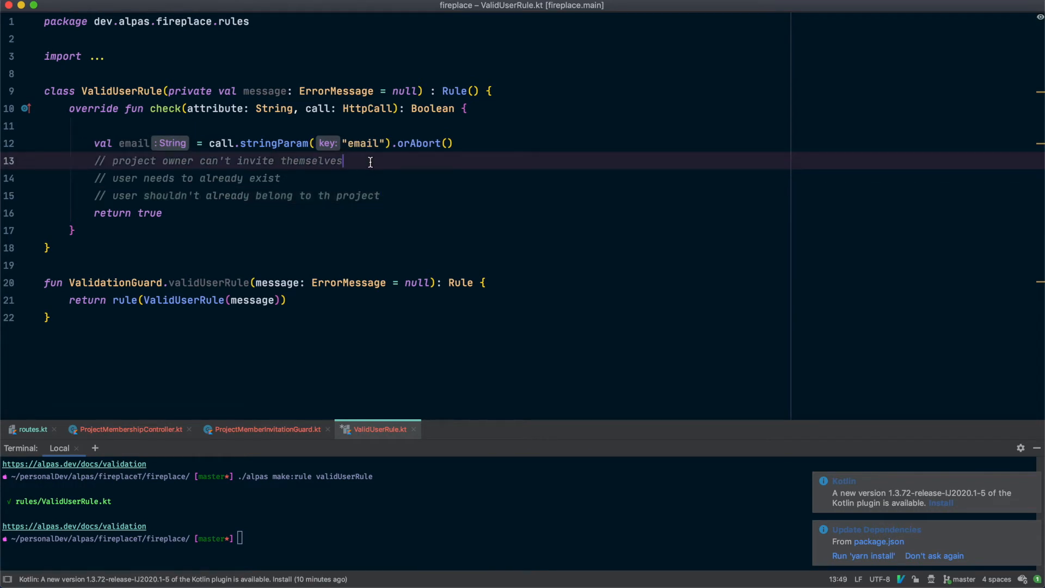
{"action": "key", "text": "enter"}
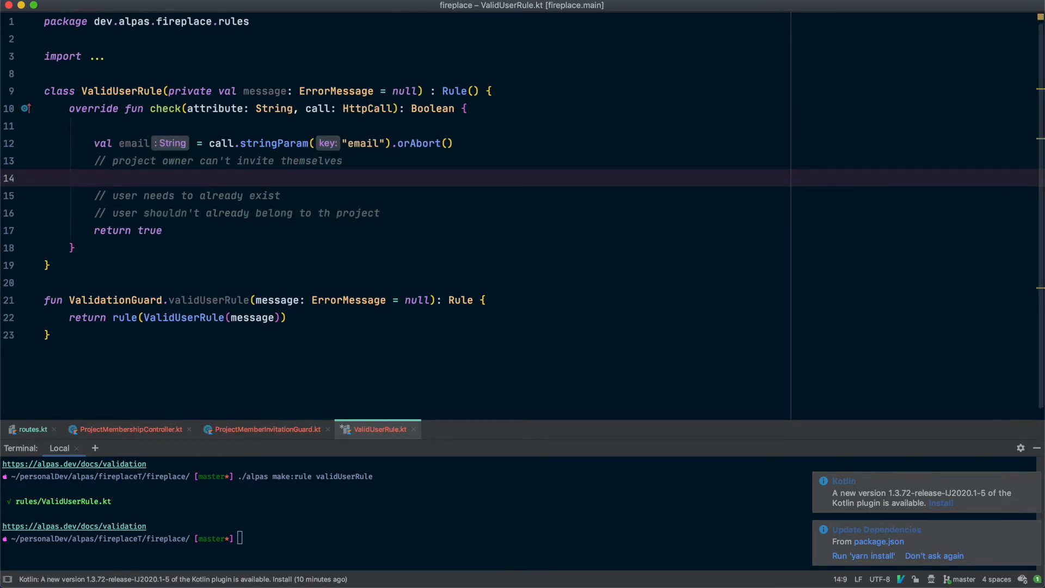
{"action": "type", "text": "if(ea)"}
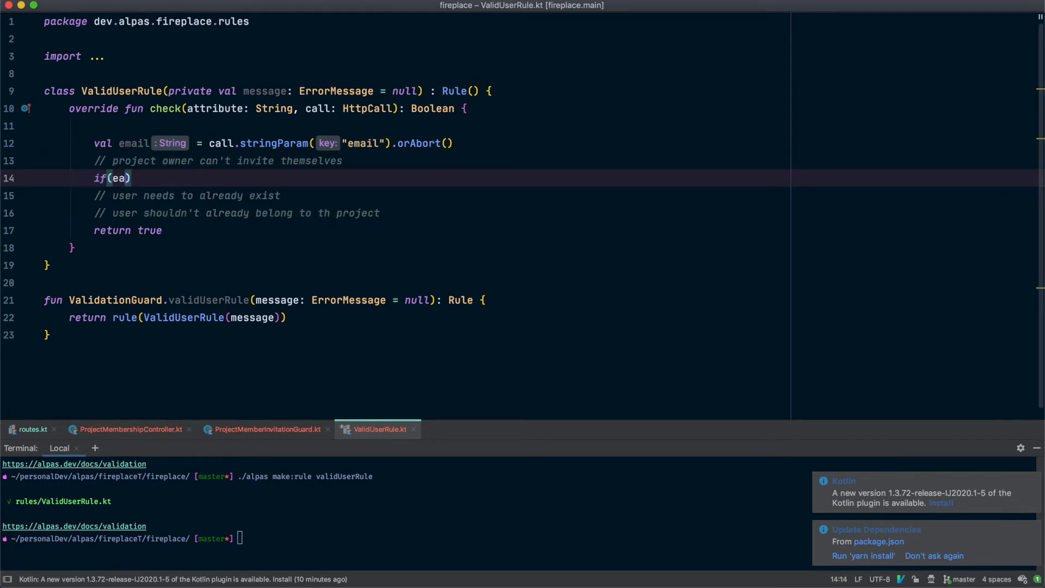
{"action": "type", "text": "mail =="}
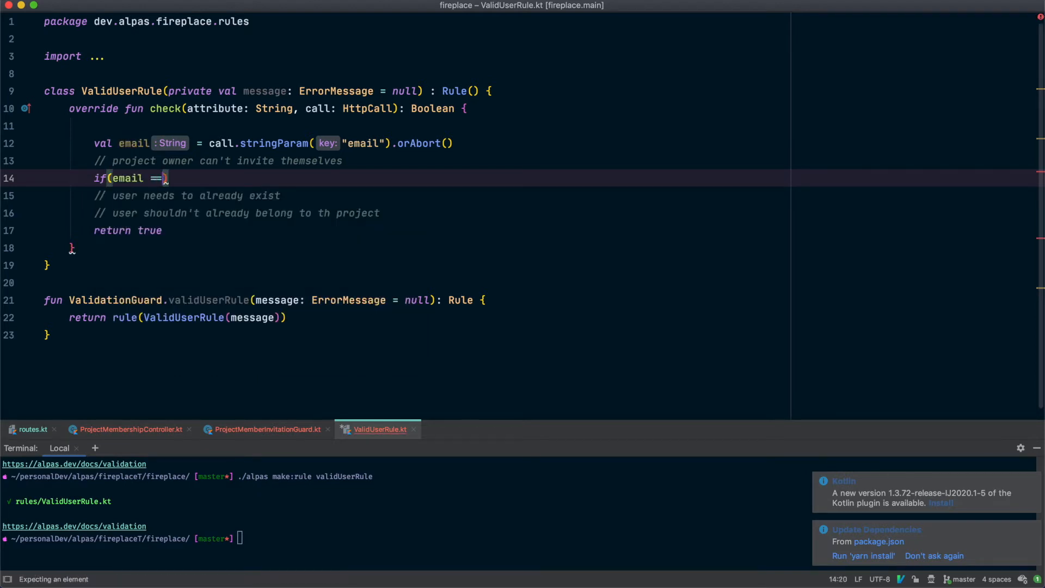
{"action": "type", "text": "call.caller<User>("}
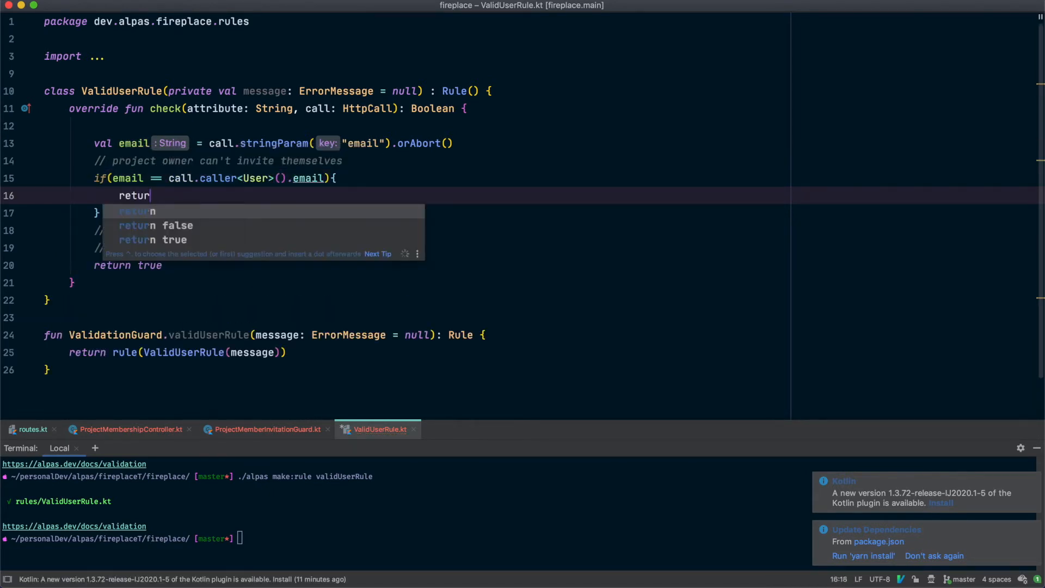
{"action": "type", "text": "false"}
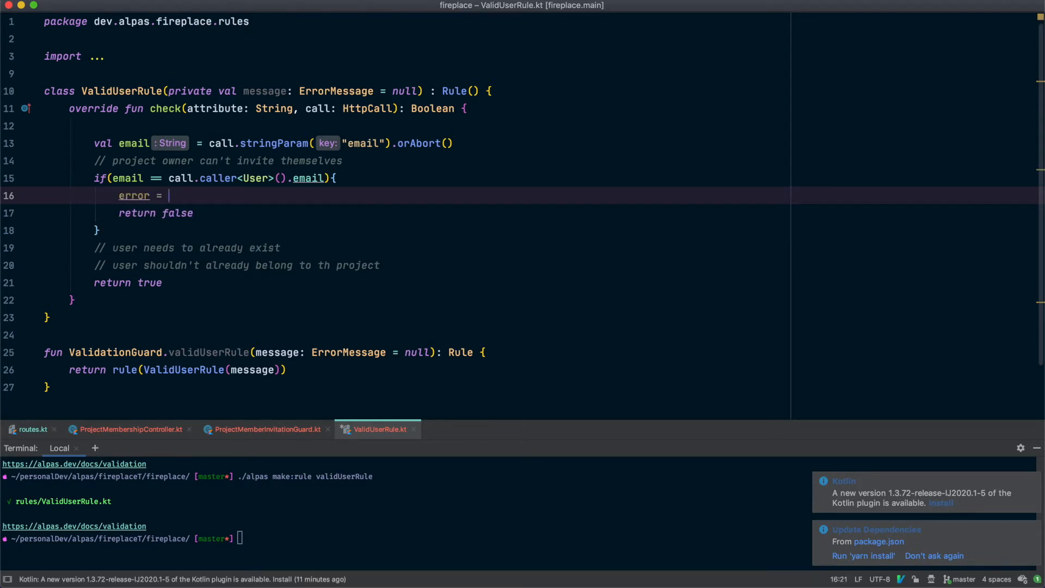
{"action": "type", "text": "\"You are the owner of the proje\""}
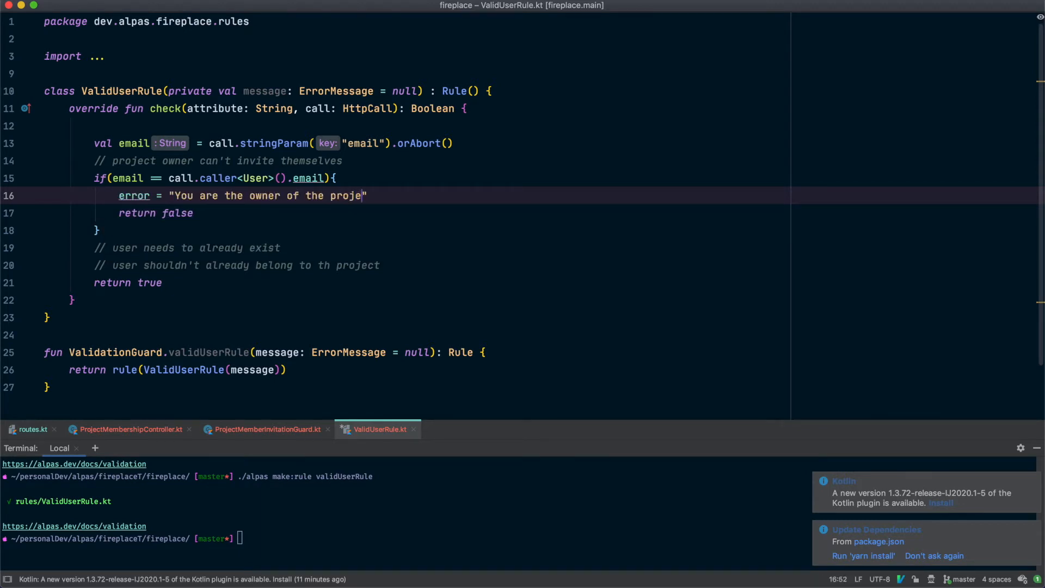
{"action": "type", "text": "ct"}
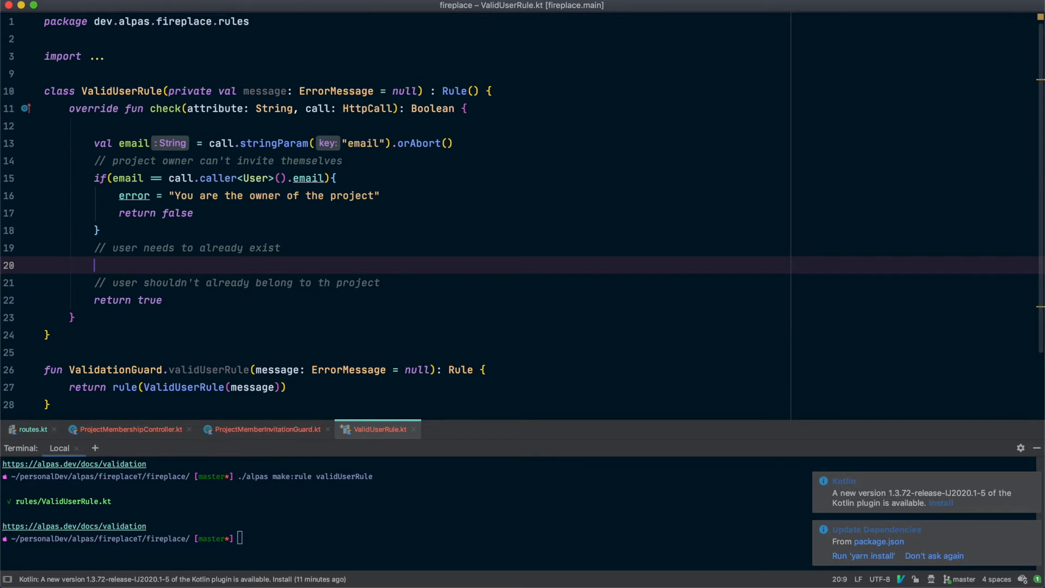
Look up the user by email with Users.findOne, setting a not-registered error and returning false
{"action": "type", "text": "v"}
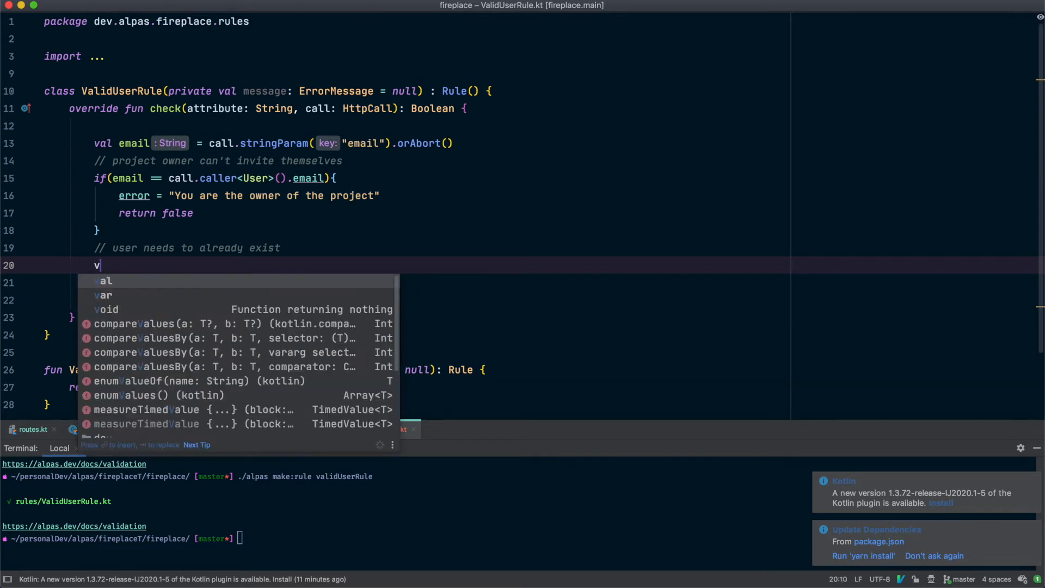
{"action": "type", "text": "al user = Users.find"}
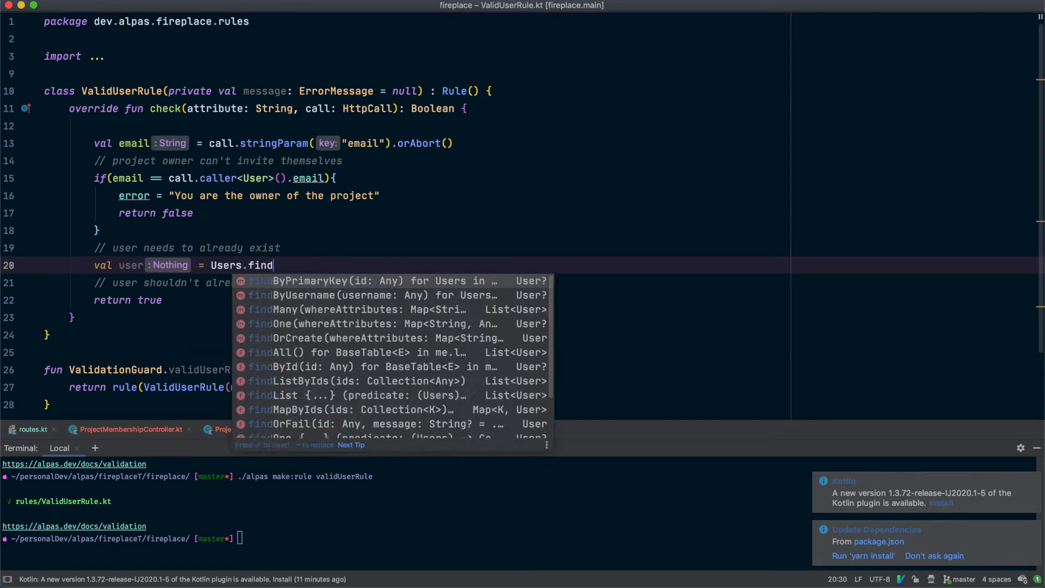
{"action": "left_click", "coordinate": [300, 324]}
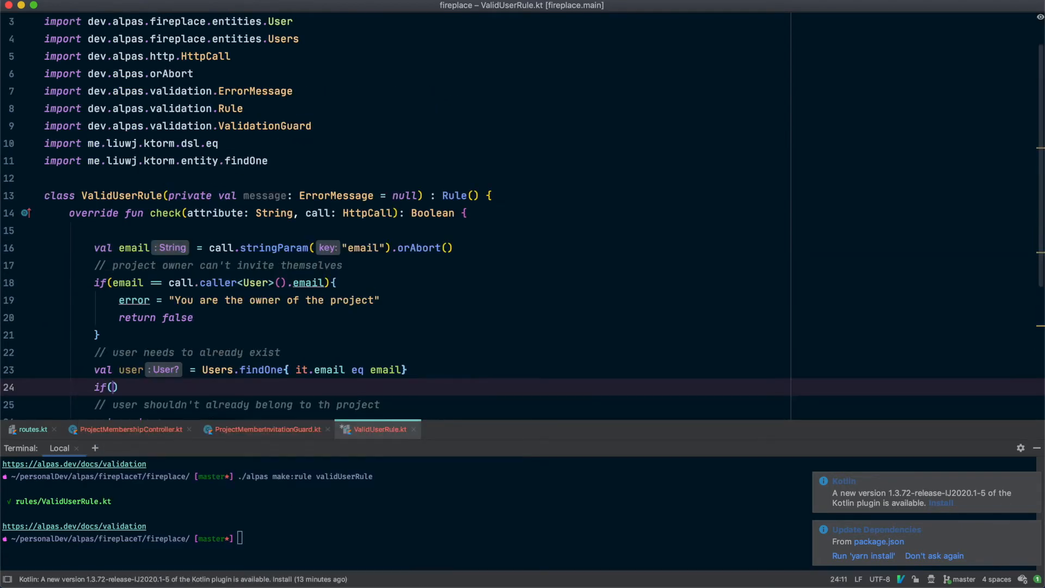
{"action": "type", "text": "user == null"}
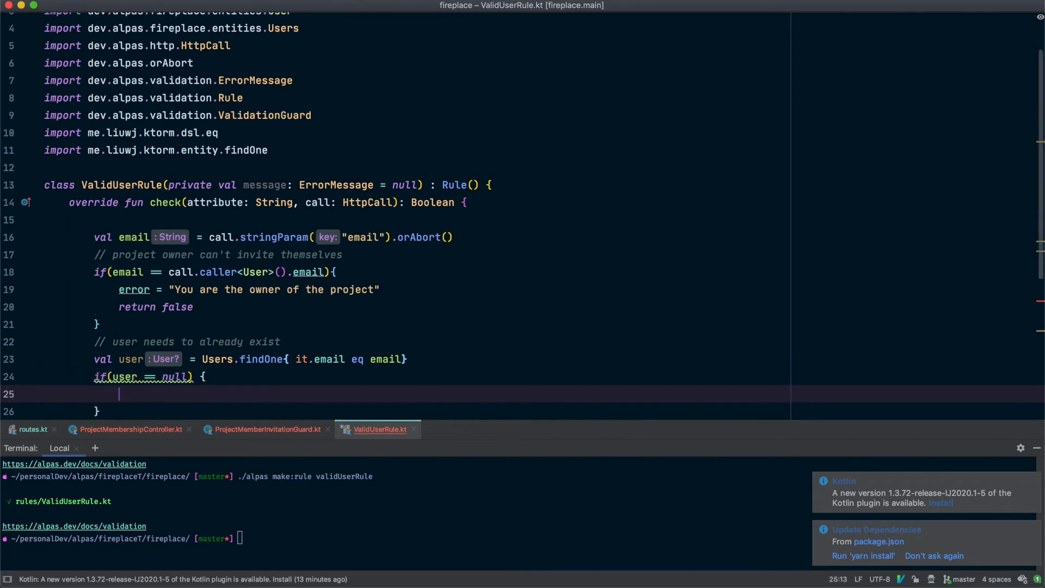
{"action": "type", "text": "e"}
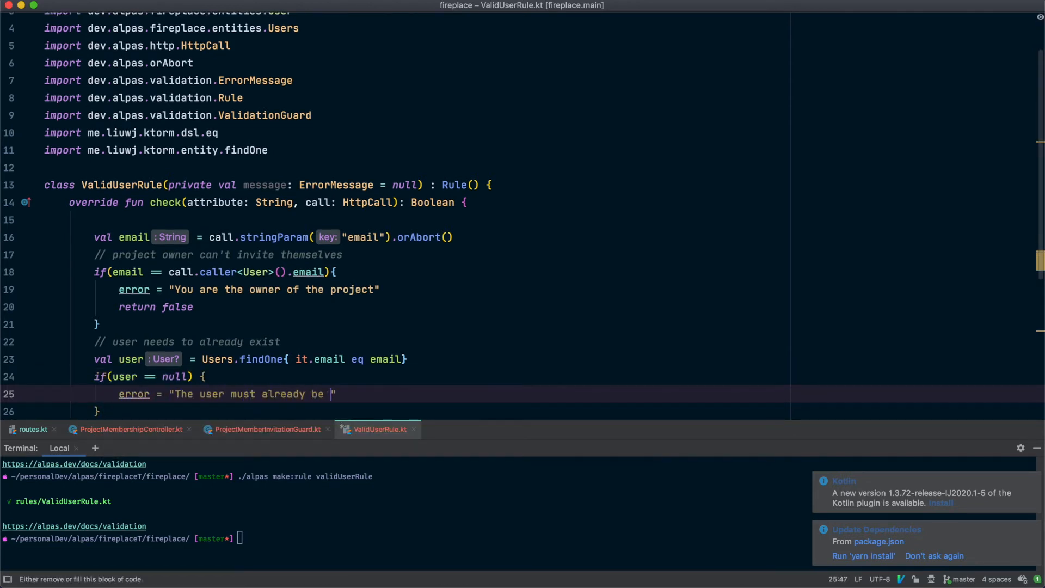
{"action": "type", "text": "registered with ${call.env("}
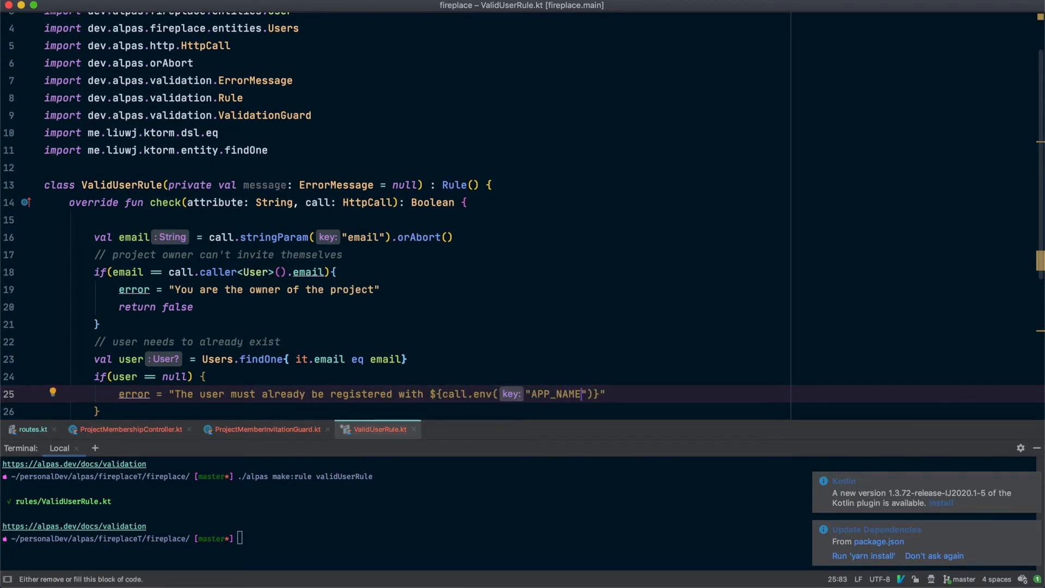
{"action": "type", "text": "return false"}
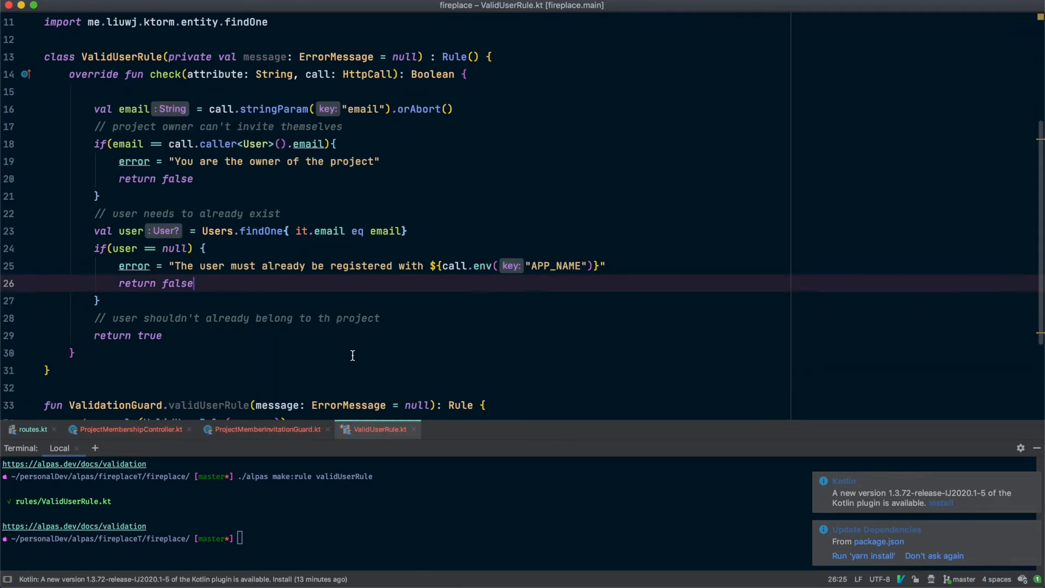
Read projectId with orAbort, find an existing ProjectMemberships row, and set an already-member error
{"action": "type", "text": "val projectId"}
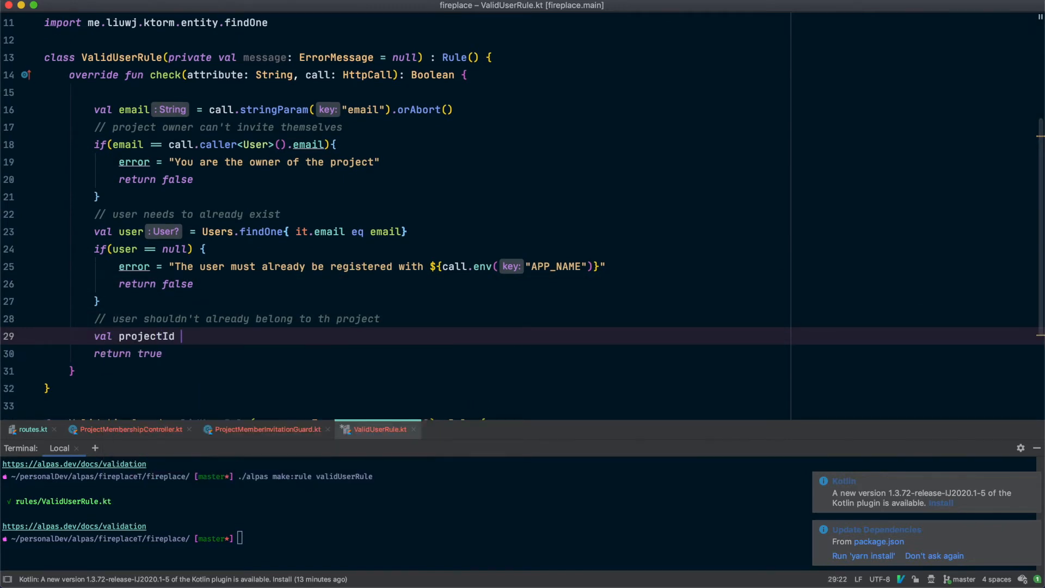
{"action": "type", "text": "= call.longParam(\"project"}
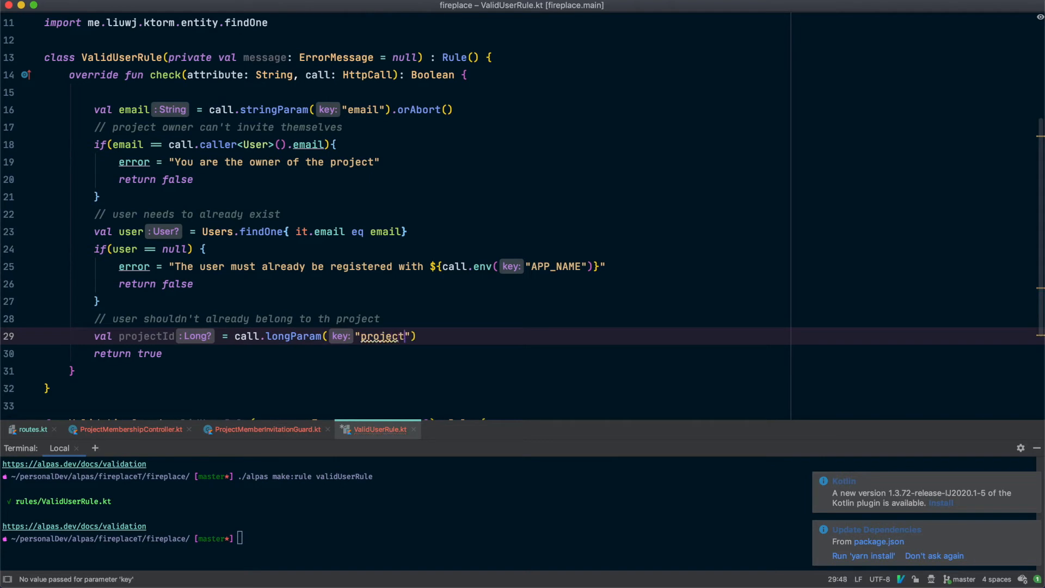
{"action": "type", "text": ".orAbort()"}
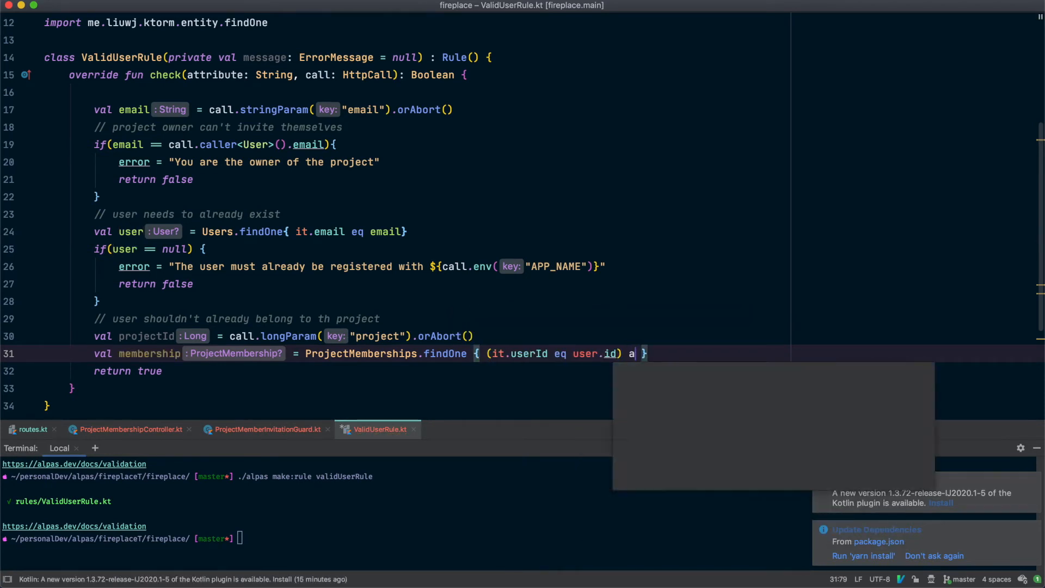
{"action": "type", "text": "md"}
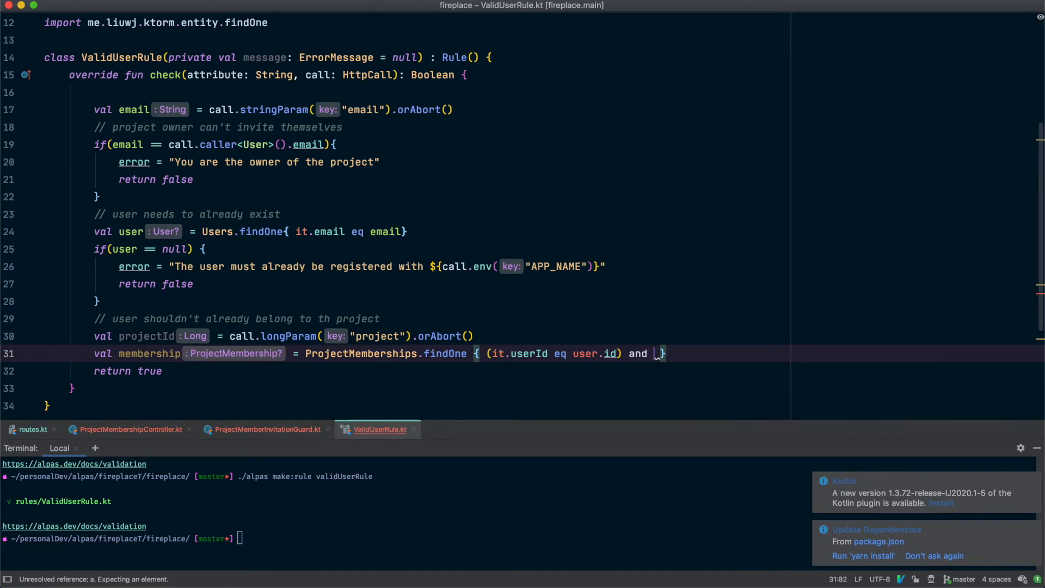
{"action": "type", "text": "(it.projectId)"}
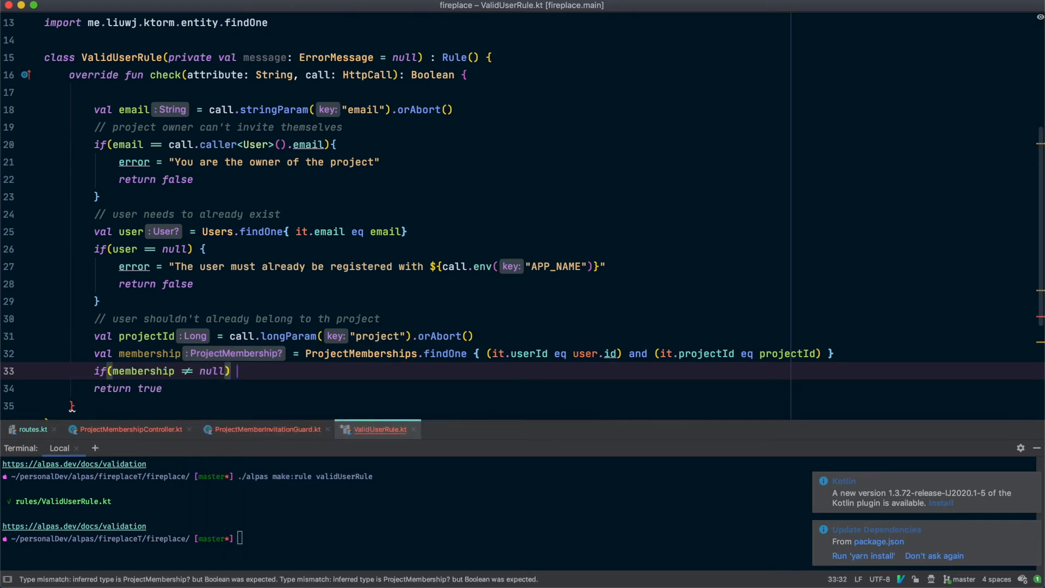
{"action": "type", "text": "error = \"The user is already a member of this project"}
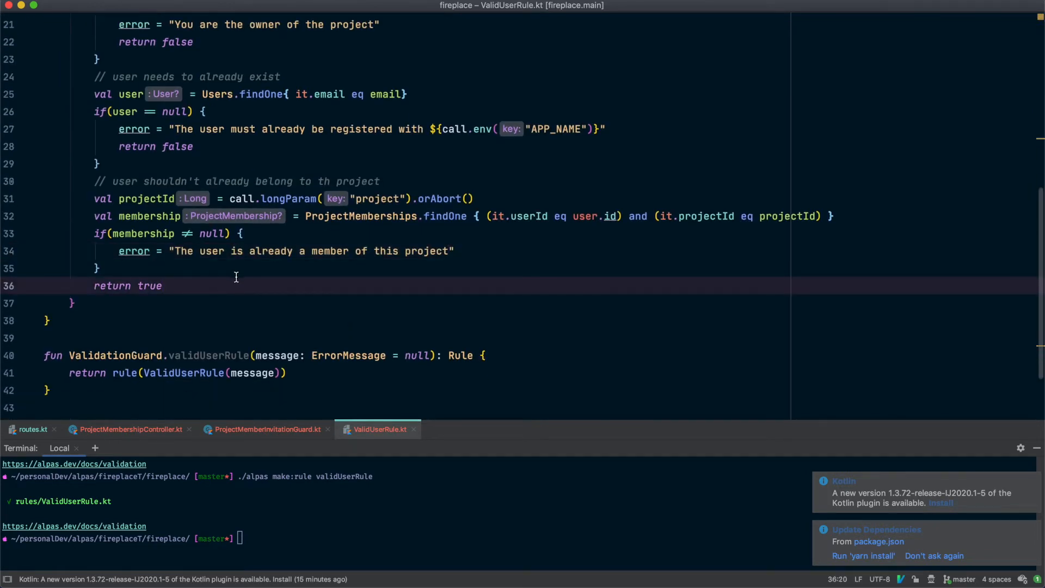
{"action": "mouse_move", "coordinate": [265, 429]}
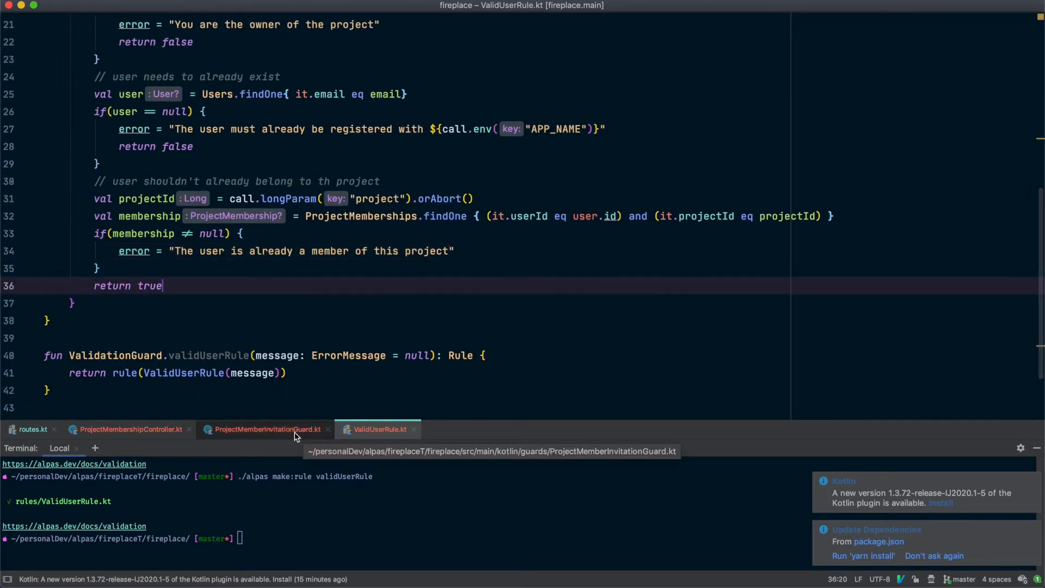
In the guard, add validUser and start commit(): User with now, email, and a Users.findOne member lookup
{"action": "left_click", "coordinate": [265, 428]}
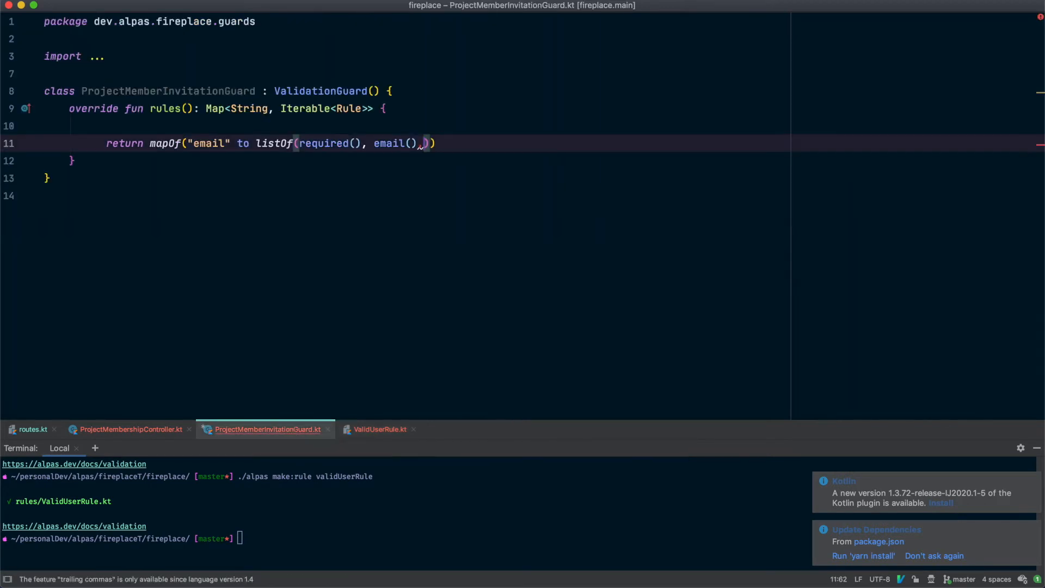
{"action": "type", "text": "validUserRule("}
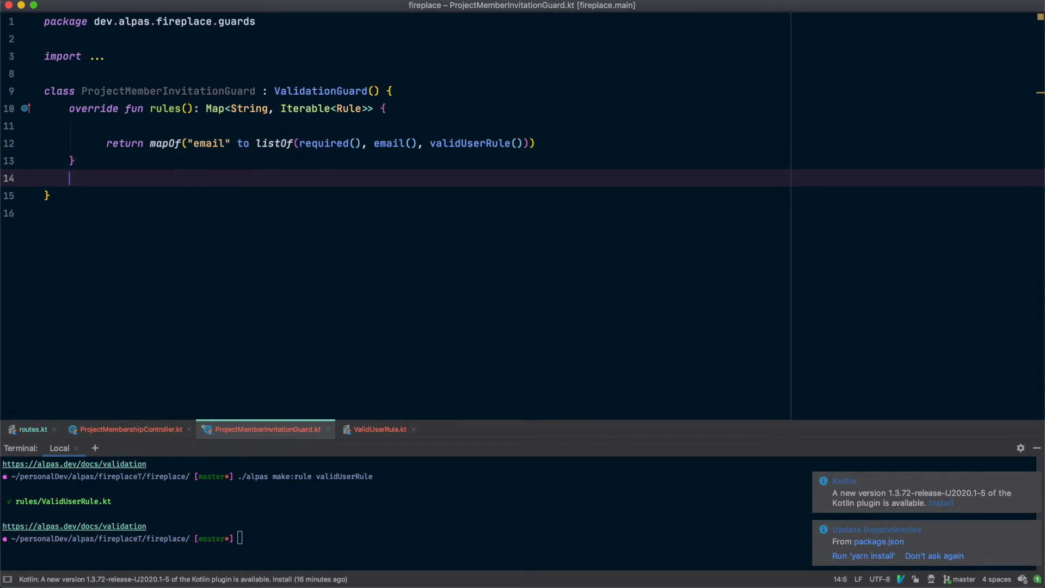
{"action": "type", "text": "fun commit():"}
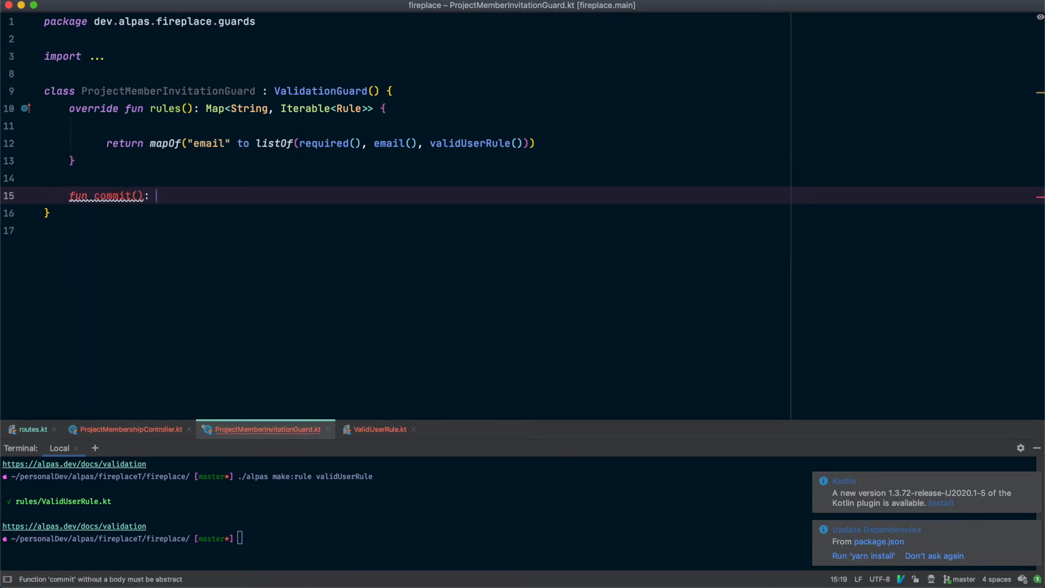
{"action": "type", "text": "User {}"}
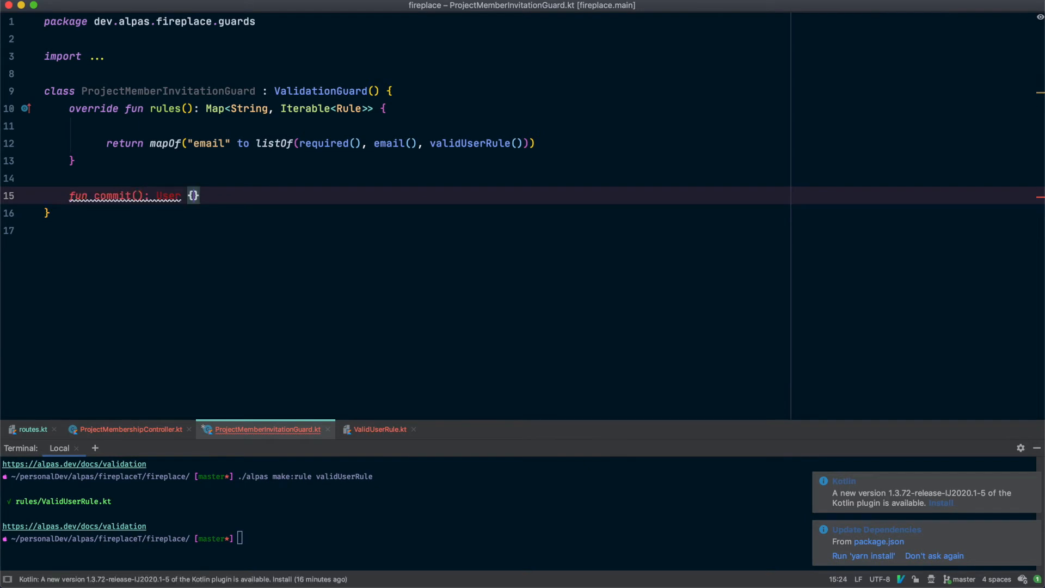
{"action": "type", "text": "val now = call"}
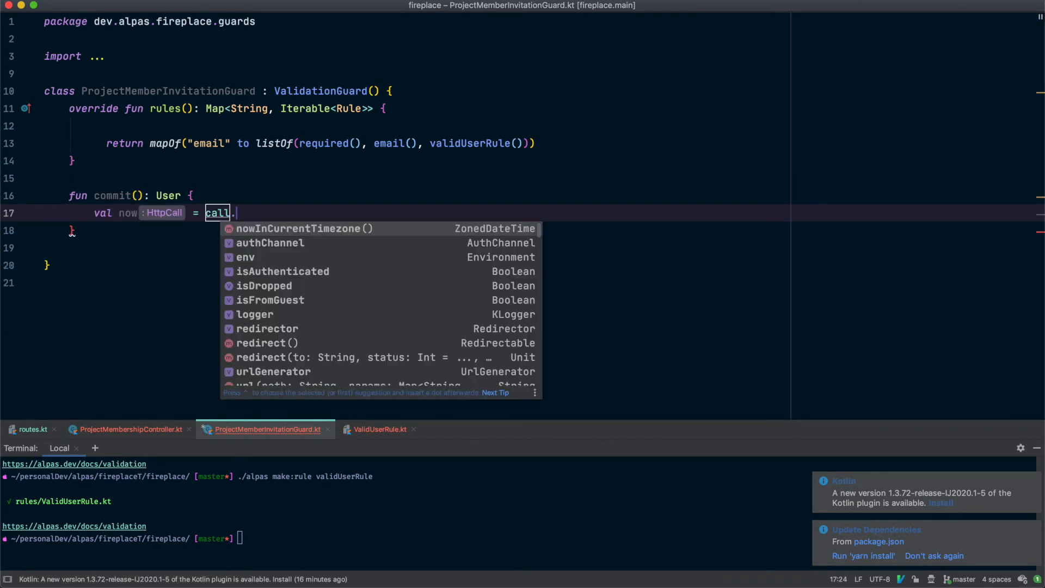
{"action": "type", "text": ".nowInCurrentTimezone().toInstant()"}
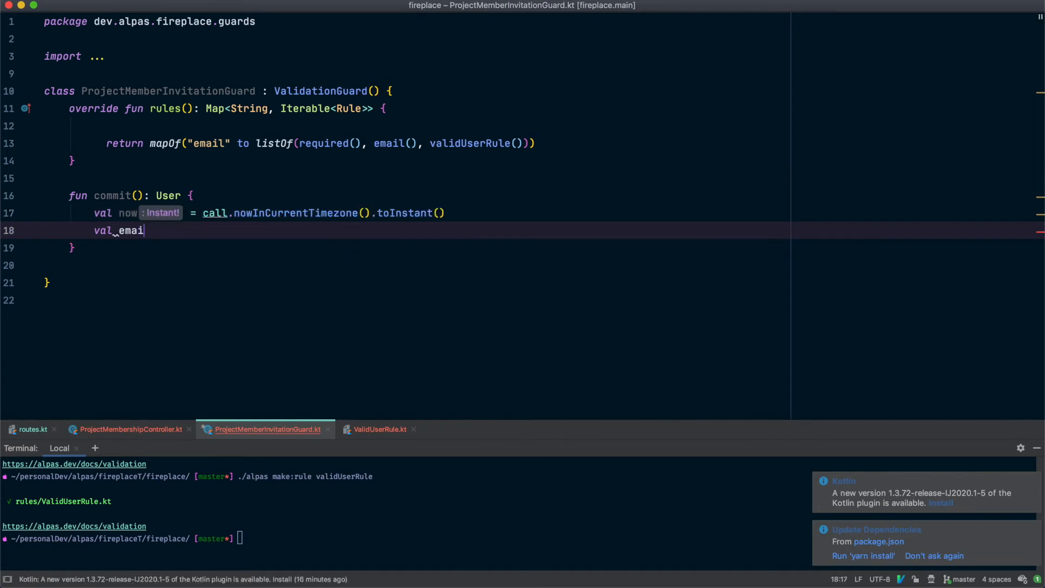
{"action": "type", "text": "= c"}
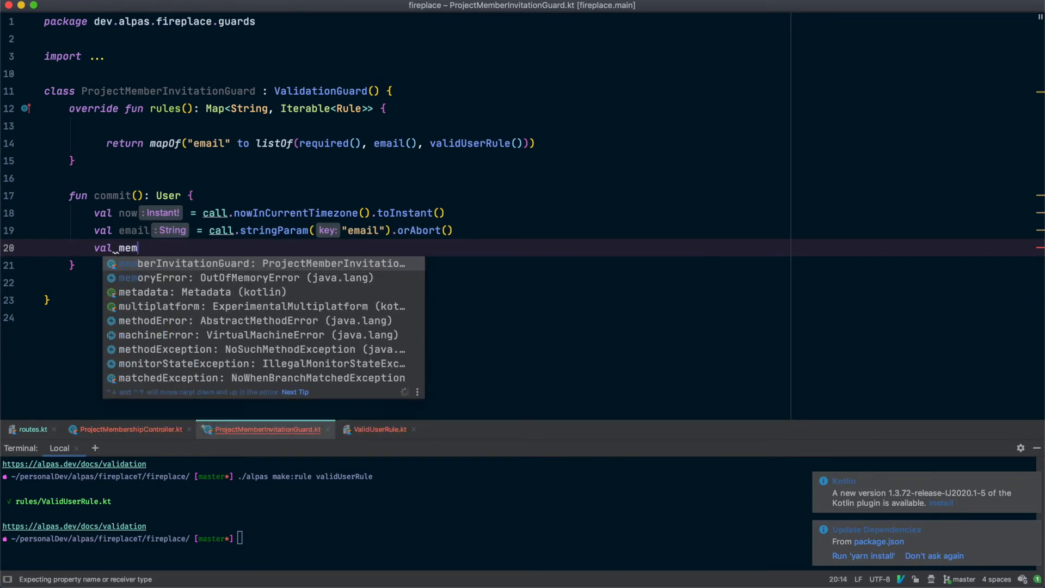
{"action": "type", "text": "ber"}
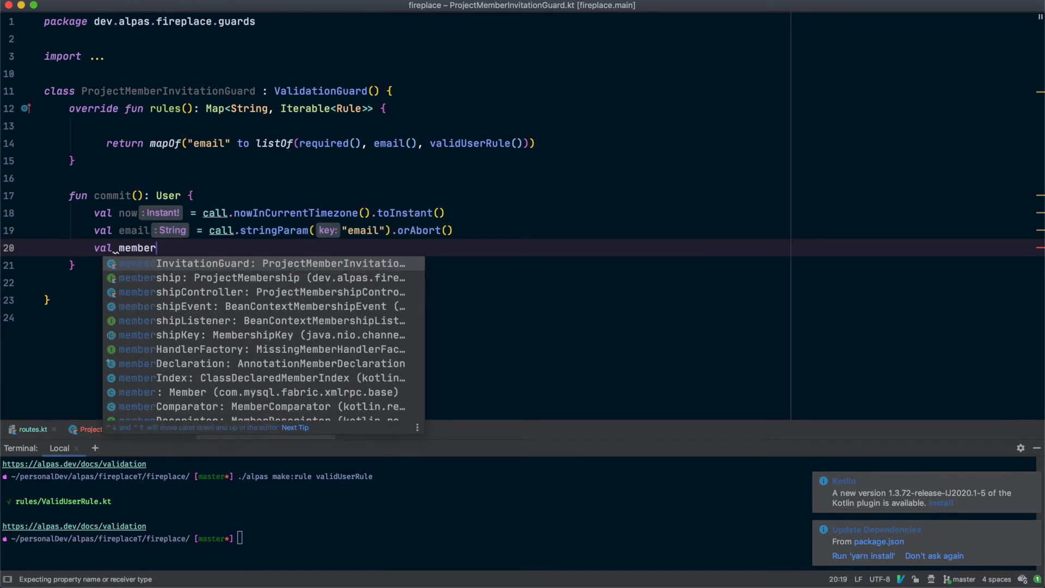
{"action": "type", "text": "= Users.findOne { it.email eq email }.orAbort("}
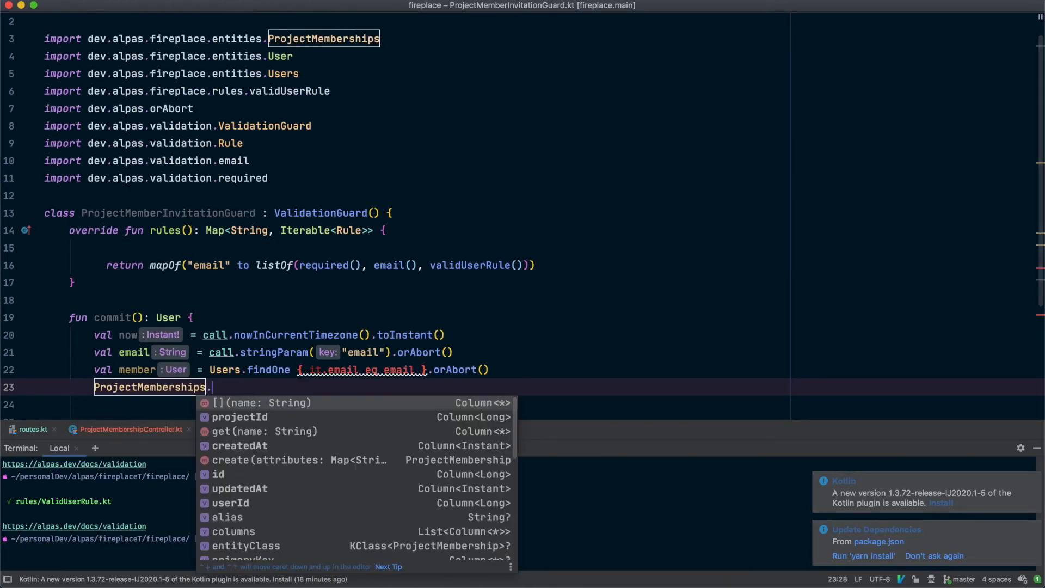
Insert a ProjectMemberships row with projectId, userId, createdAt and updatedAt, then return member
{"action": "type", "text": "insert {"}
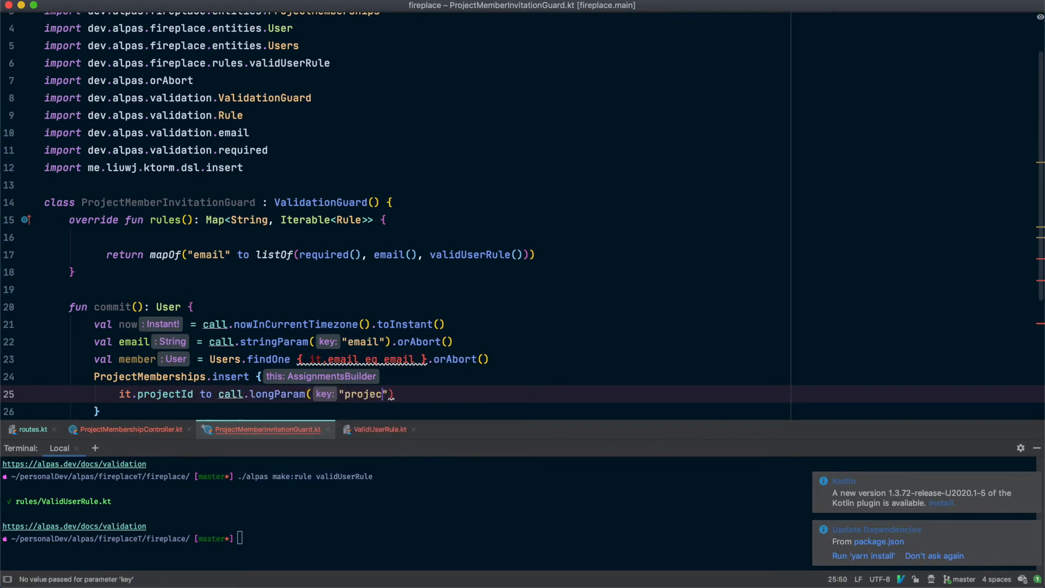
{"action": "type", "text": "it.userId to"}
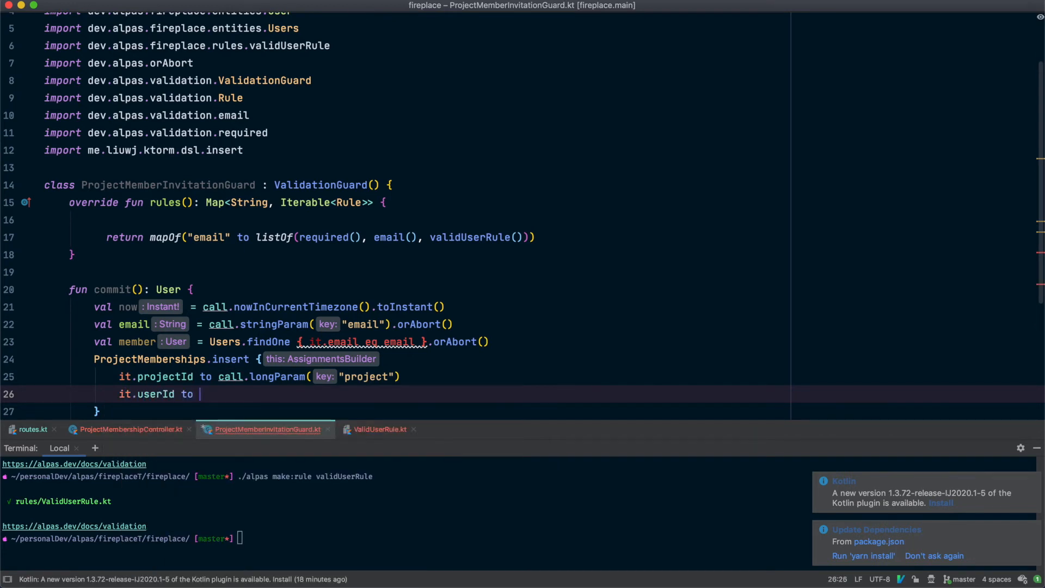
{"action": "type", "text": "member.id"}
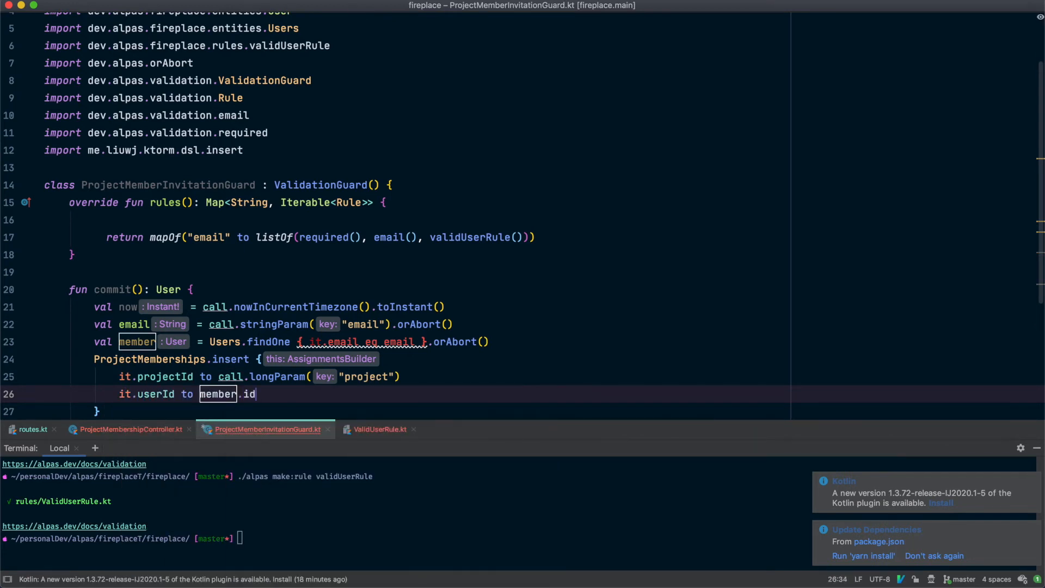
{"action": "type", "text": "it.createdAt to now"}
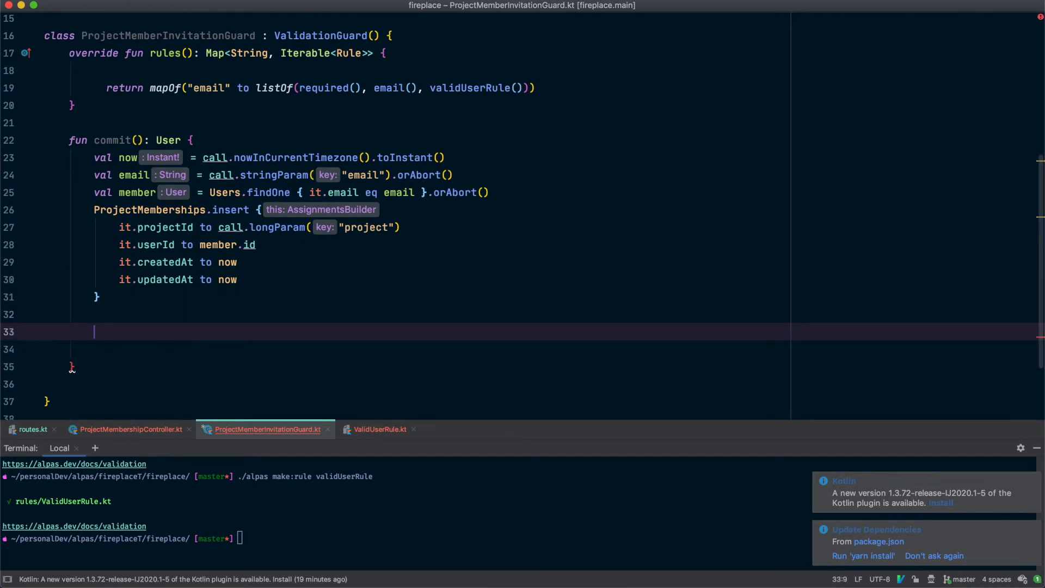
{"action": "type", "text": "return member"}
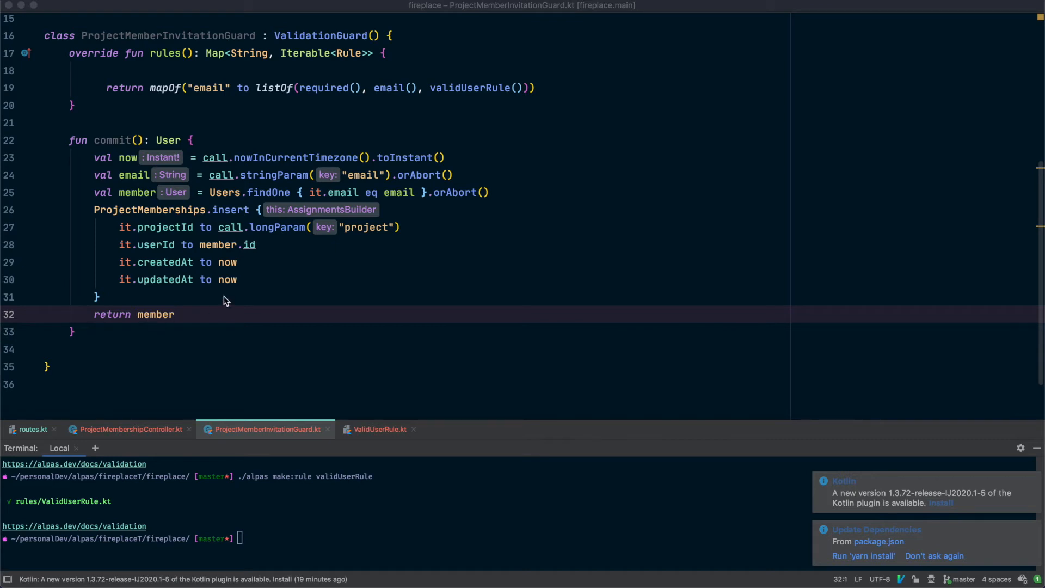
{"action": "mouse_move", "coordinate": [225, 185]}
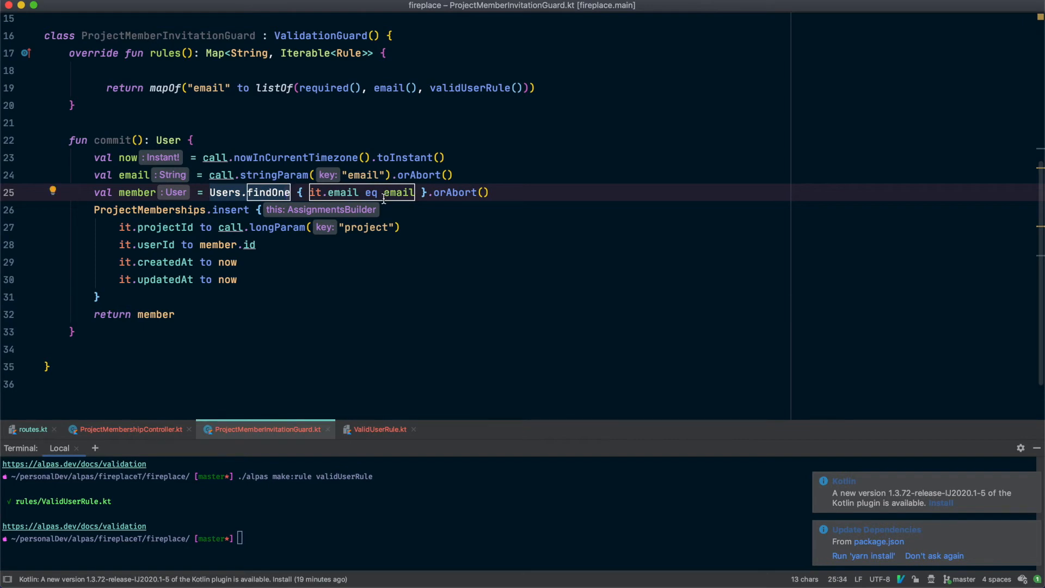
{"action": "mouse_move", "coordinate": [375, 393]}
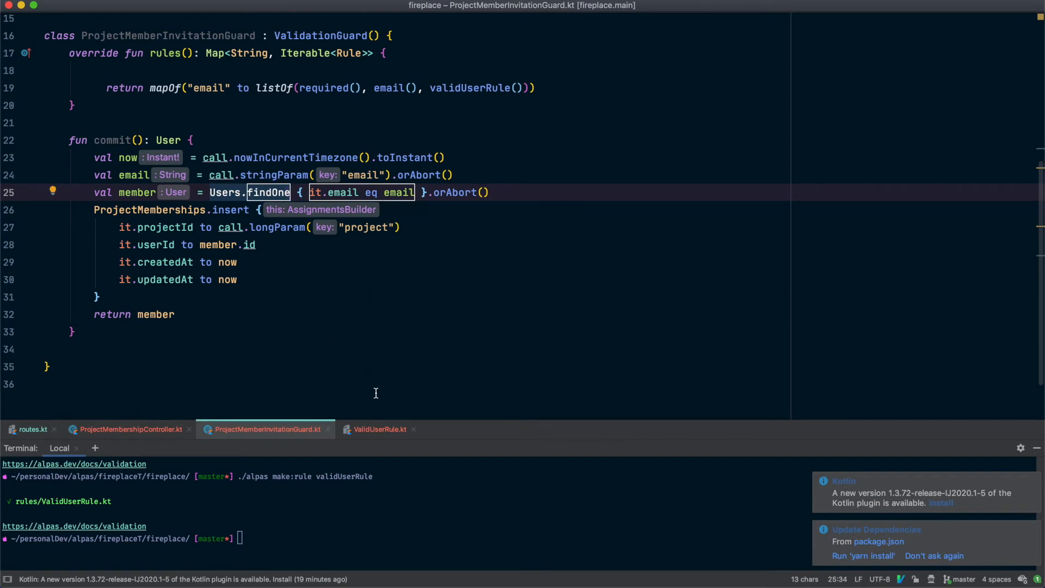
{"action": "left_click", "coordinate": [378, 429]}
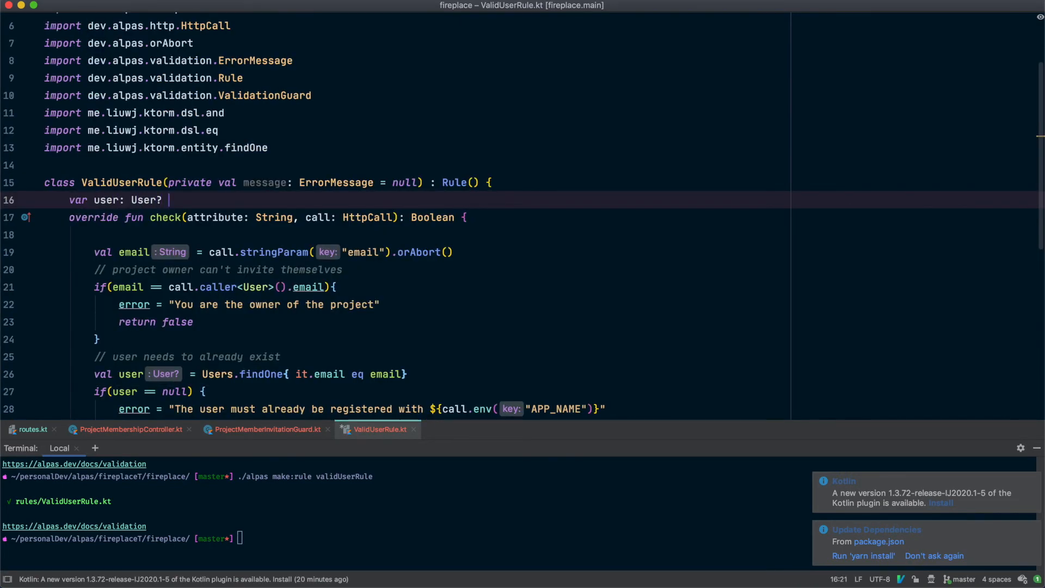
Add a nullable var user = null with a private setter to ValidUserRule
{"action": "type", "text": "= null"}
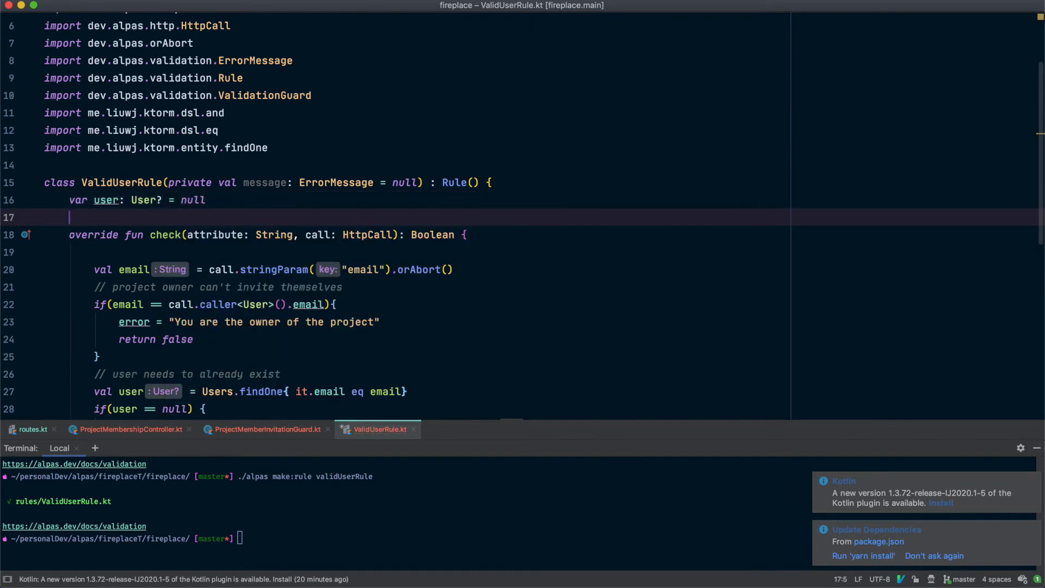
{"action": "type", "text": "private set"}
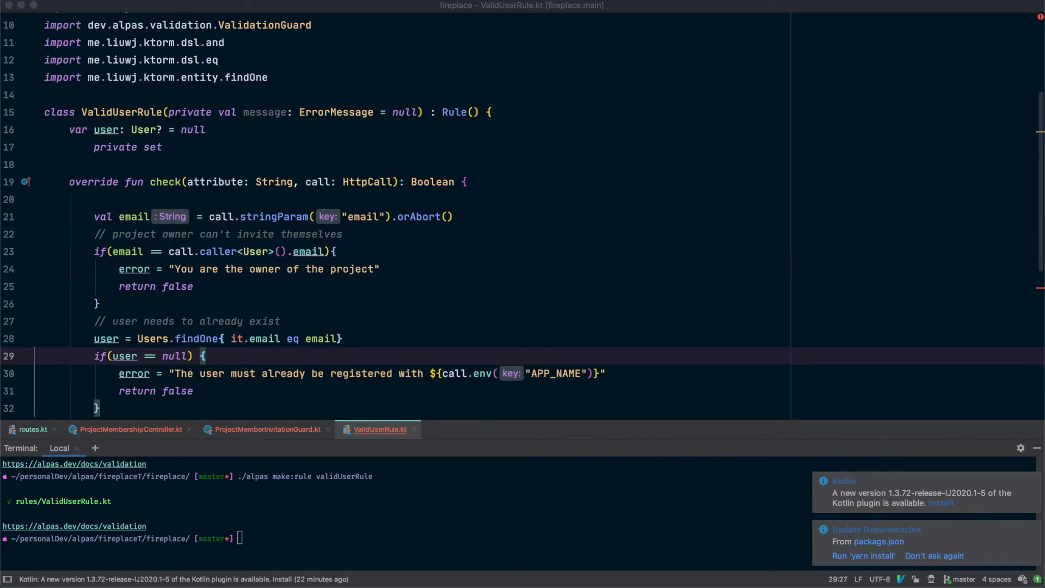
{"action": "left_click", "coordinate": [264, 428]}
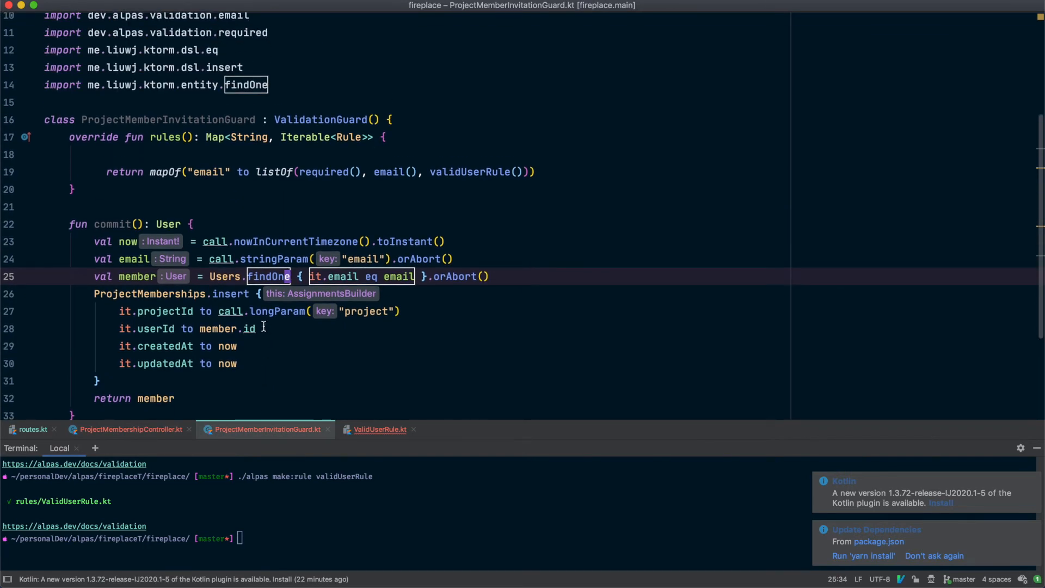
Declare a lazy validUserRule property, use it in the rules list, and take member from its user
{"action": "type", "text": "private"}
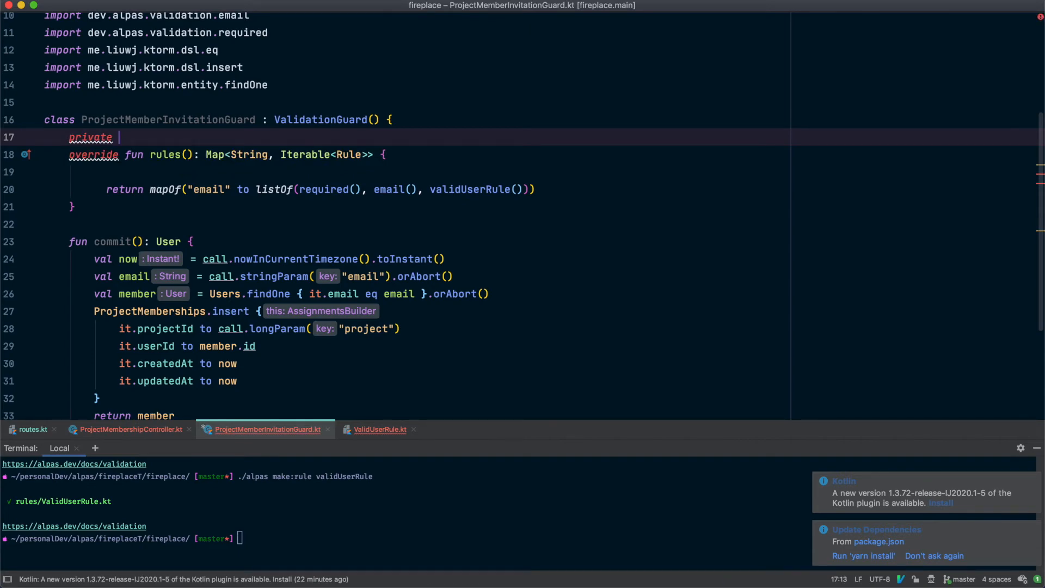
{"action": "type", "text": "val validUserRule by lazy {ValidUserRule("}
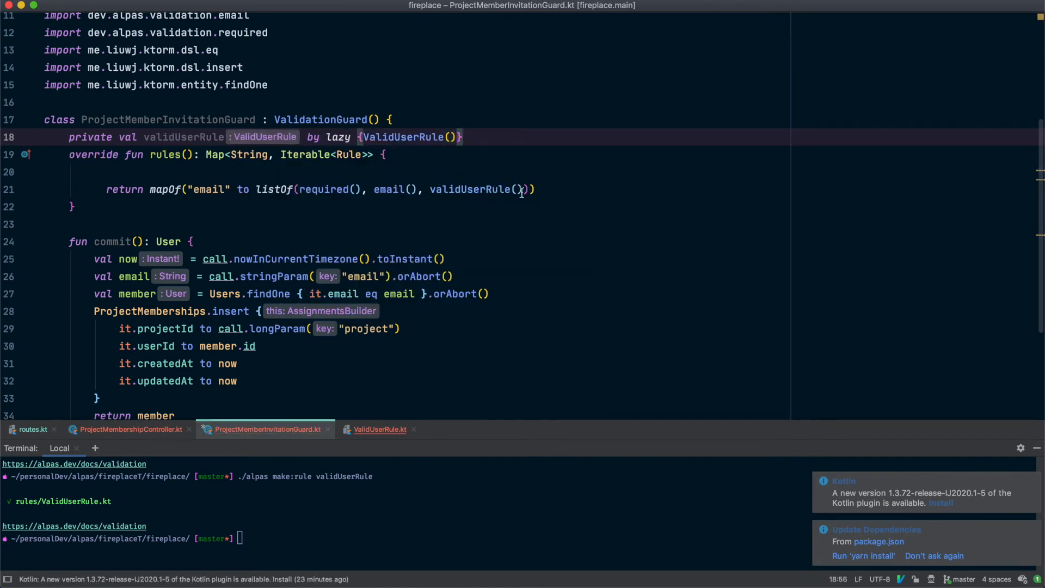
{"action": "double_click", "coordinate": [469, 189]}
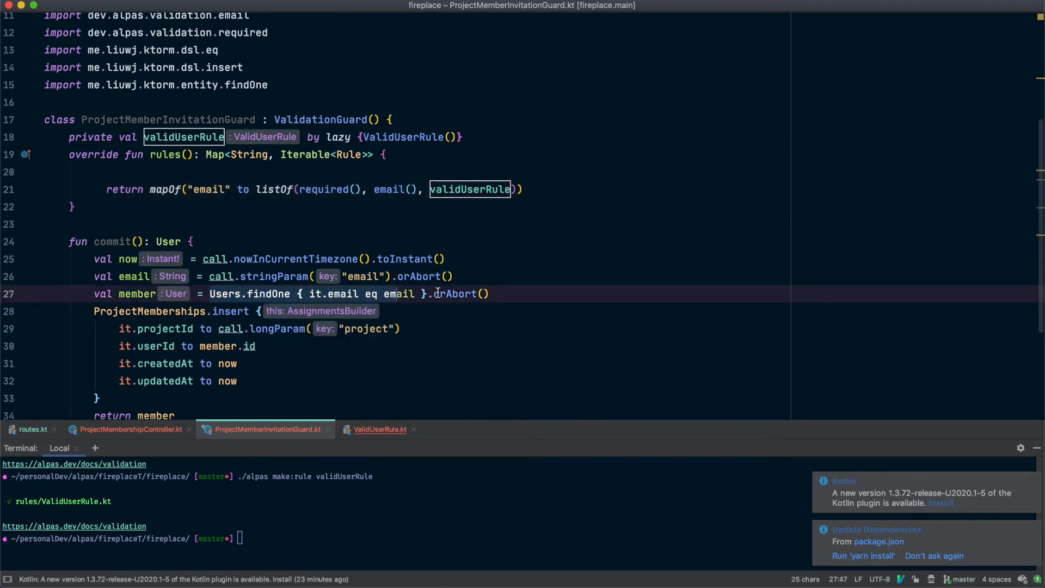
{"action": "type", "text": "valid"}
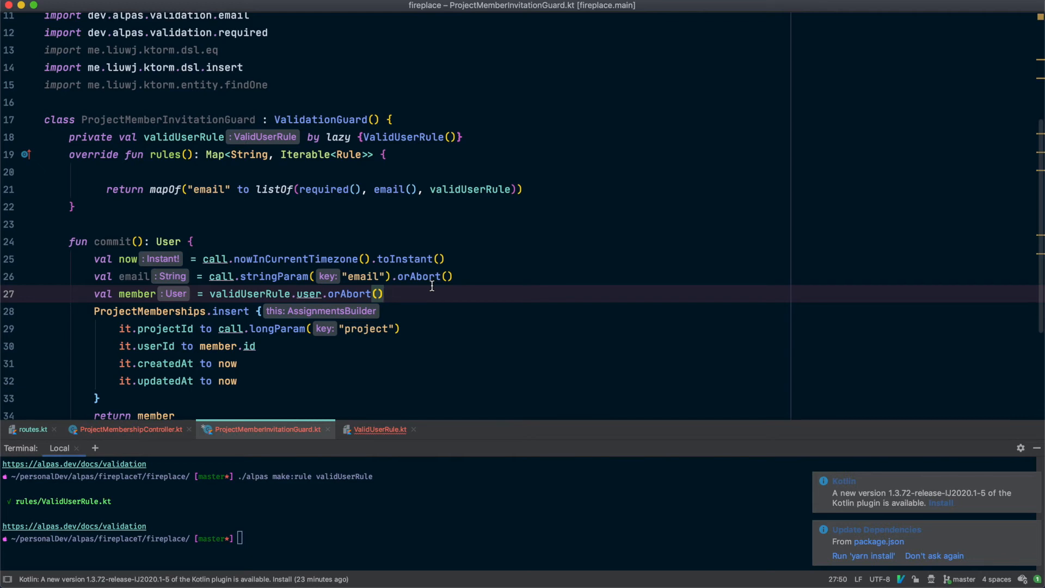
{"action": "left_click", "coordinate": [298, 276]}
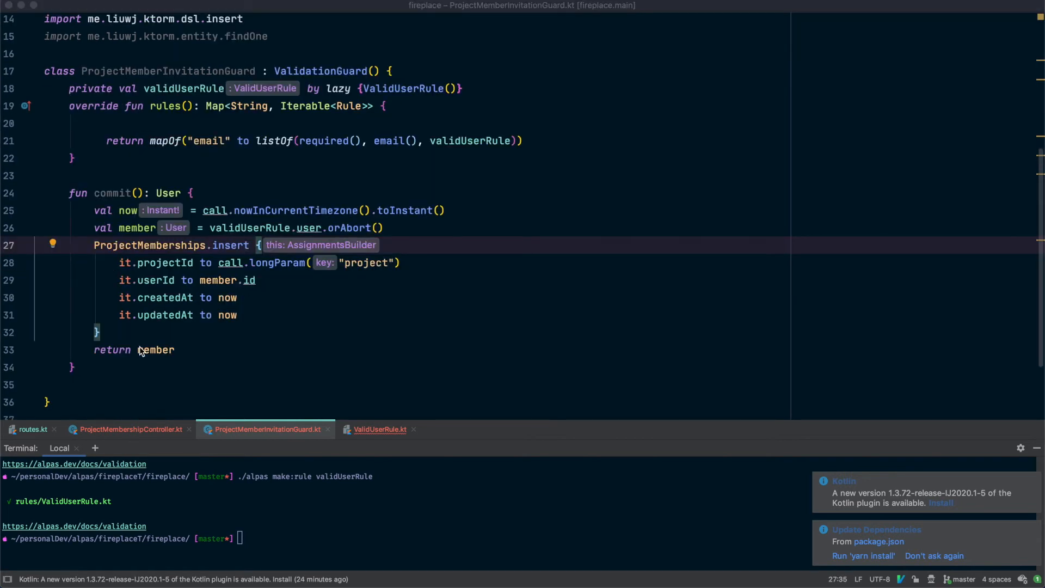
In ProjectMembershipController, validate with ProjectMemberInvitationGuard::class and commit to get the member
{"action": "left_click", "coordinate": [128, 429]}
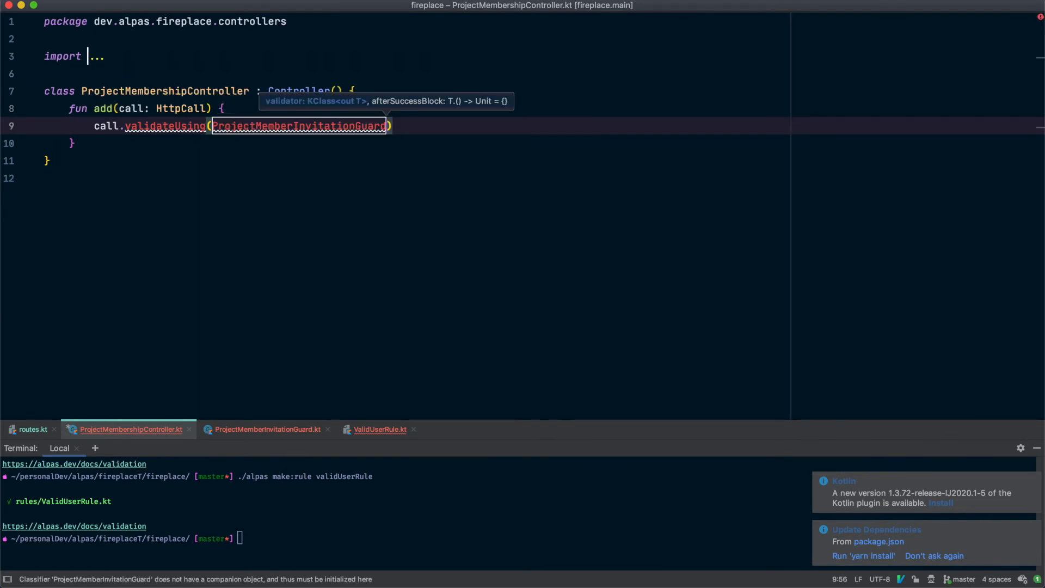
{"action": "type", "text": "::class) {"}
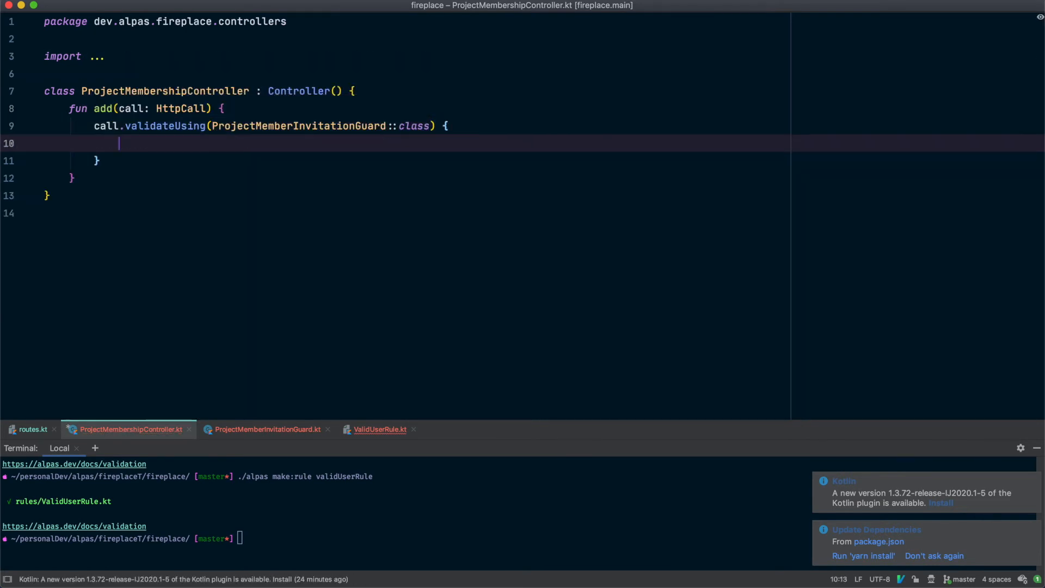
{"action": "type", "text": "val member = commit()"}
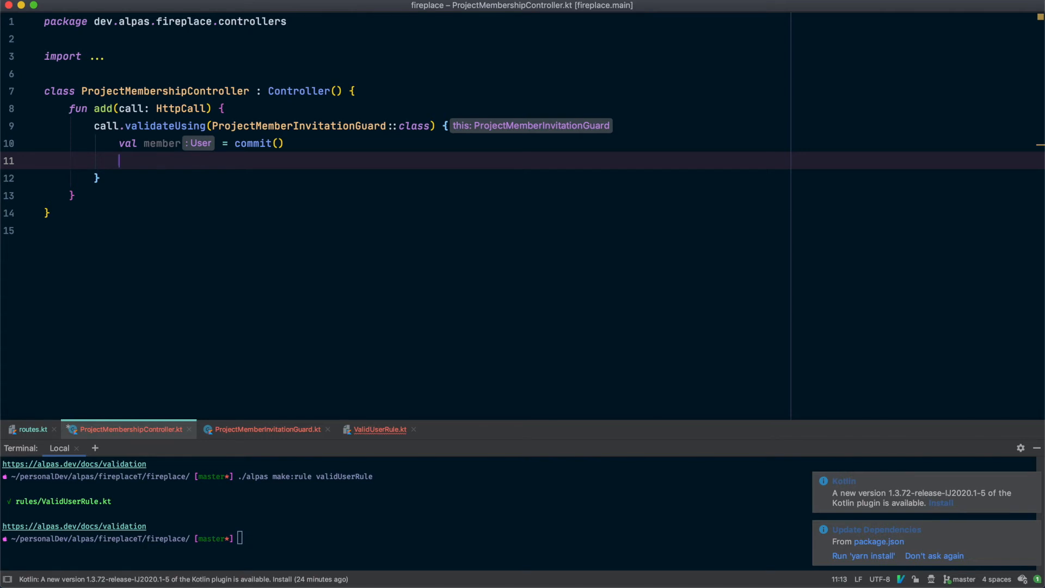
Flash a "success" message naming the member's name and email, then redirect back
{"action": "type", "text": "falsh()"}
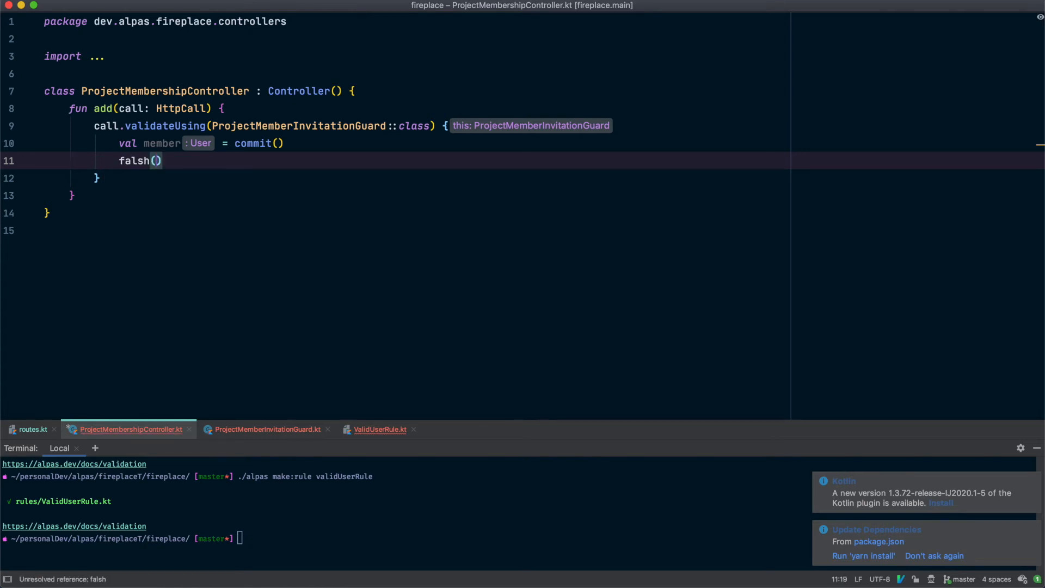
{"action": "type", "text": "\"success\", \"${m"}
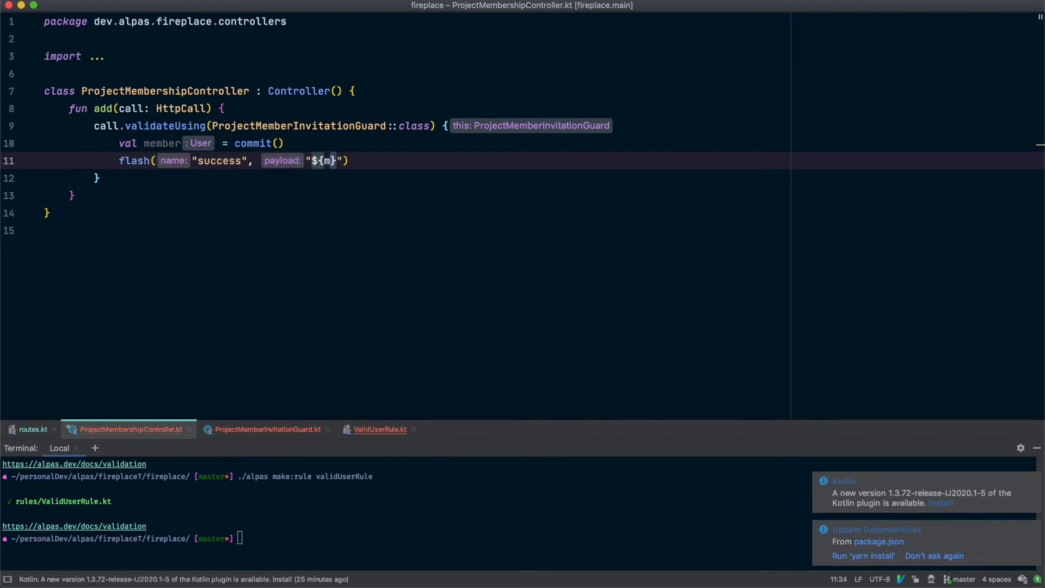
{"action": "type", "text": "ember.name"}
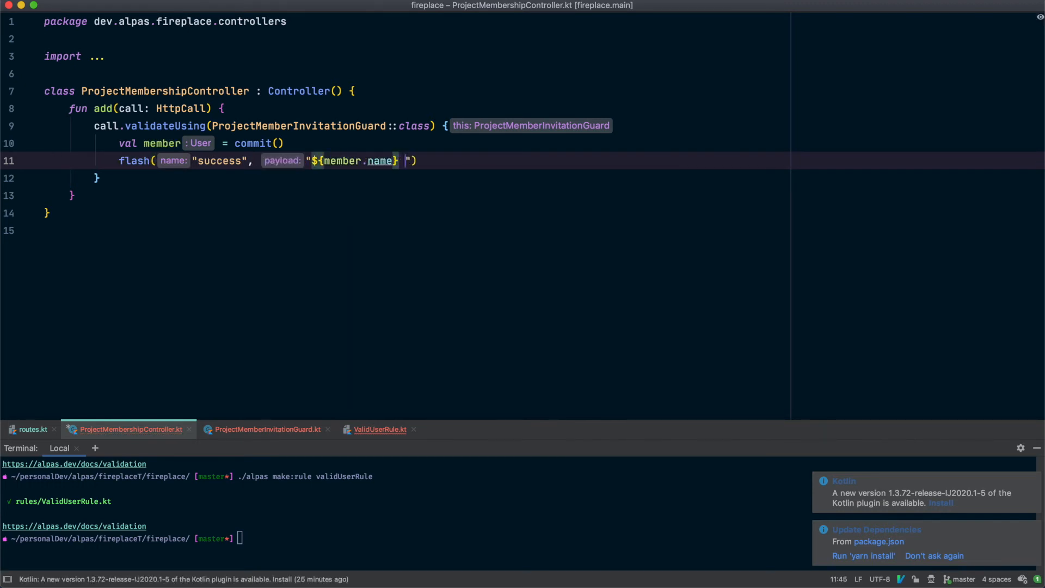
{"action": "type", "text": "<${member.email}> is now a"}
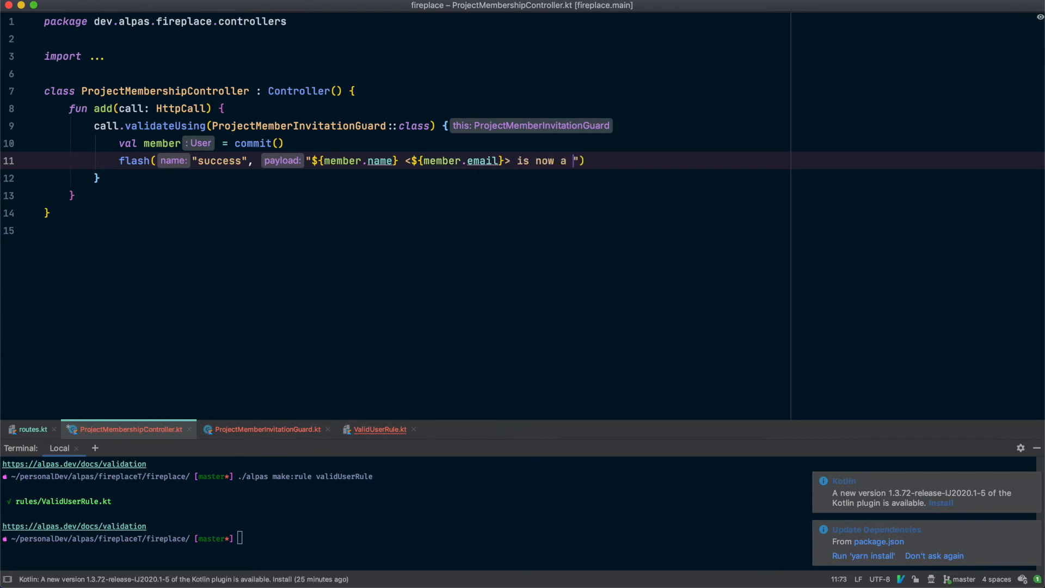
{"action": "type", "text": "member of this project."}
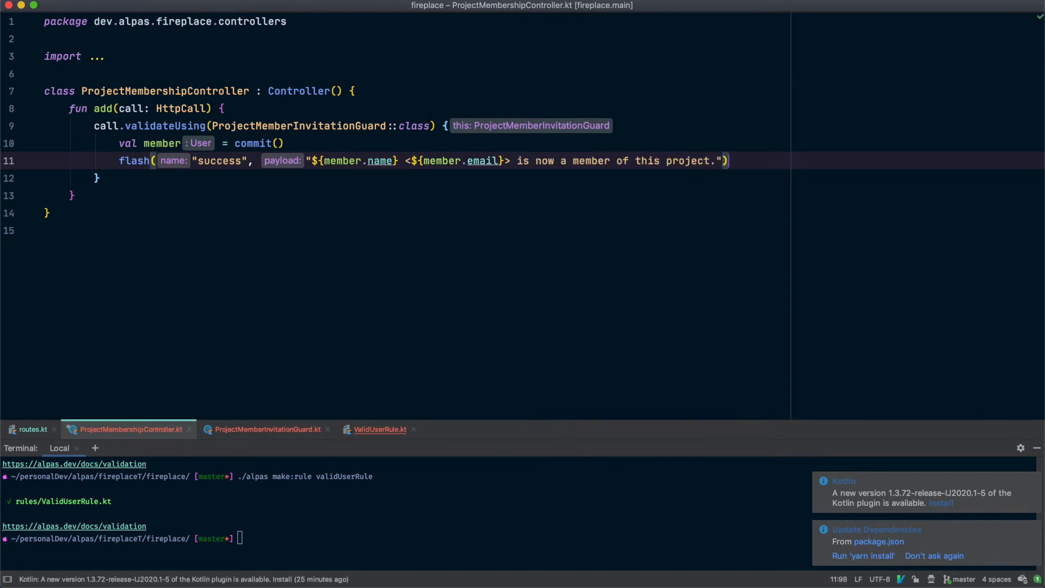
{"action": "type", "text": "call"}
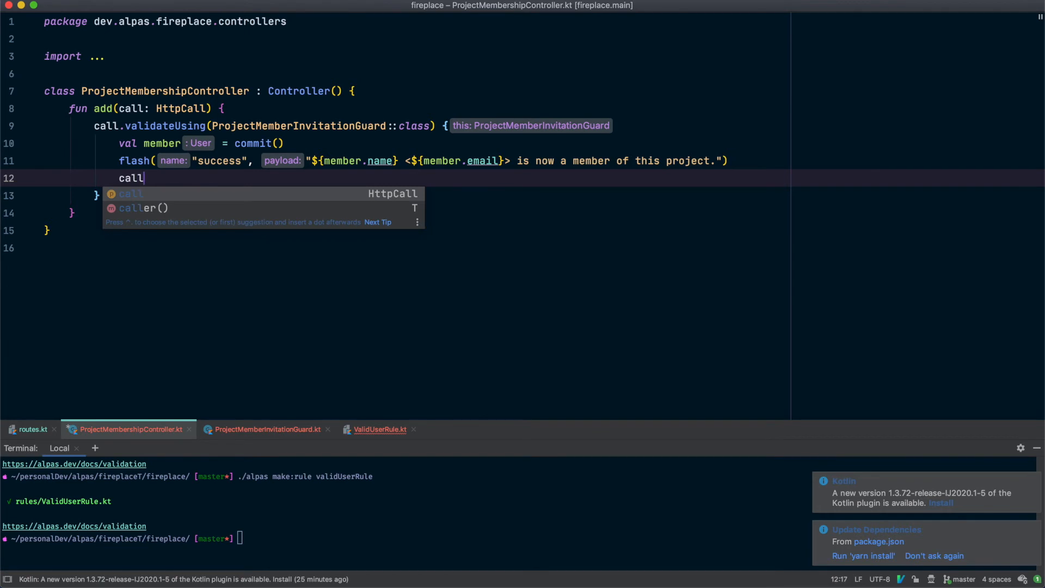
{"action": "type", "text": ".redirect().back()"}
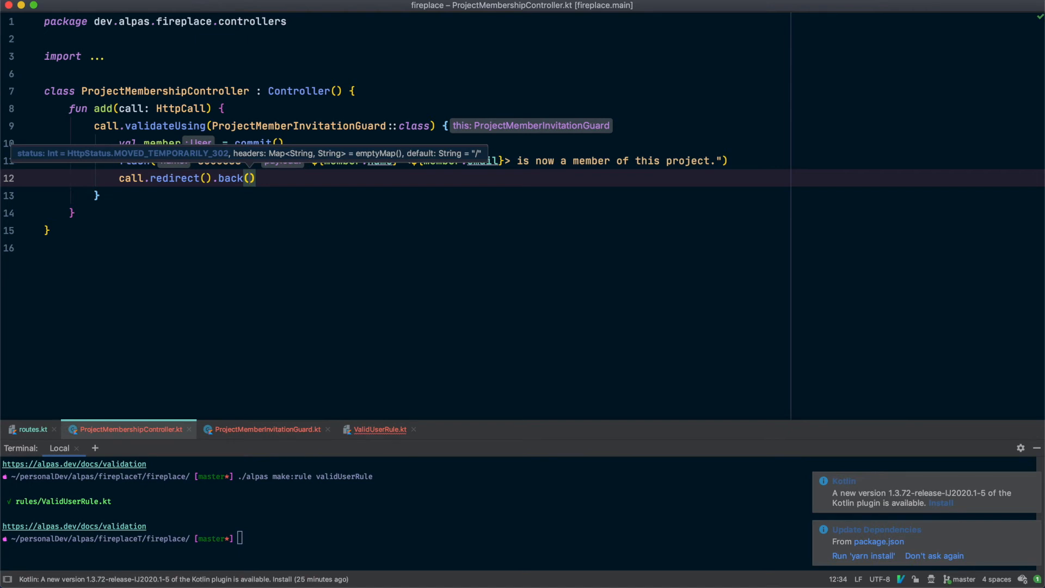
{"action": "type", "text": "valid"}
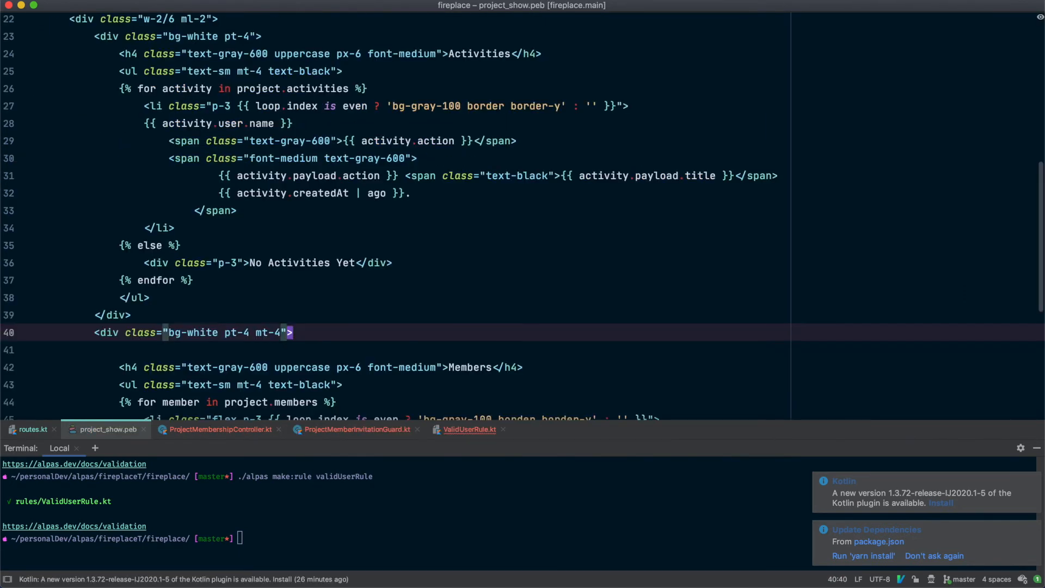
Point the form action at route('projects.membership.add') with the project's id
{"action": "scroll", "scroll_direction": "down", "scroll_amount": 3}
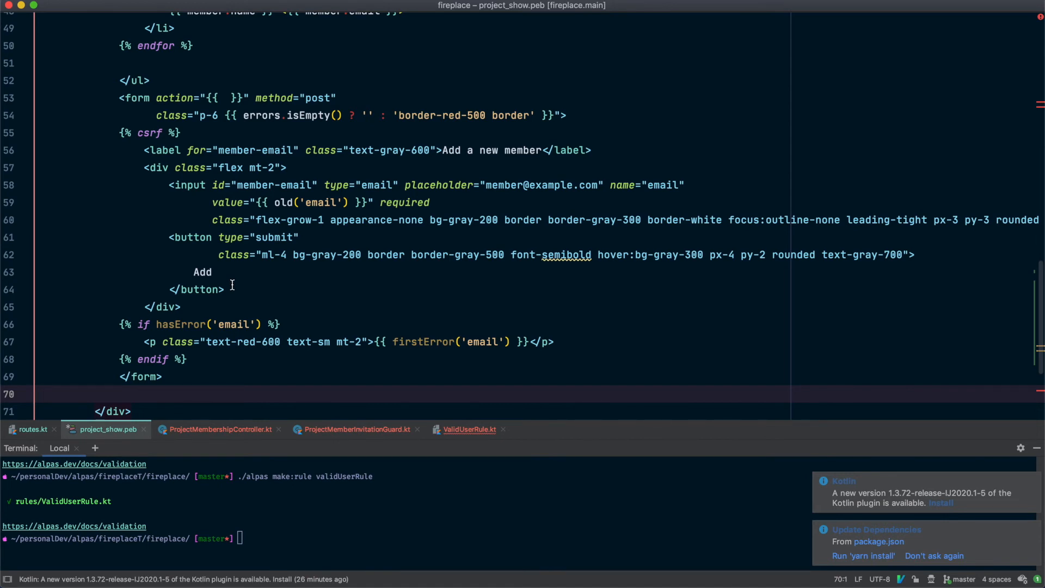
{"action": "mouse_move", "coordinate": [280, 184]}
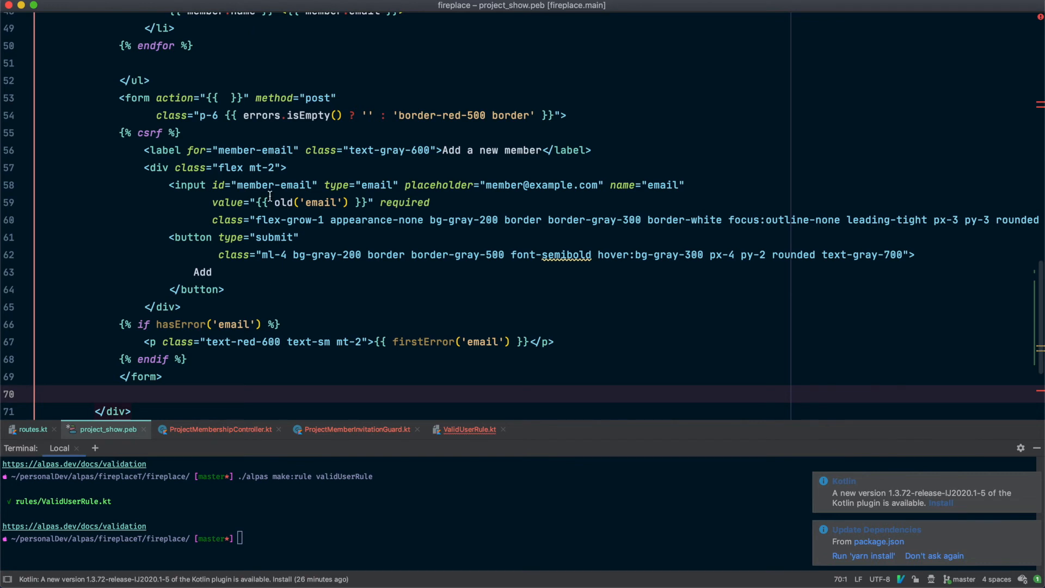
{"action": "type", "text": "r"}
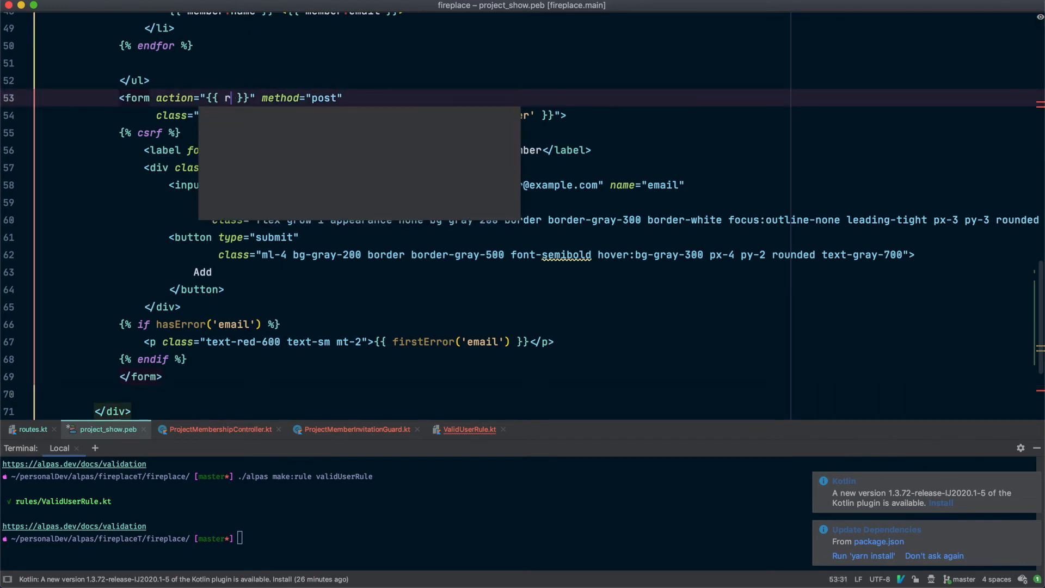
{"action": "type", "text": "oute(\"projects.member\")"}
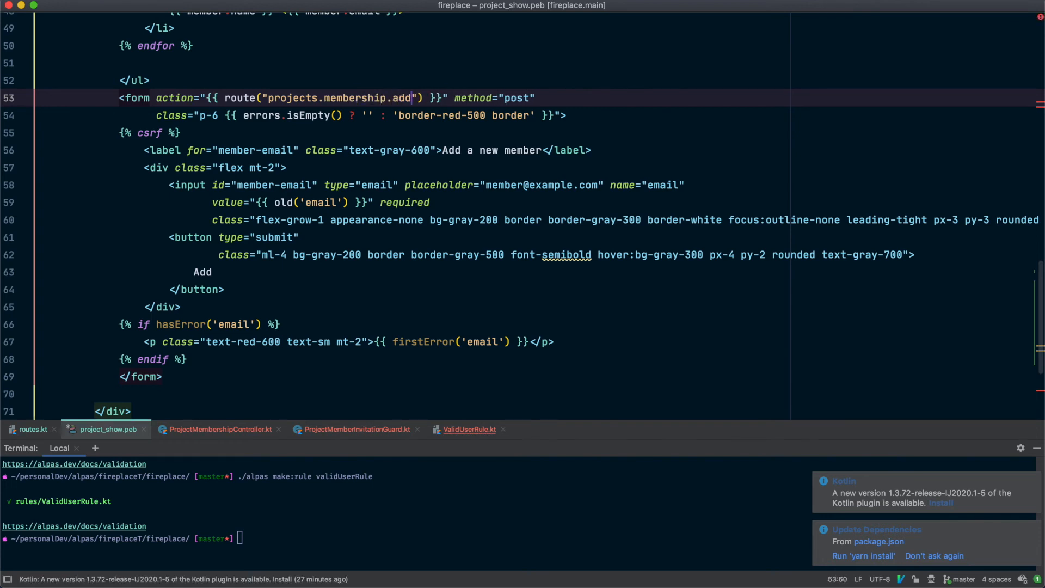
{"action": "type", "text": ","}
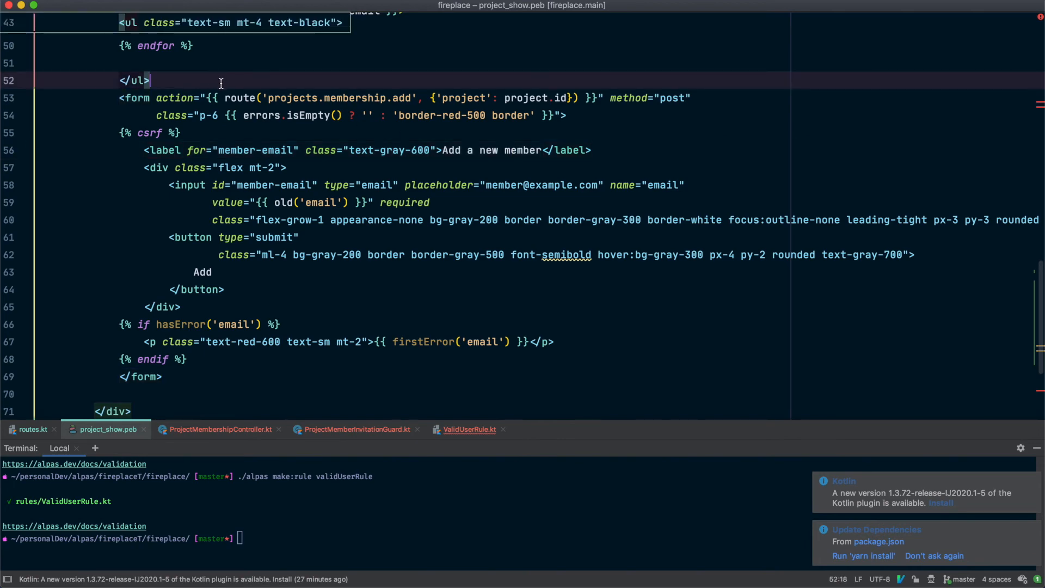
Wrap the form in {% if auth.user.id == project.owner.id %} … {% endif %}
{"action": "type", "text": "{% if auth"}
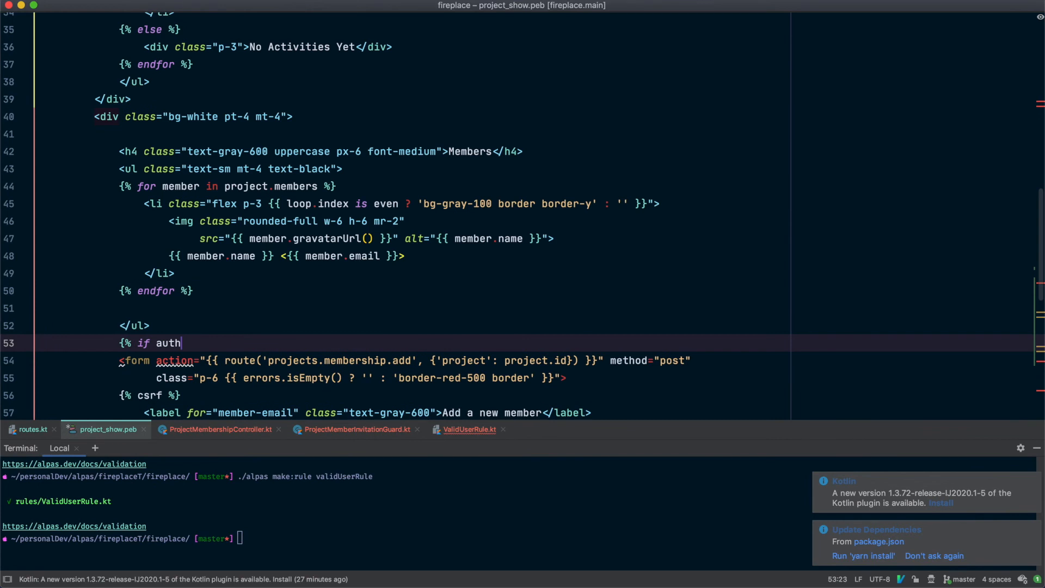
{"action": "type", "text": ".user .i"}
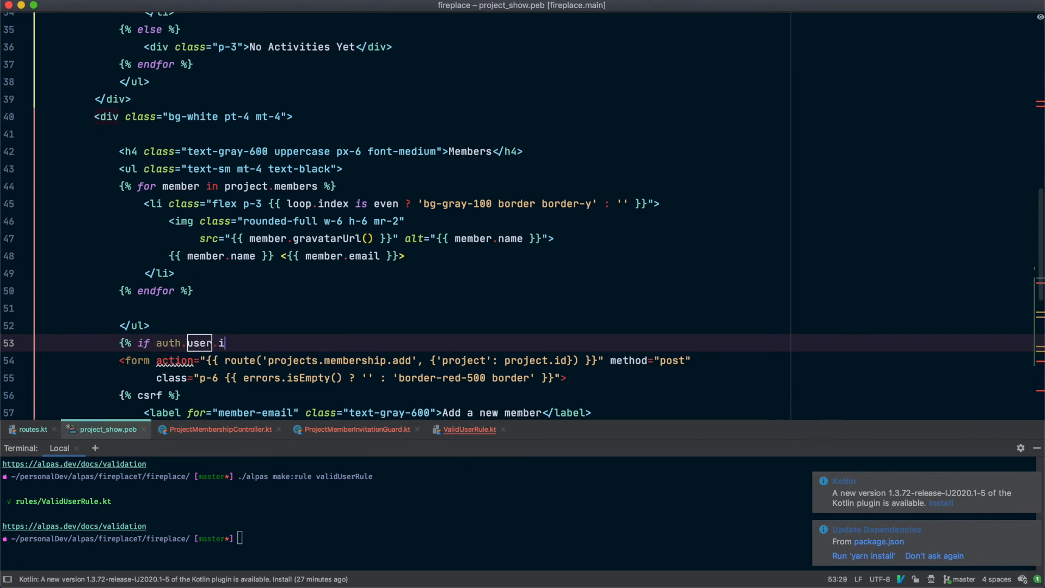
{"action": "type", "text": ".id == project"}
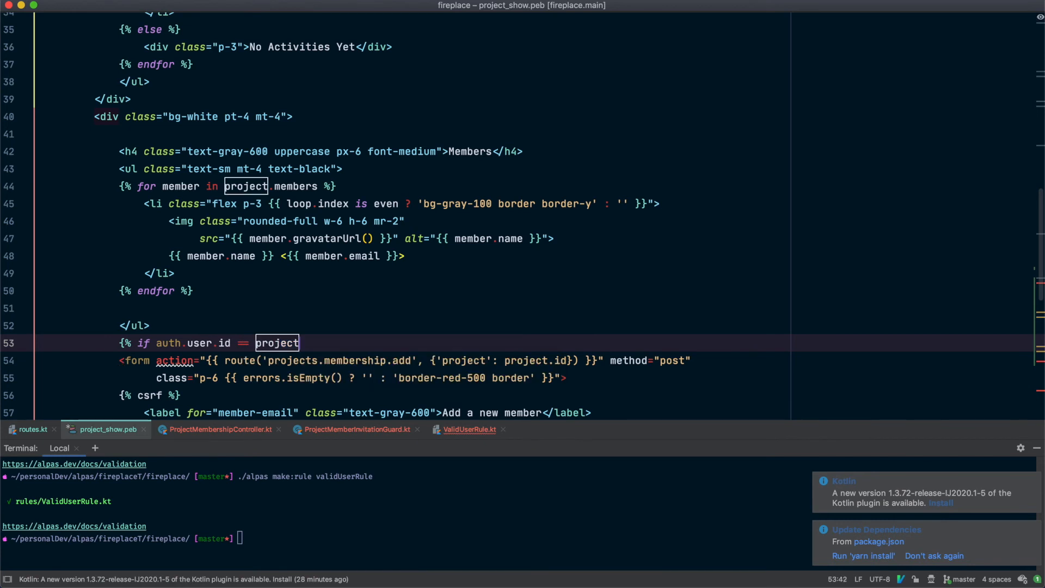
{"action": "type", "text": ".owner.id %}{% endif %"}
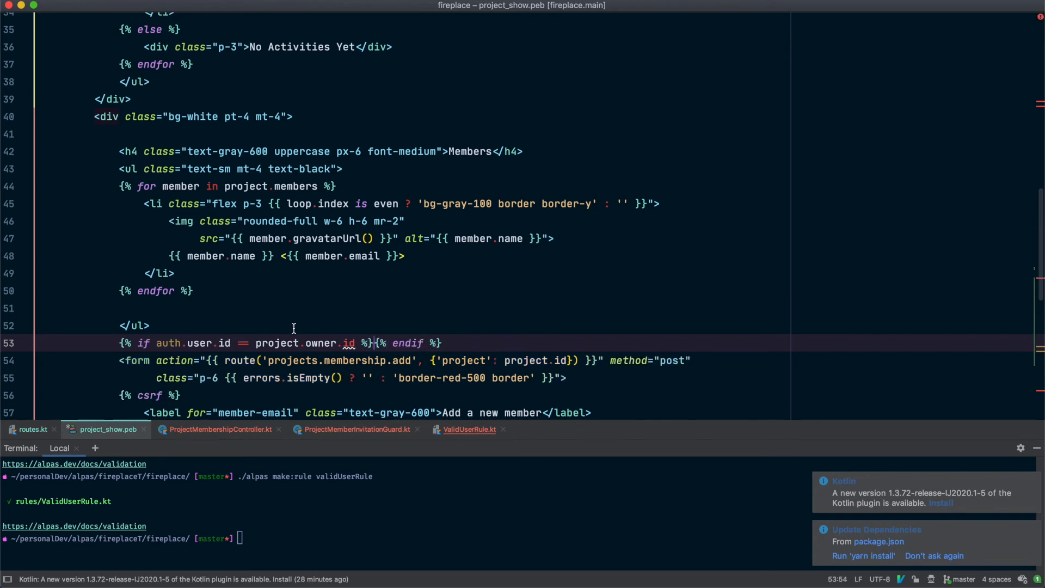
{"action": "scroll", "scroll_direction": "down", "scroll_amount": 3}
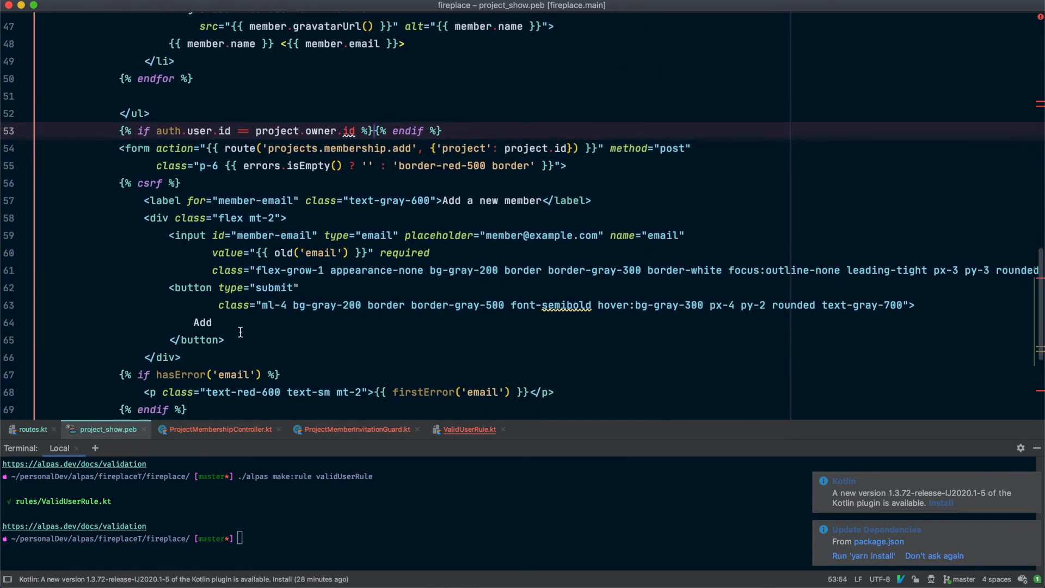
{"action": "type", "text": "{%endif %"}
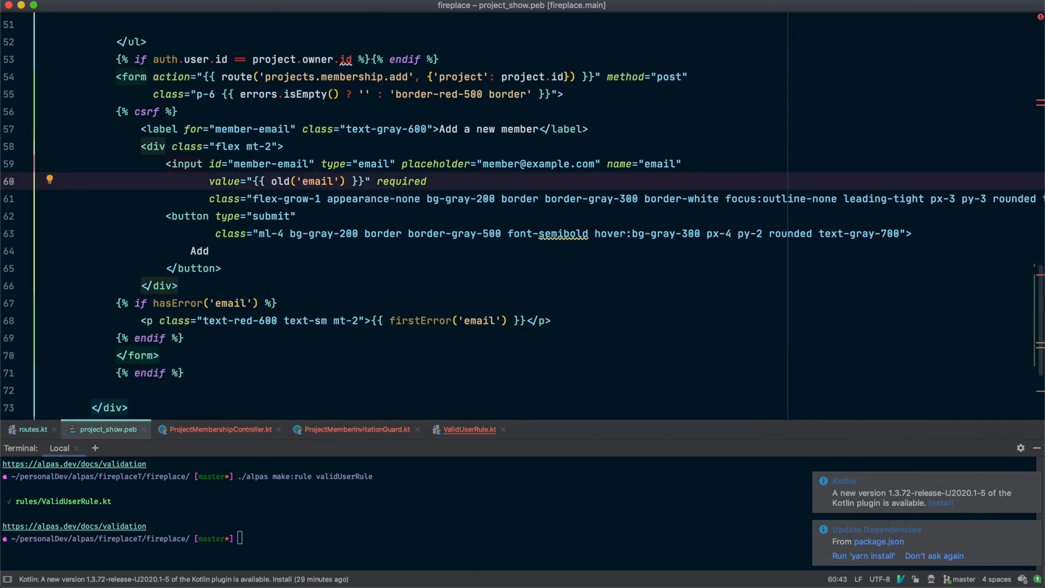
{"action": "left_click", "coordinate": [313, 429]}
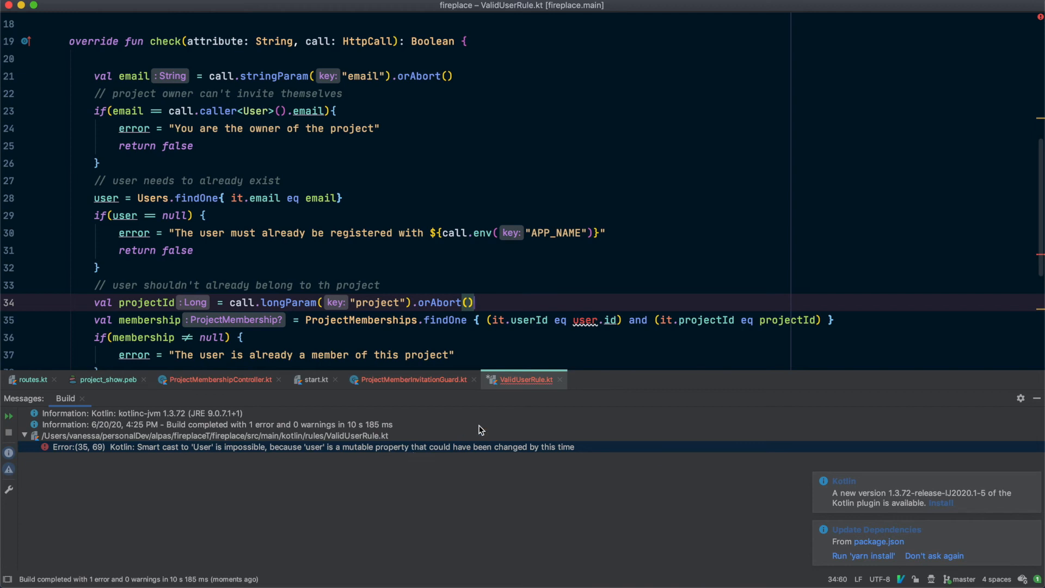
Change user.id to user!!.id on line 35 of ValidUserRule.kt
{"action": "left_click", "coordinate": [586, 320]}
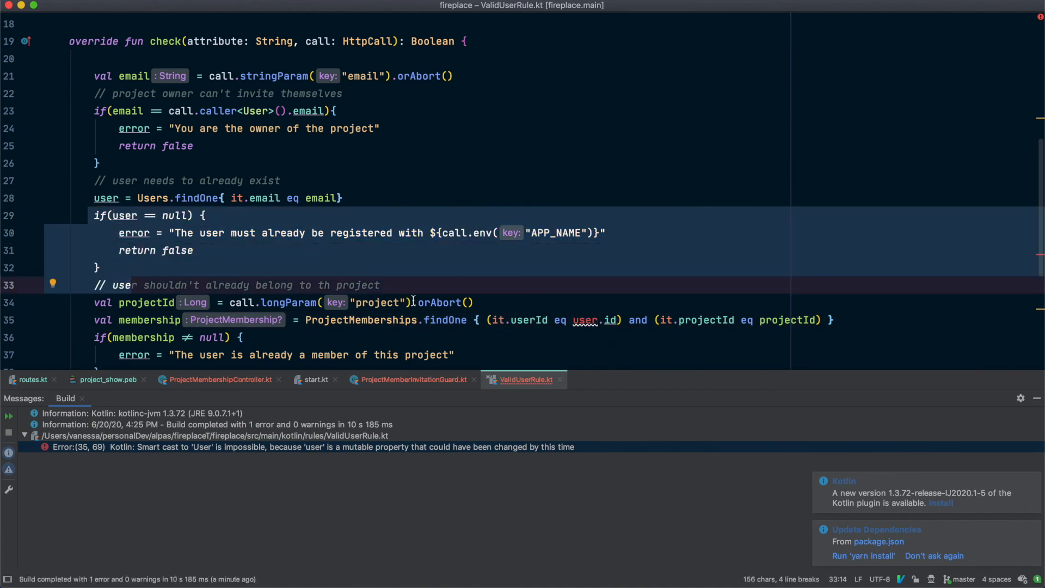
{"action": "left_click", "coordinate": [584, 320]}
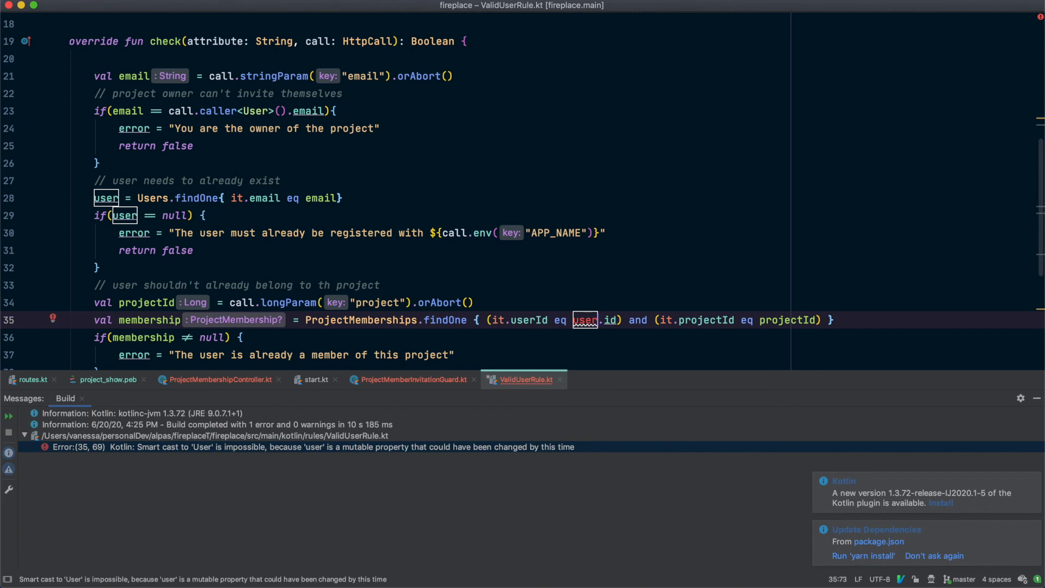
{"action": "type", "text": "!!"}
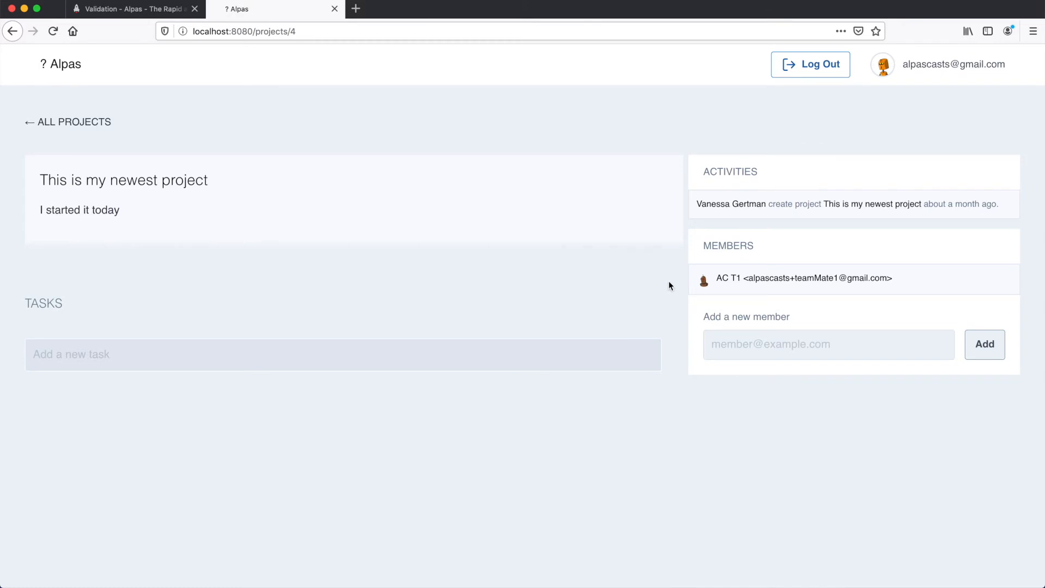
{"action": "mouse_move", "coordinate": [680, 282]}
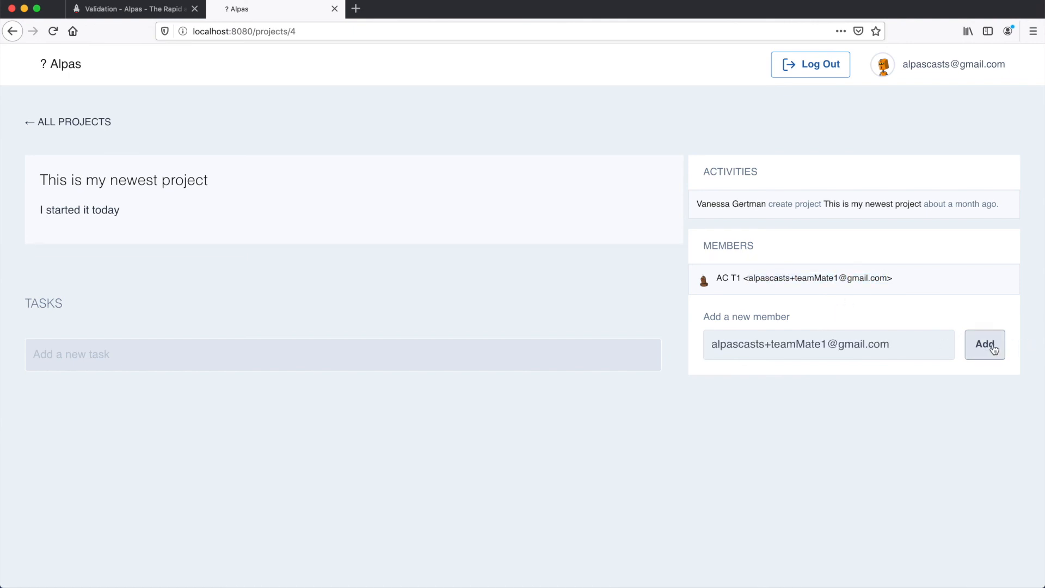
Submit the existing member's email through the Add a new member form
{"action": "left_click", "coordinate": [985, 344]}
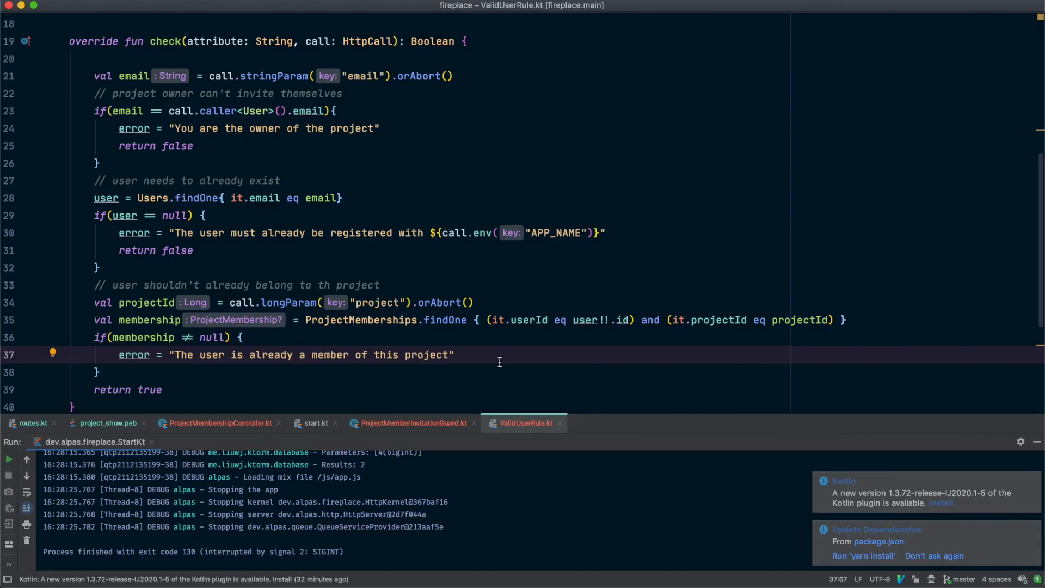
Add return false after the 'already a member' error assignment in ValidUserRule.kt
{"action": "left_click", "coordinate": [107, 353]}
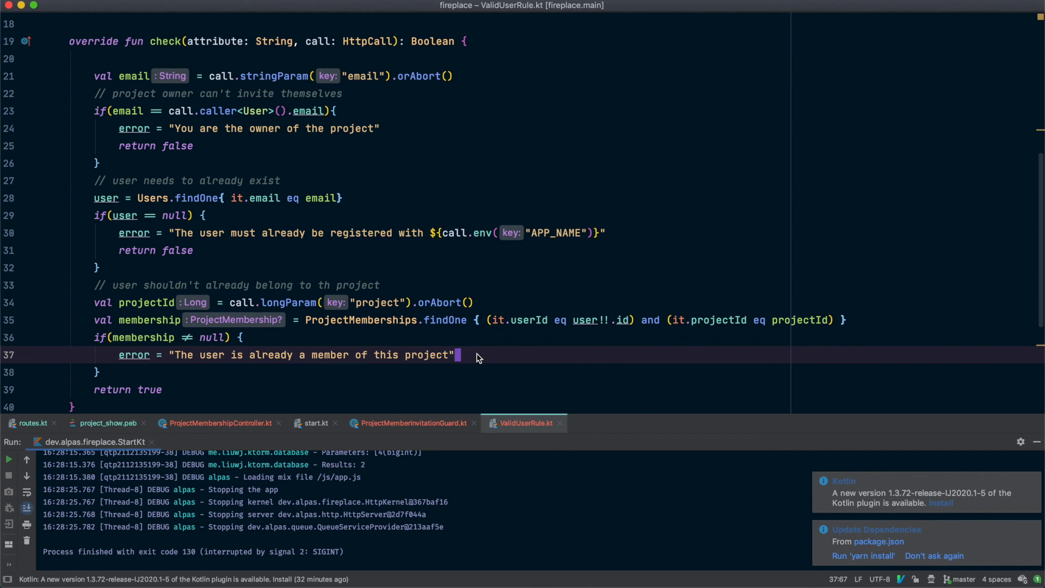
{"action": "key", "text": "enter"}
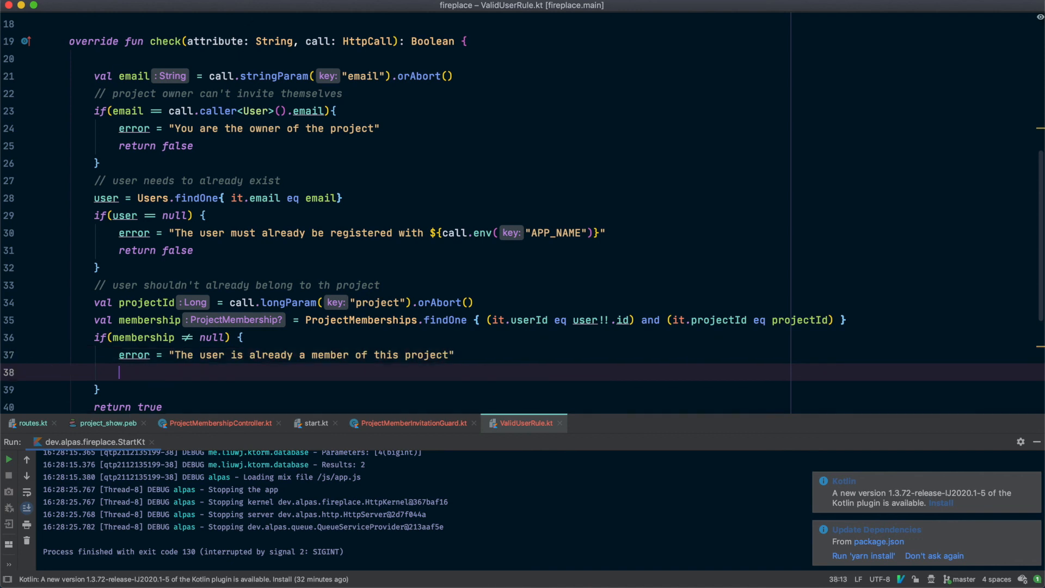
{"action": "type", "text": "return false"}
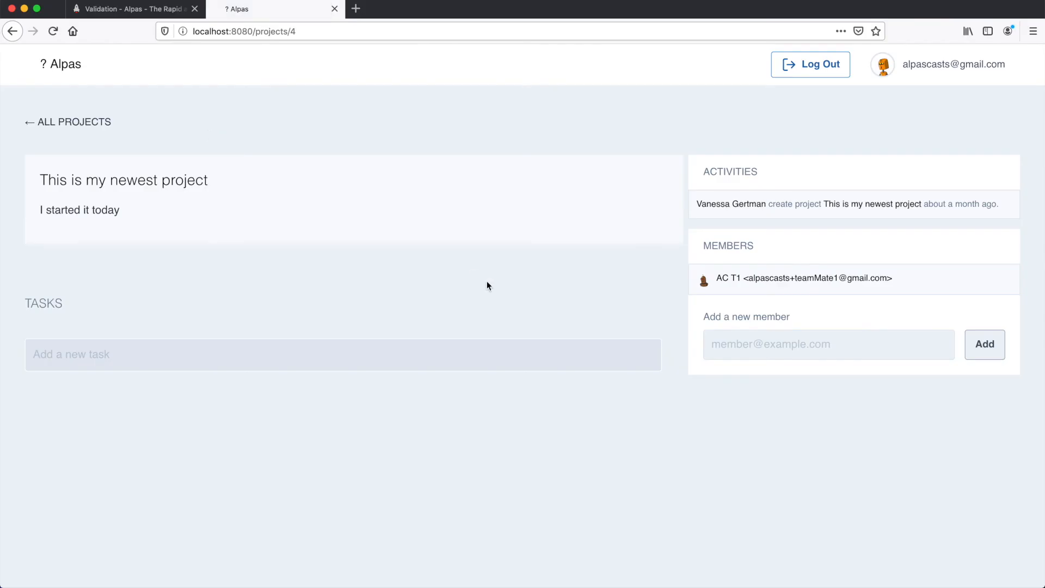
{"action": "double_click", "coordinate": [754, 278]}
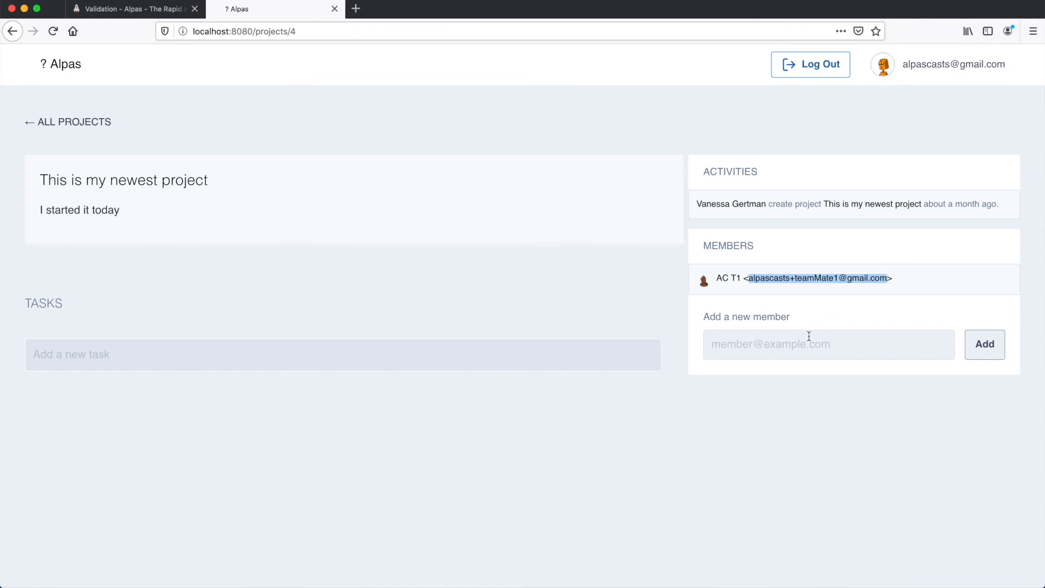
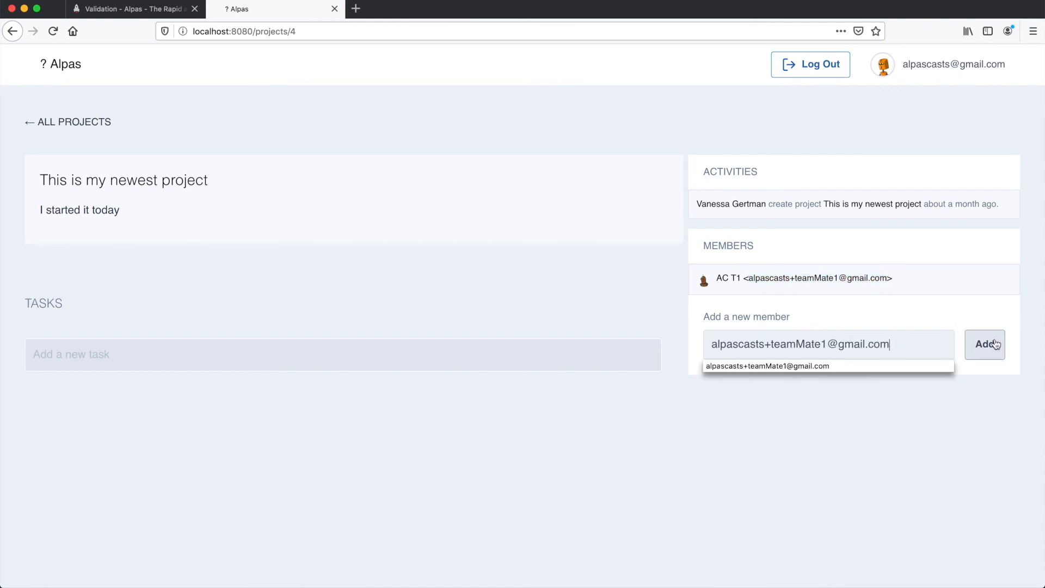
{"action": "left_click", "coordinate": [985, 344]}
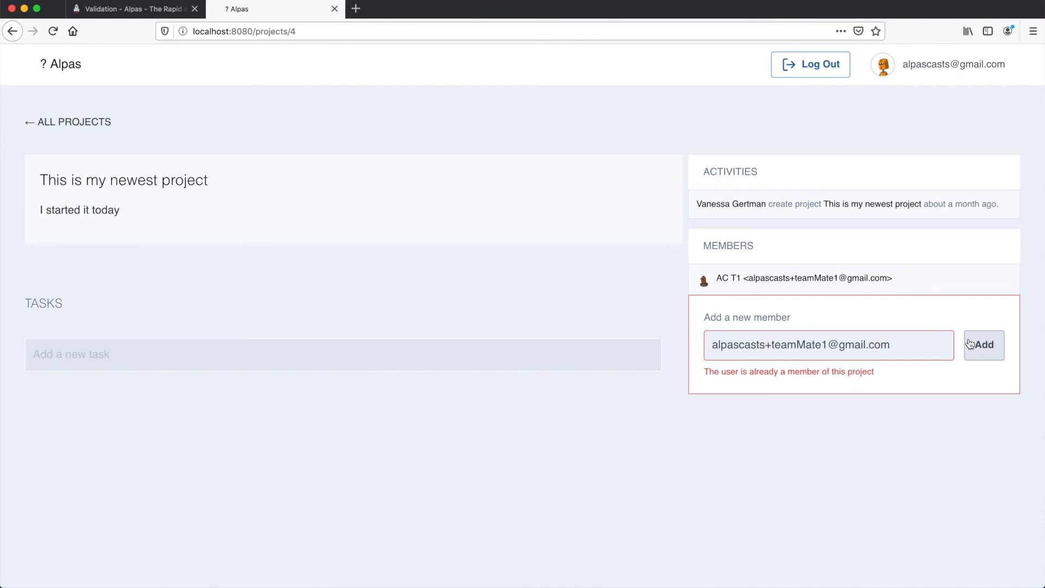
{"action": "mouse_move", "coordinate": [879, 385]}
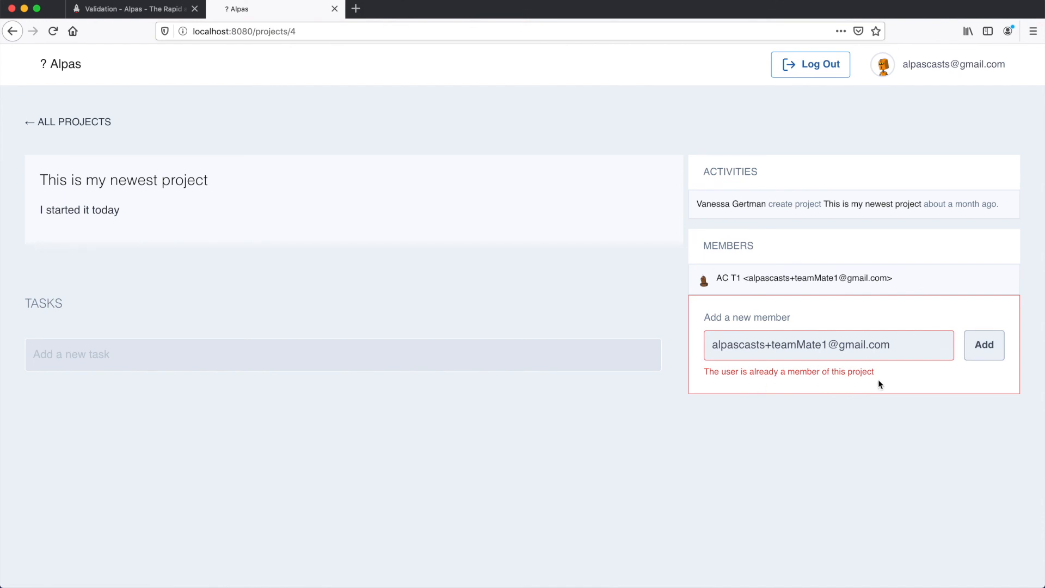
{"action": "double_click", "coordinate": [793, 345]}
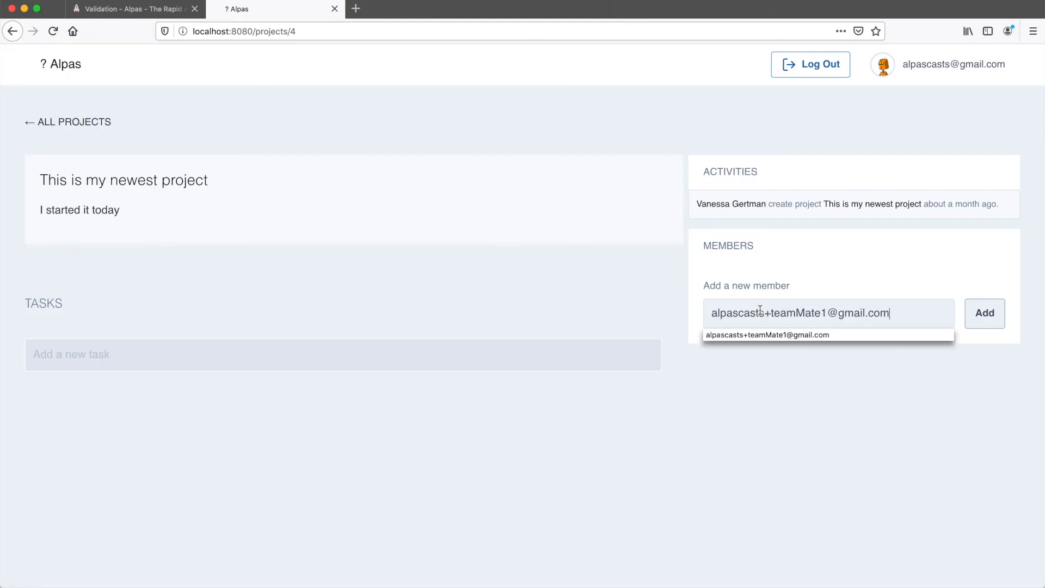
{"action": "left_click", "coordinate": [984, 313]}
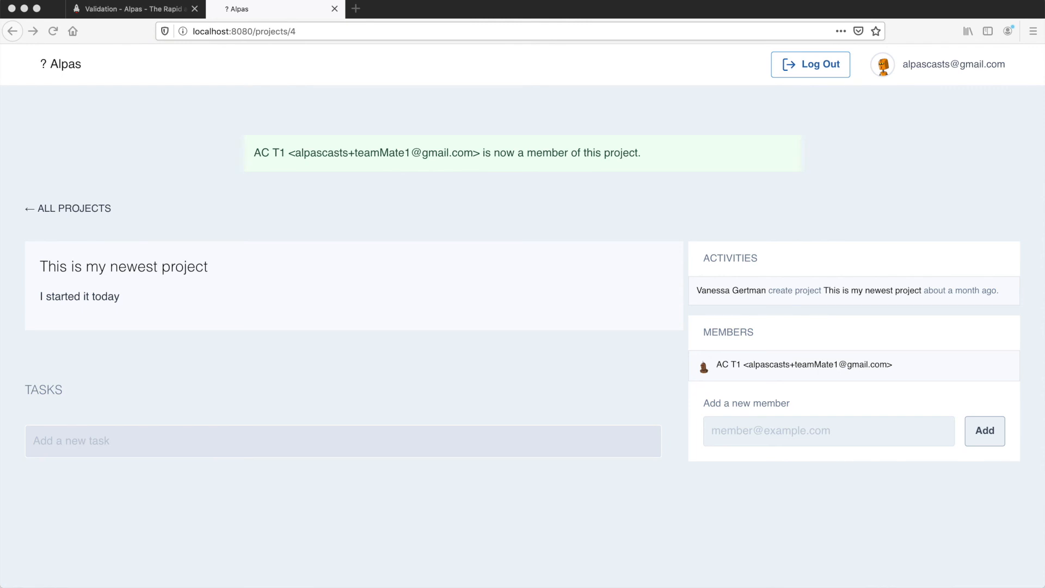
{"action": "mouse_move", "coordinate": [866, 271]}
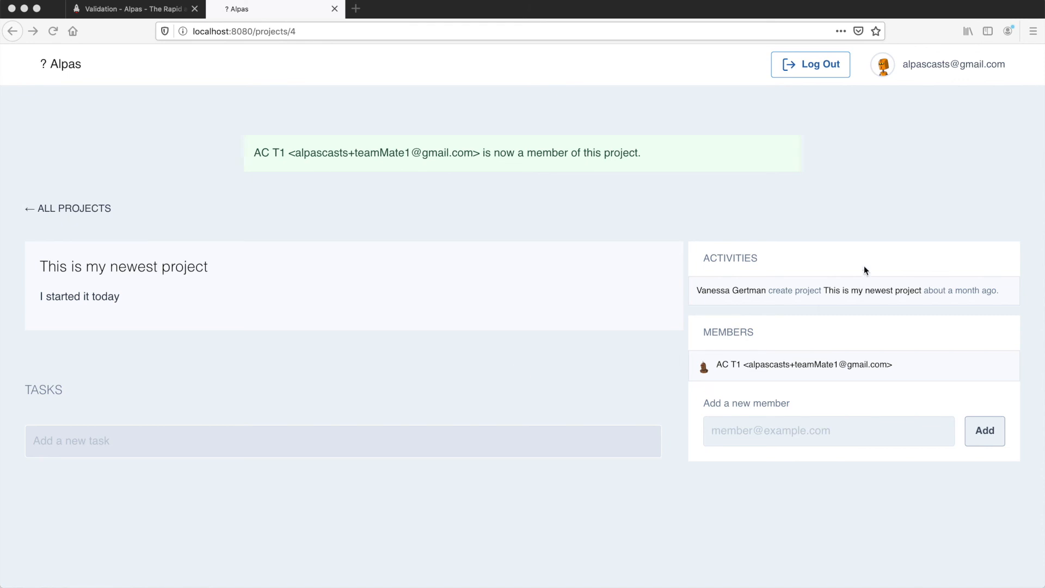
{"action": "mouse_move", "coordinate": [846, 276]}
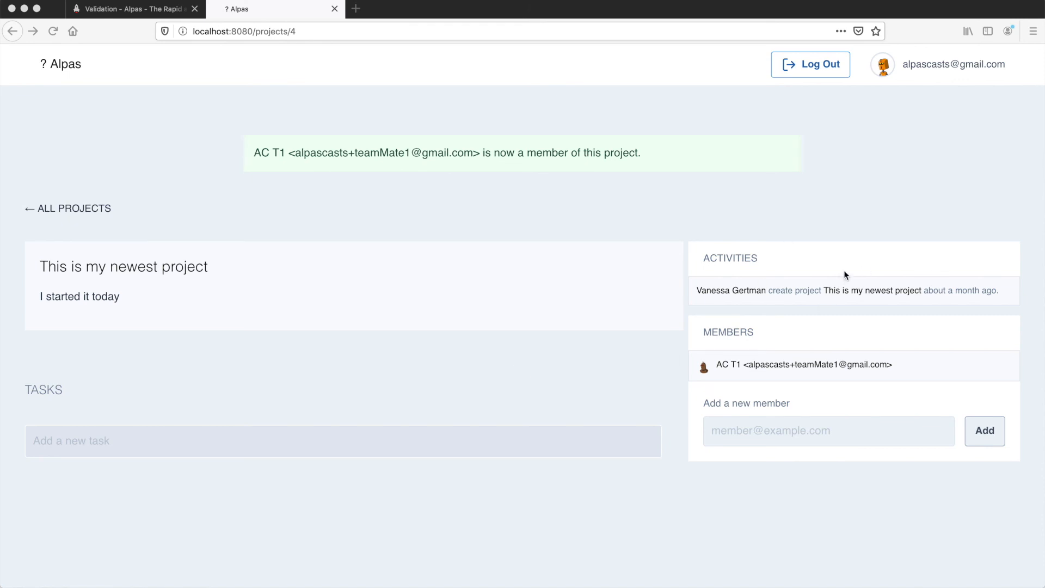